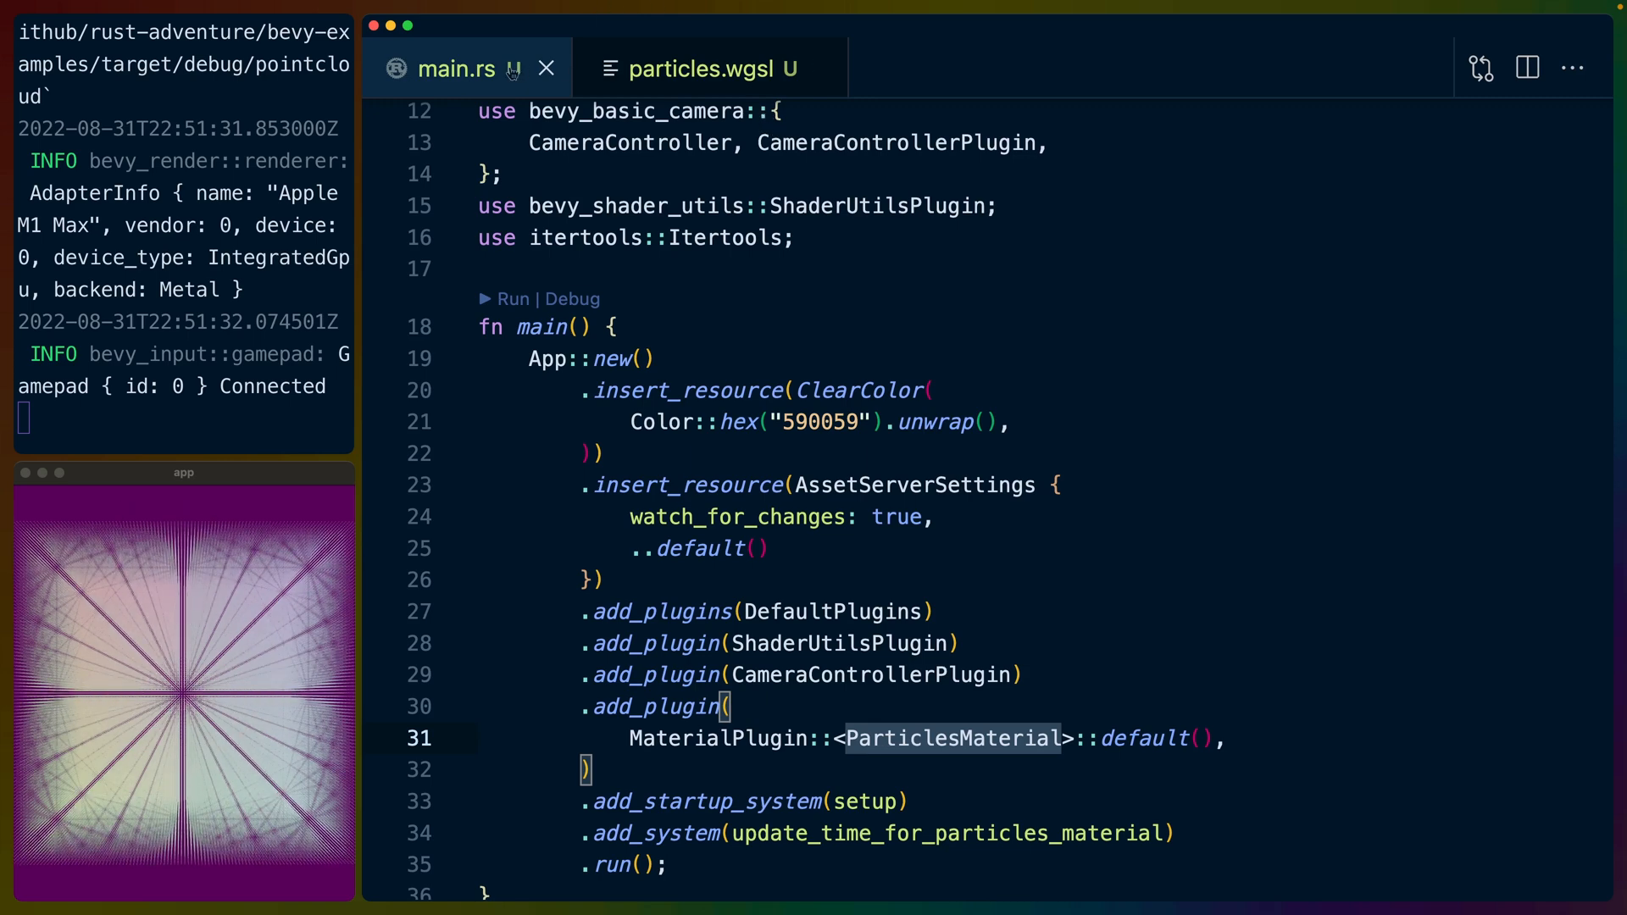
left_click(705, 68)
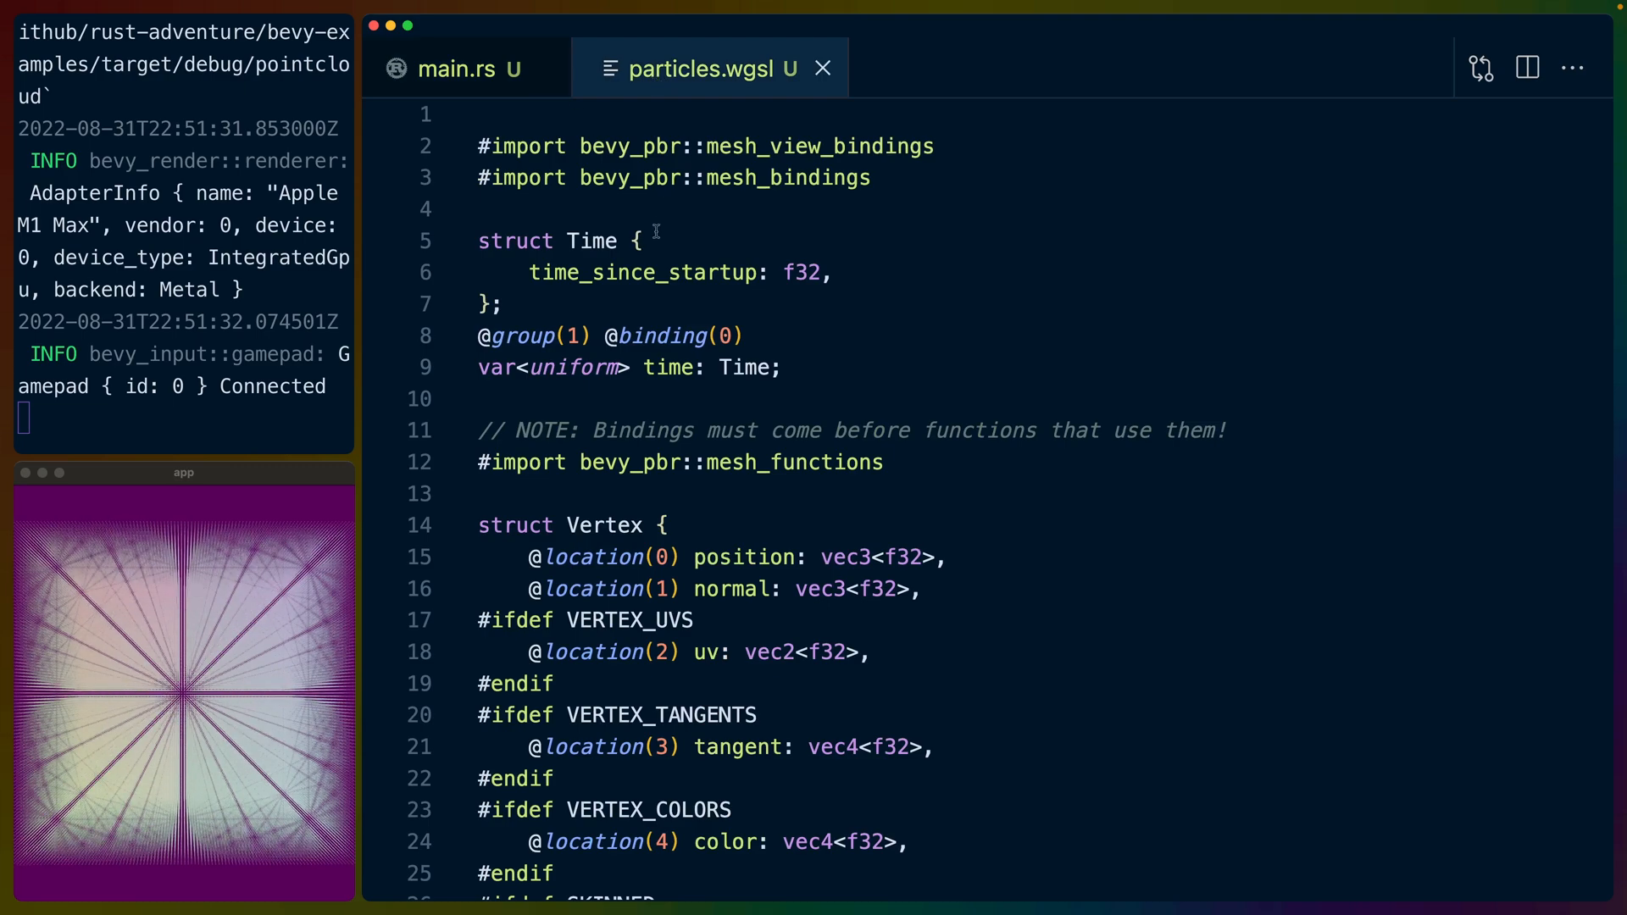
scroll("down", 3)
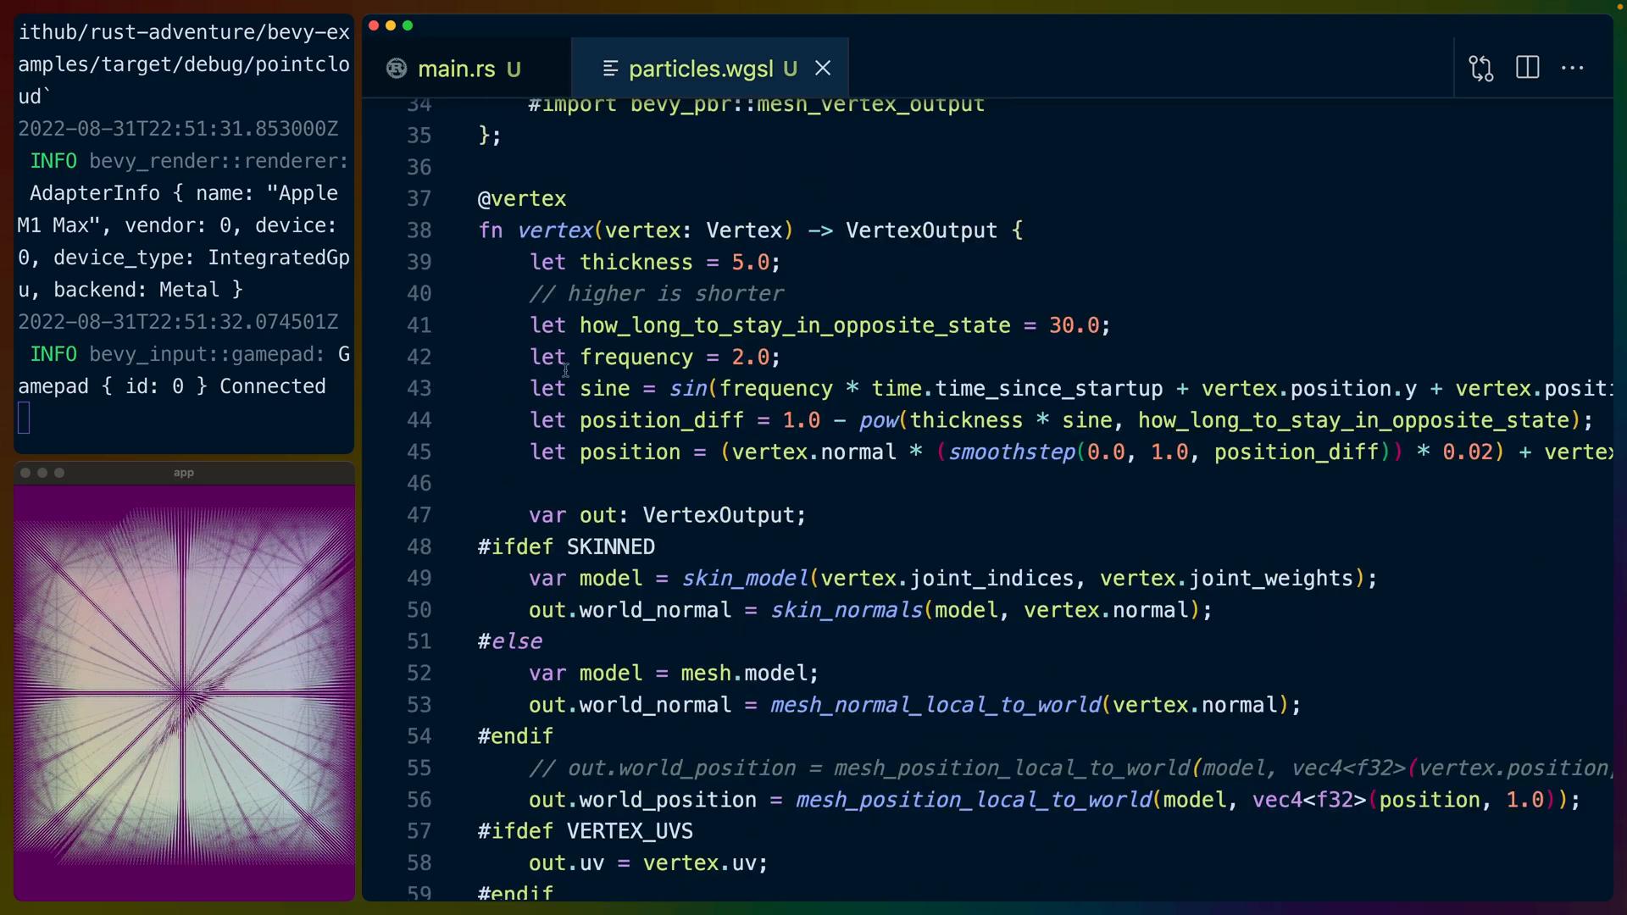
scroll("down", 3)
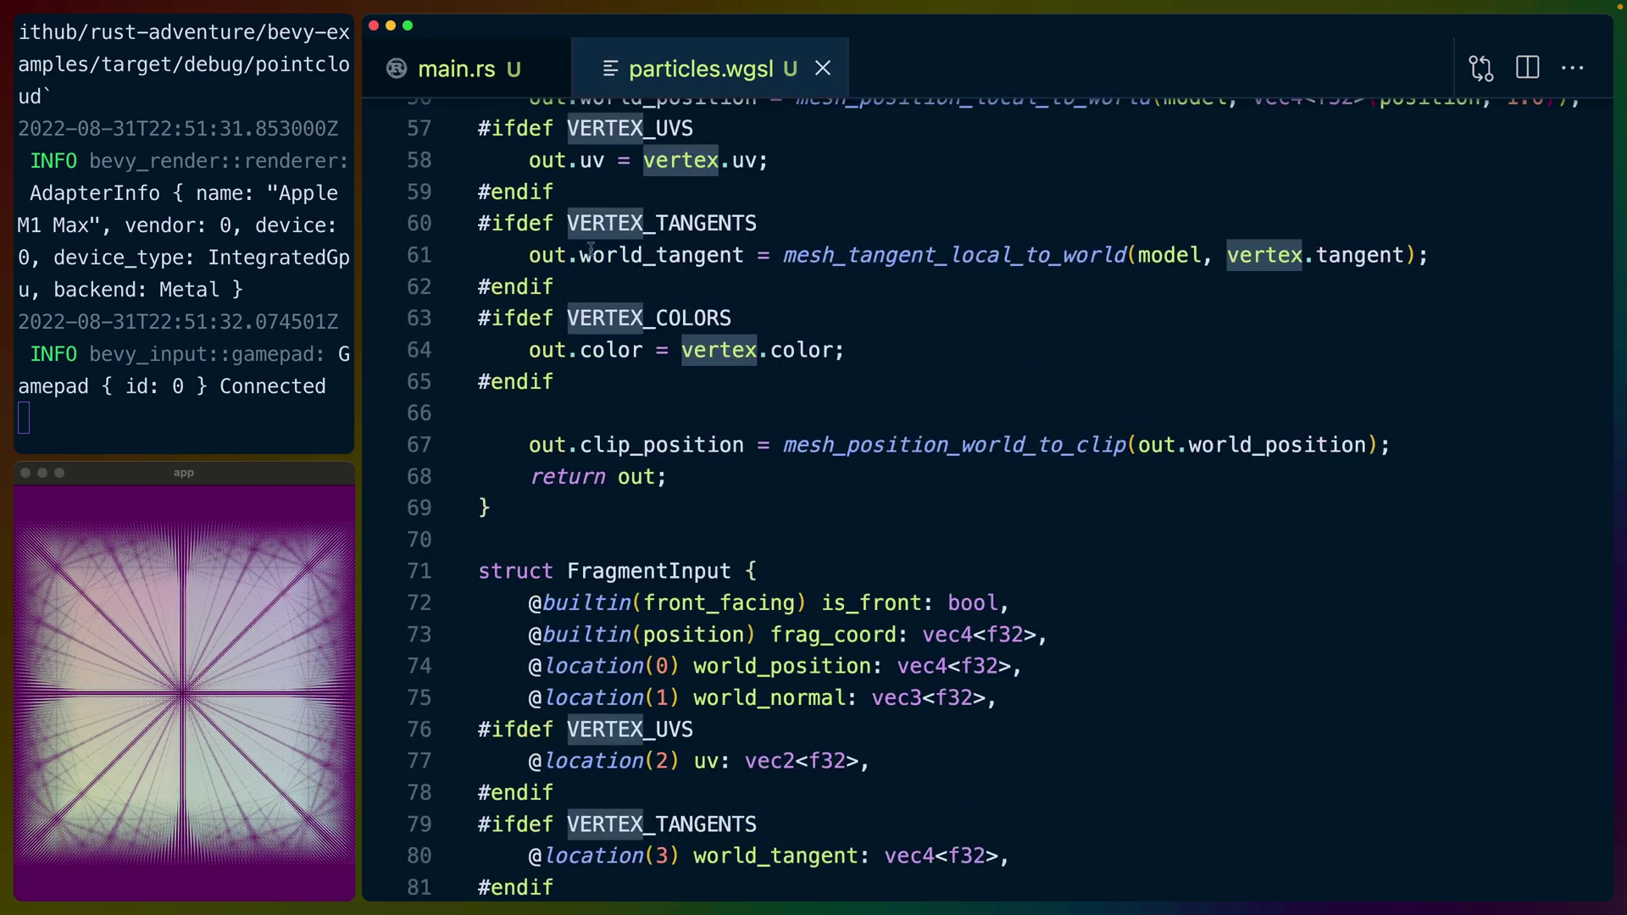
scroll("down", 3)
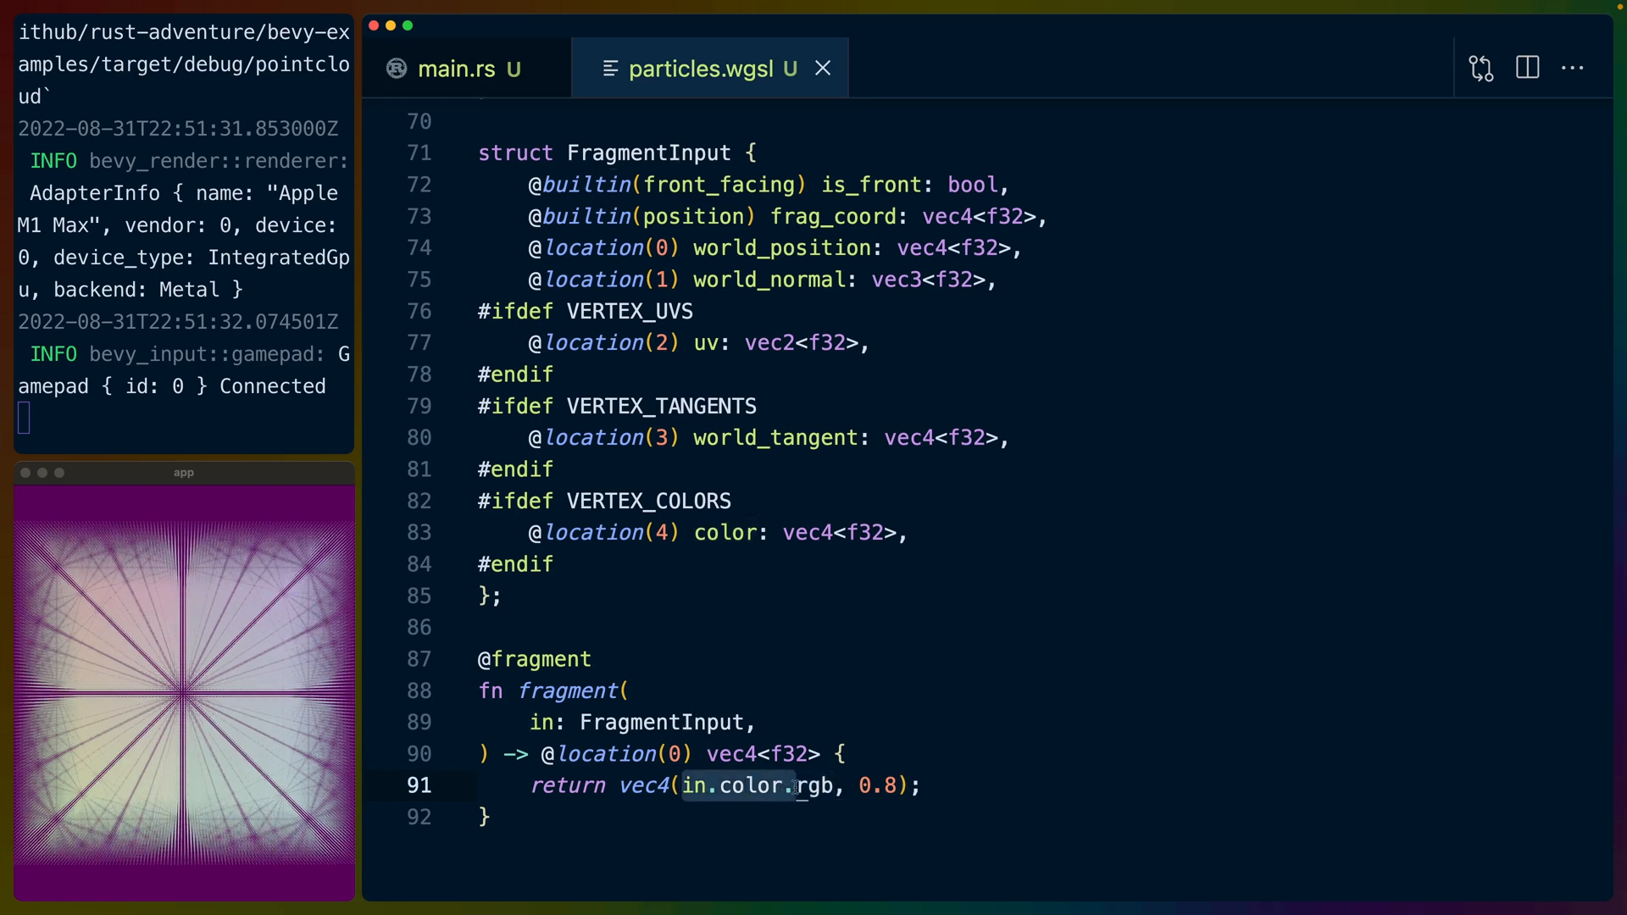
Change the fragment output alpha from 0.8 to 0.2 (then 1.0) and return to the vertex function.
double_click(874, 787)
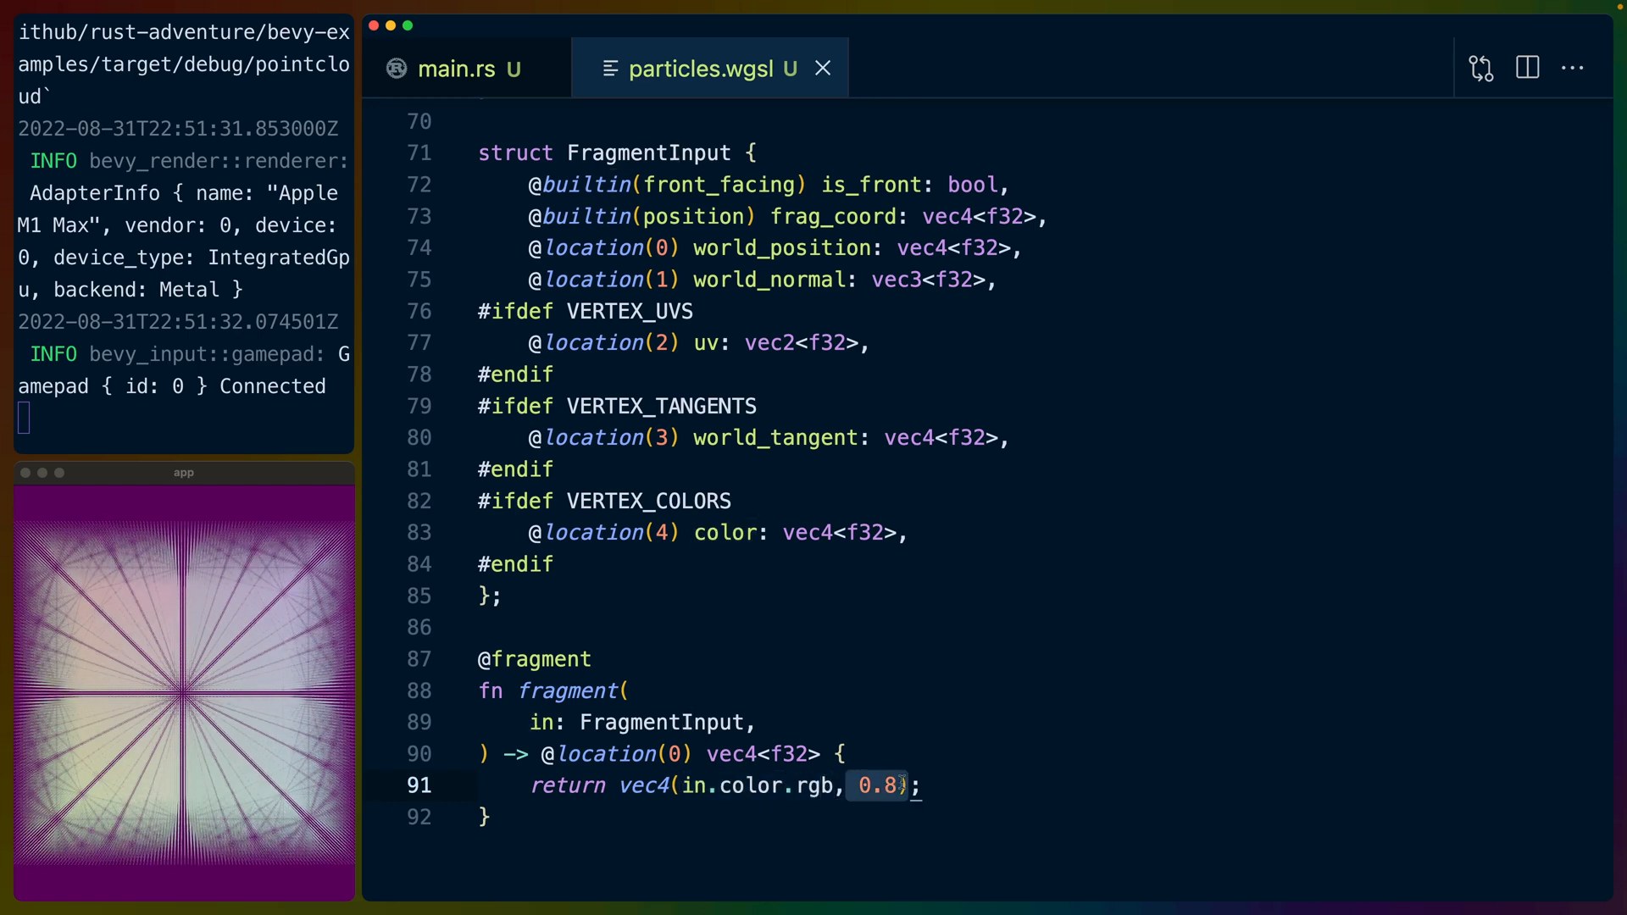
type("0.2")
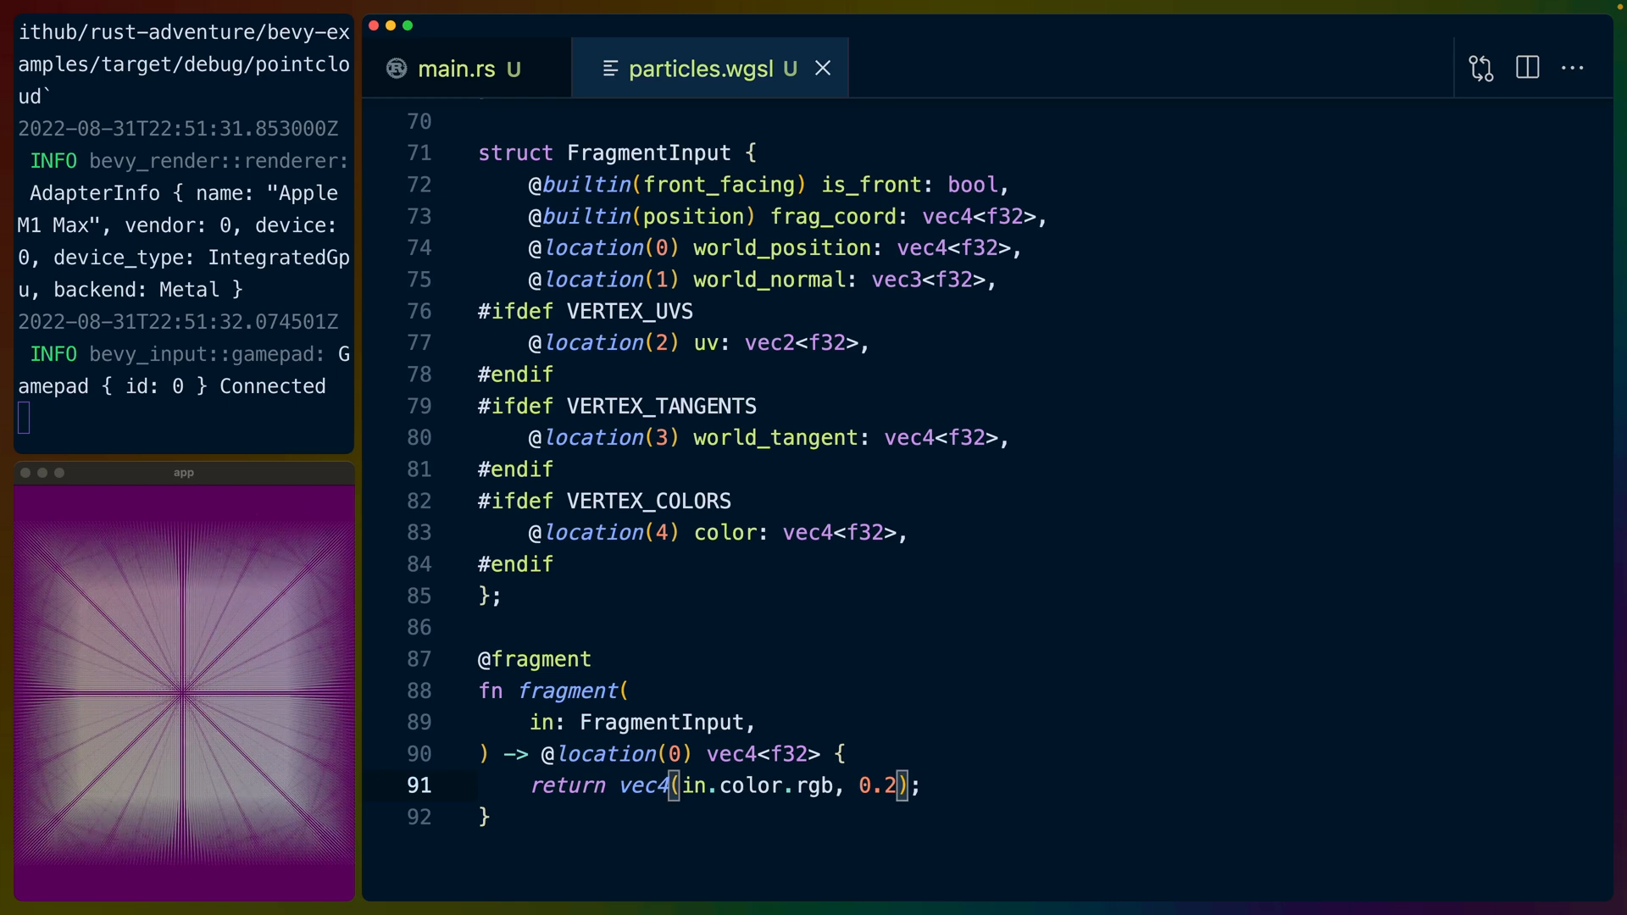
type("1.0")
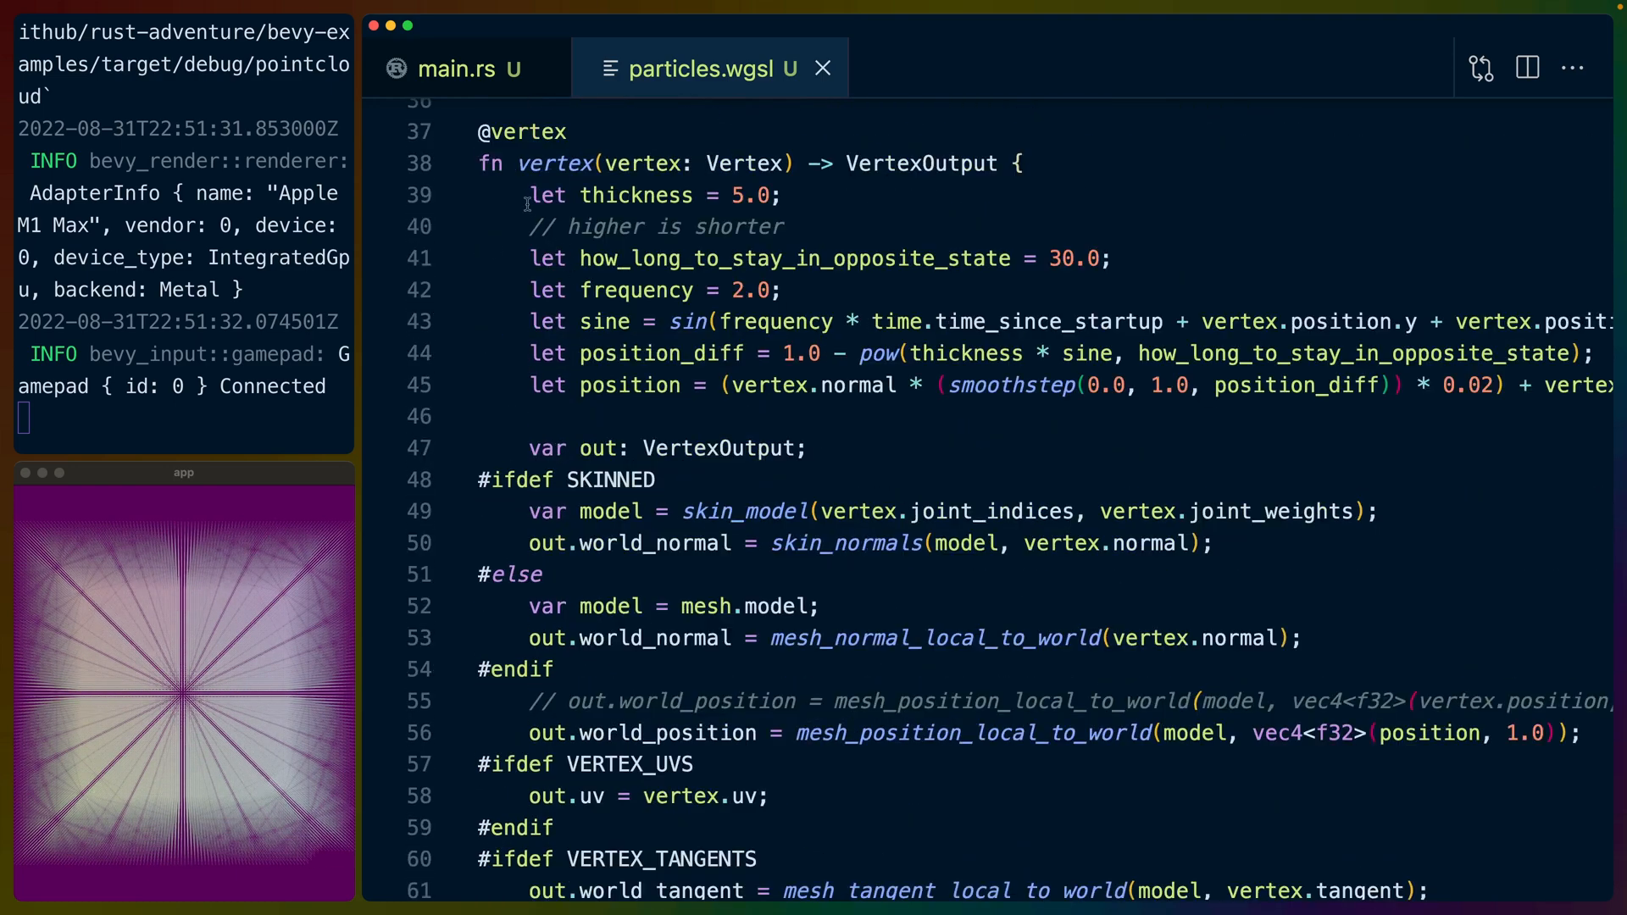
scroll("down", 3)
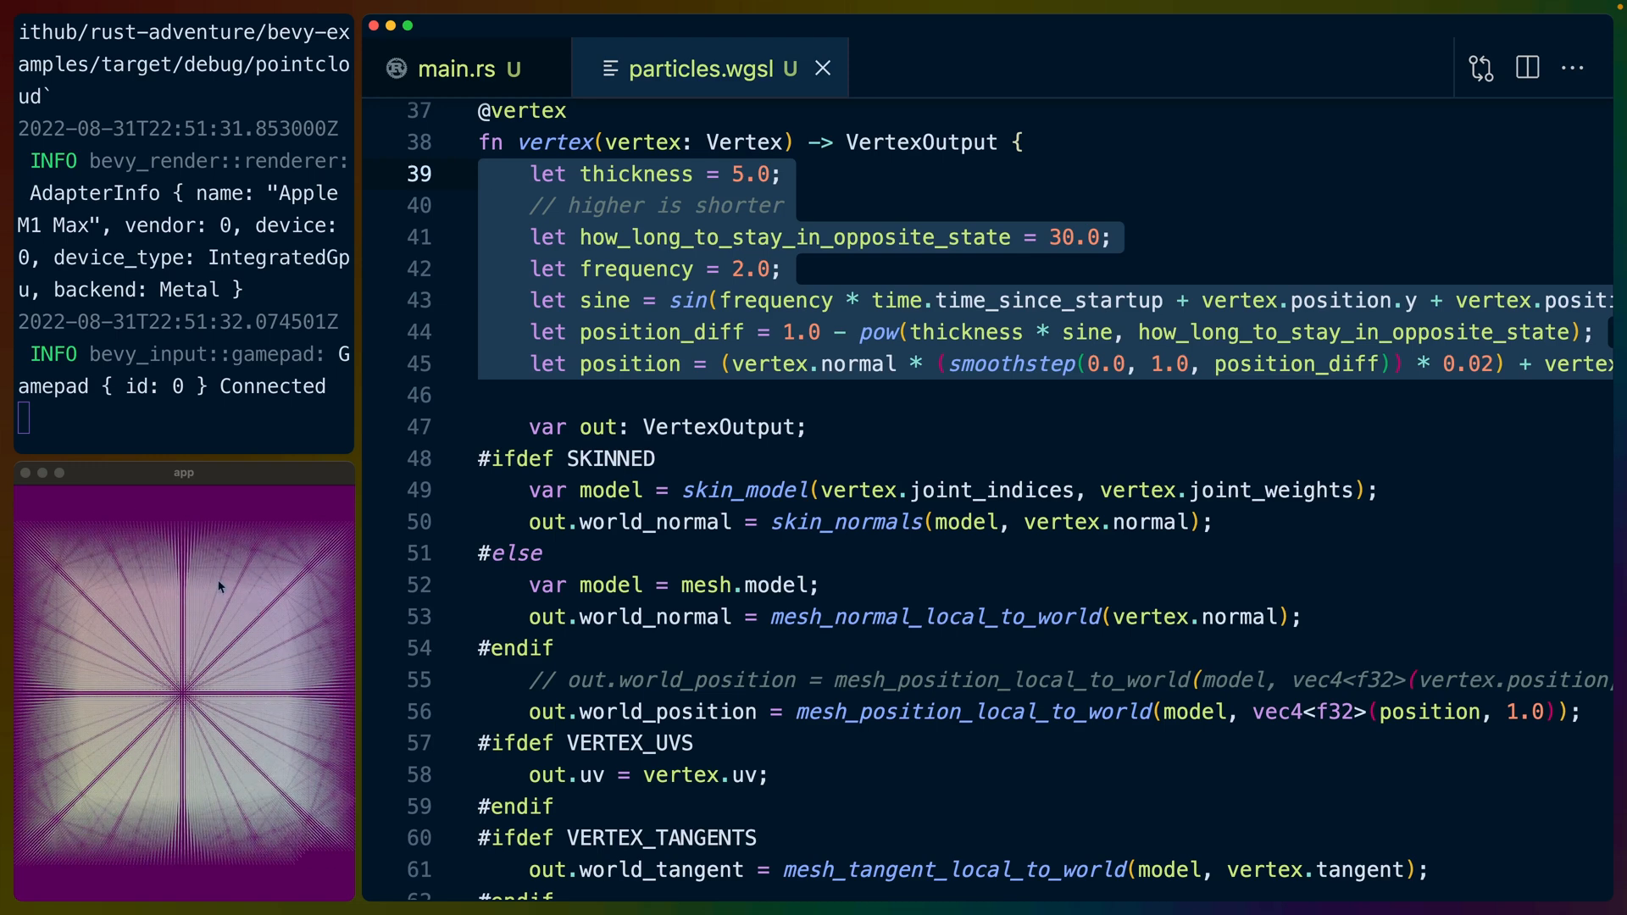
mouse_move(485, 587)
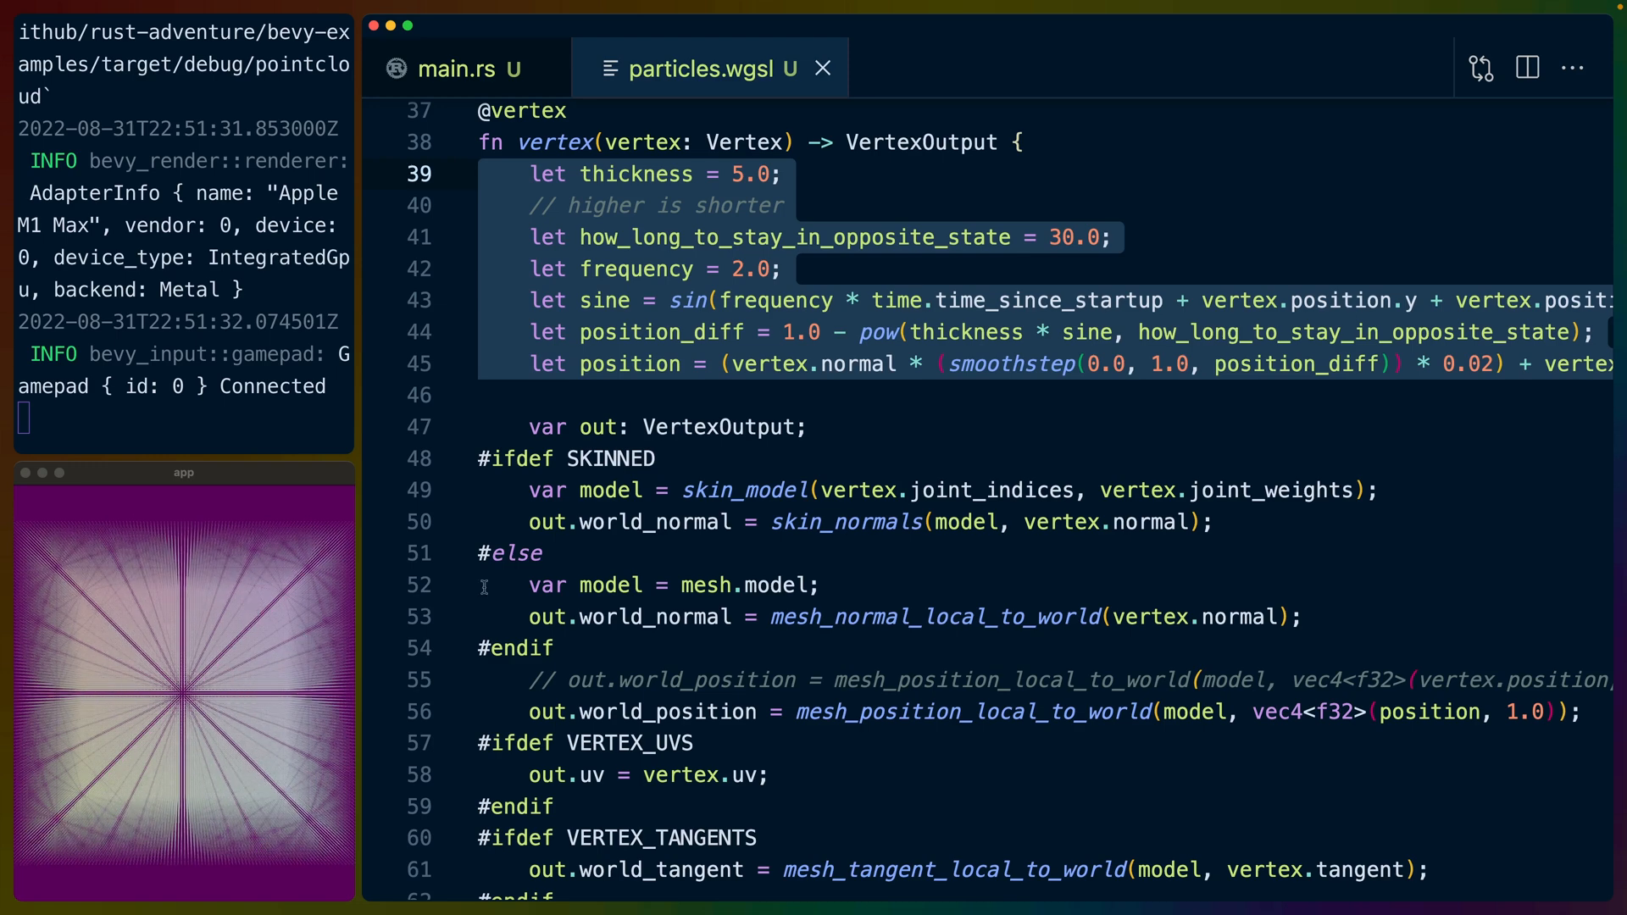
Experiment with frequency 10.0 and opposite-state duration 100.0, restoring 2.0 and 1.0 afterwards.
left_click(1406, 302)
type("10")
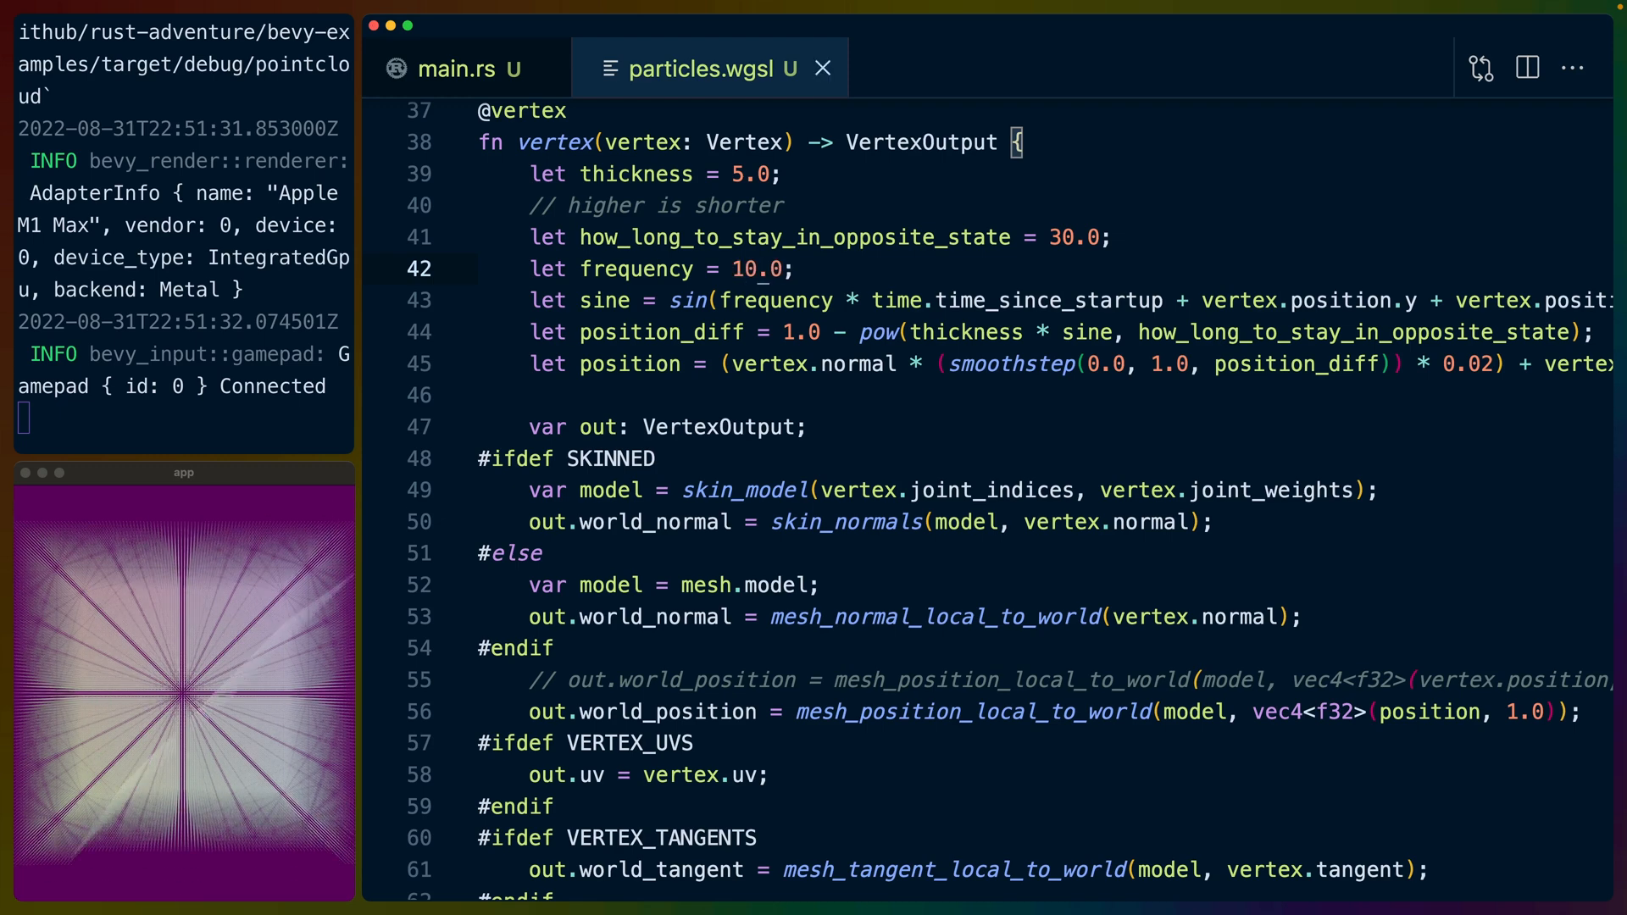
type("2.0")
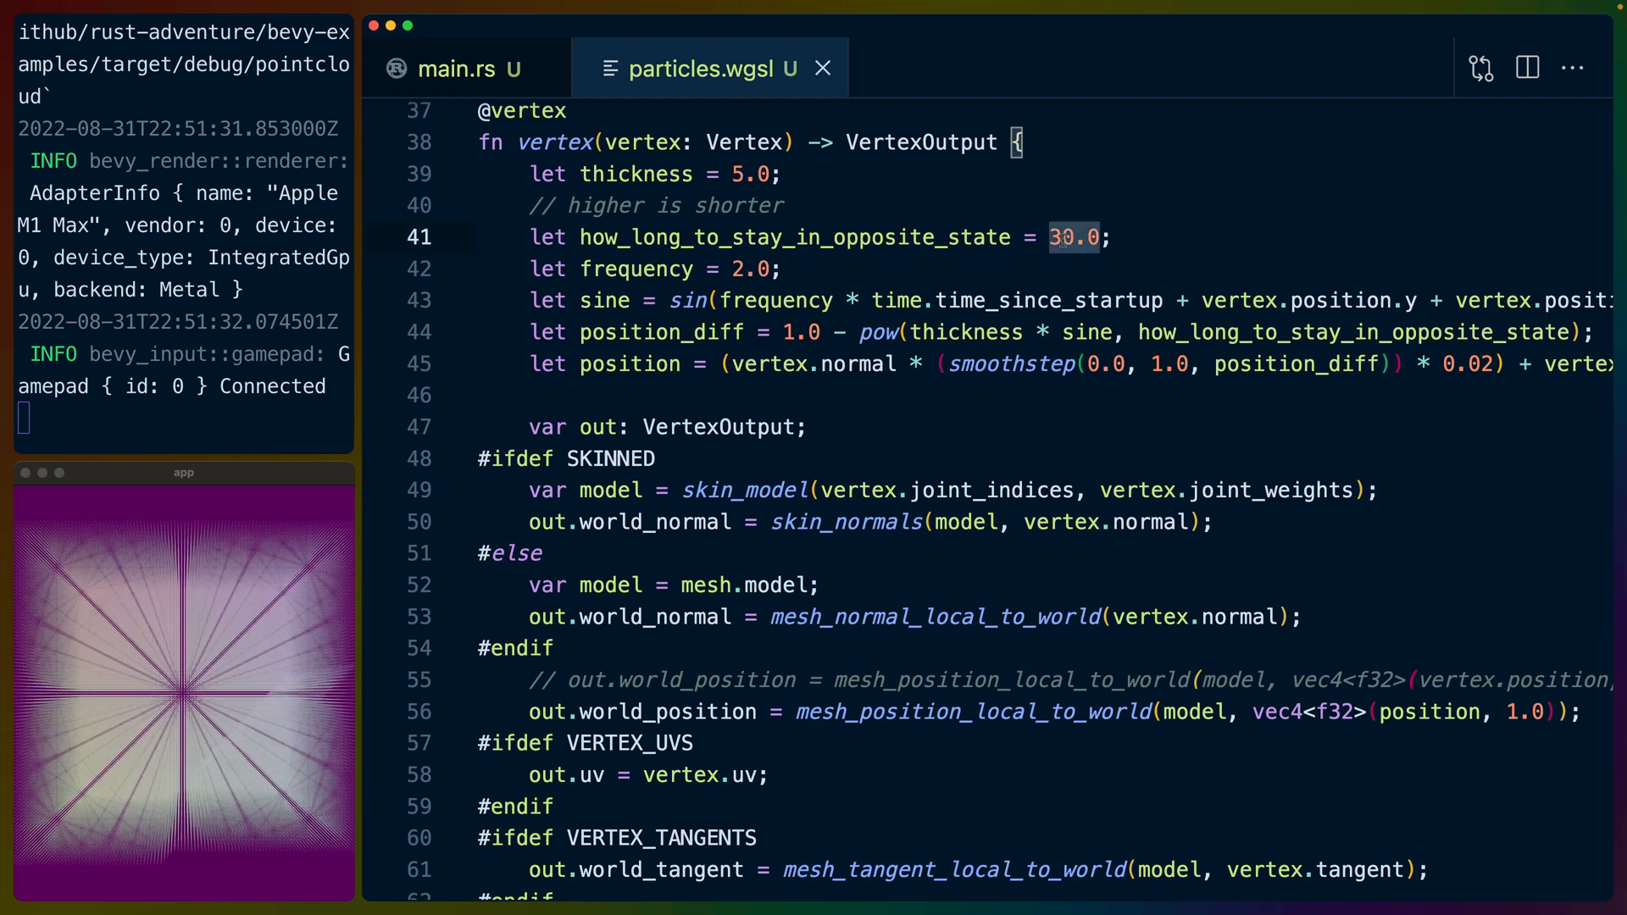
type("10.0")
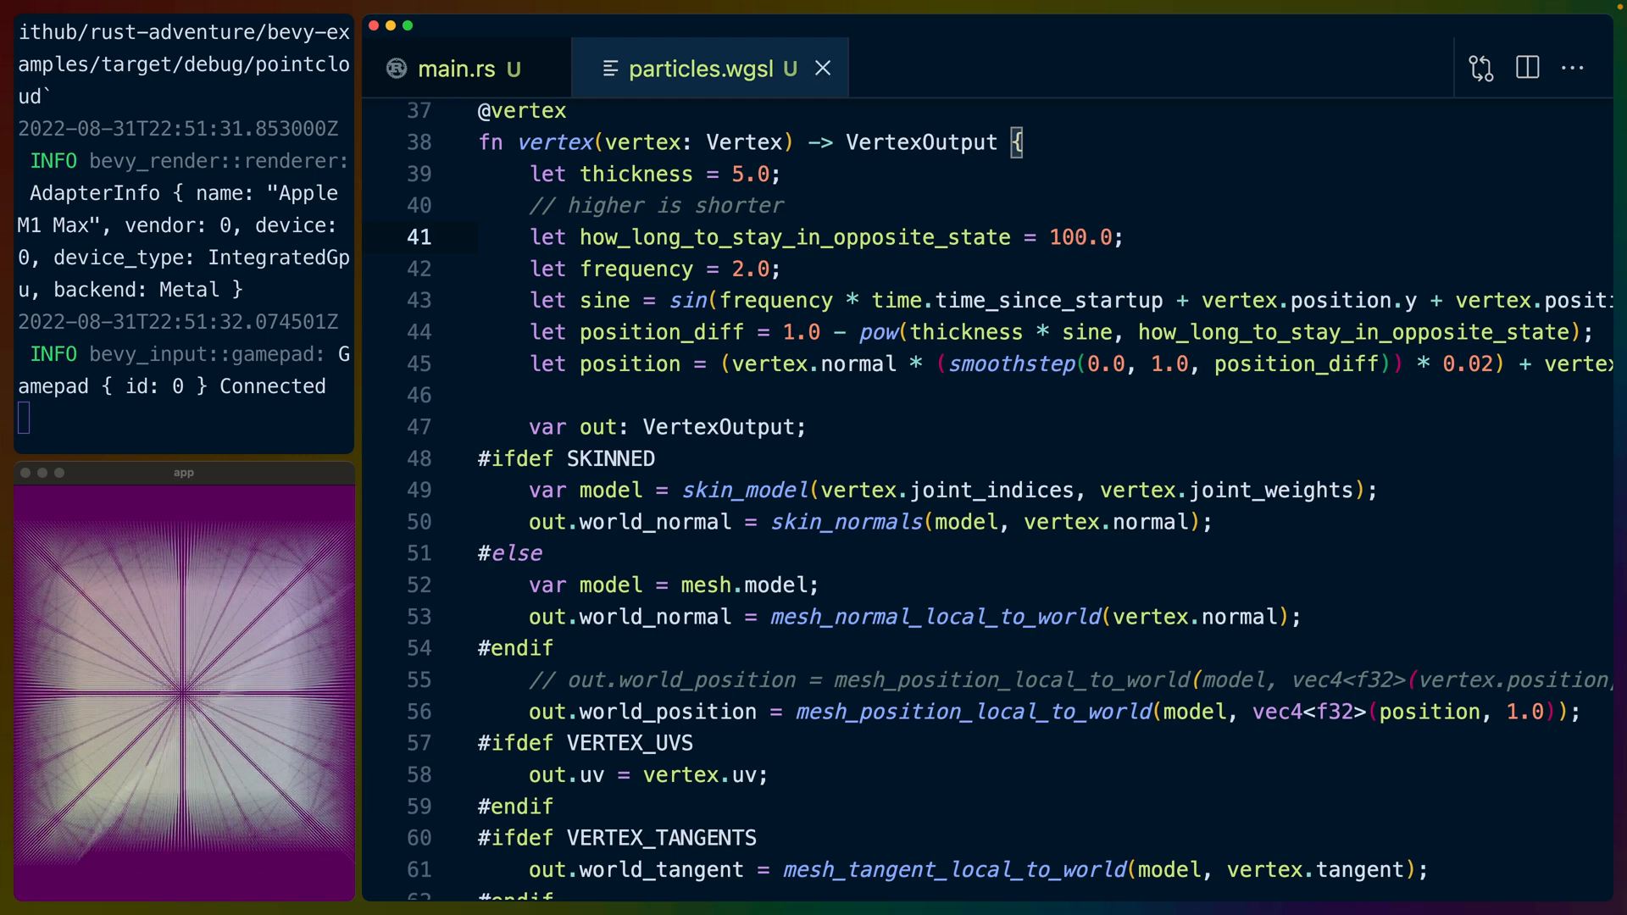
type("1.0")
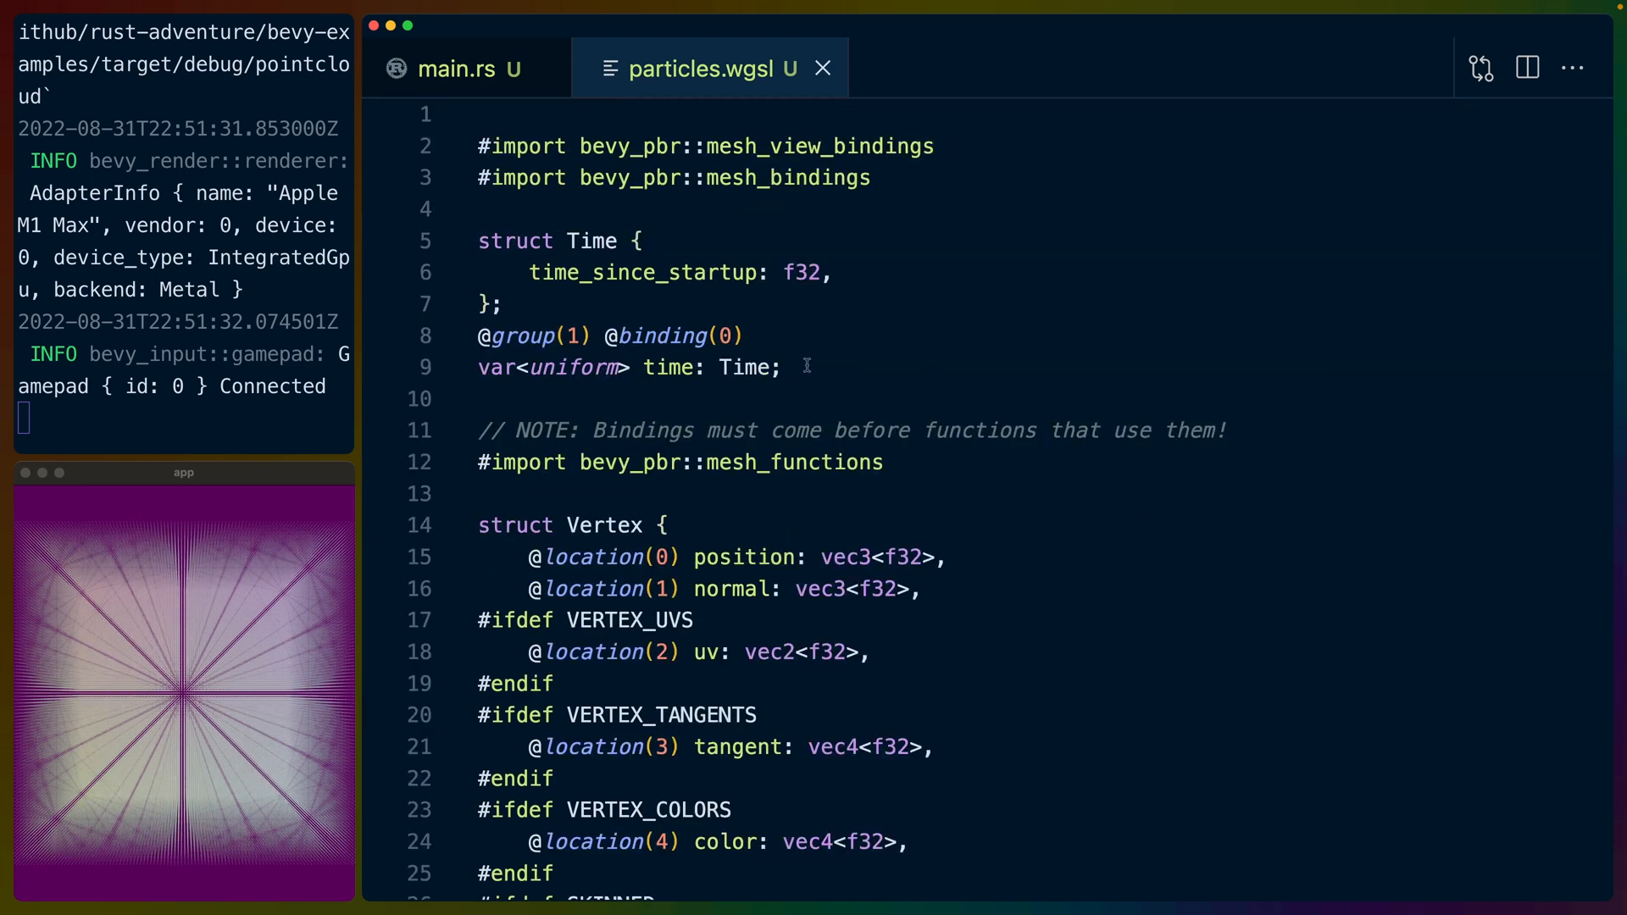
left_click(789, 366)
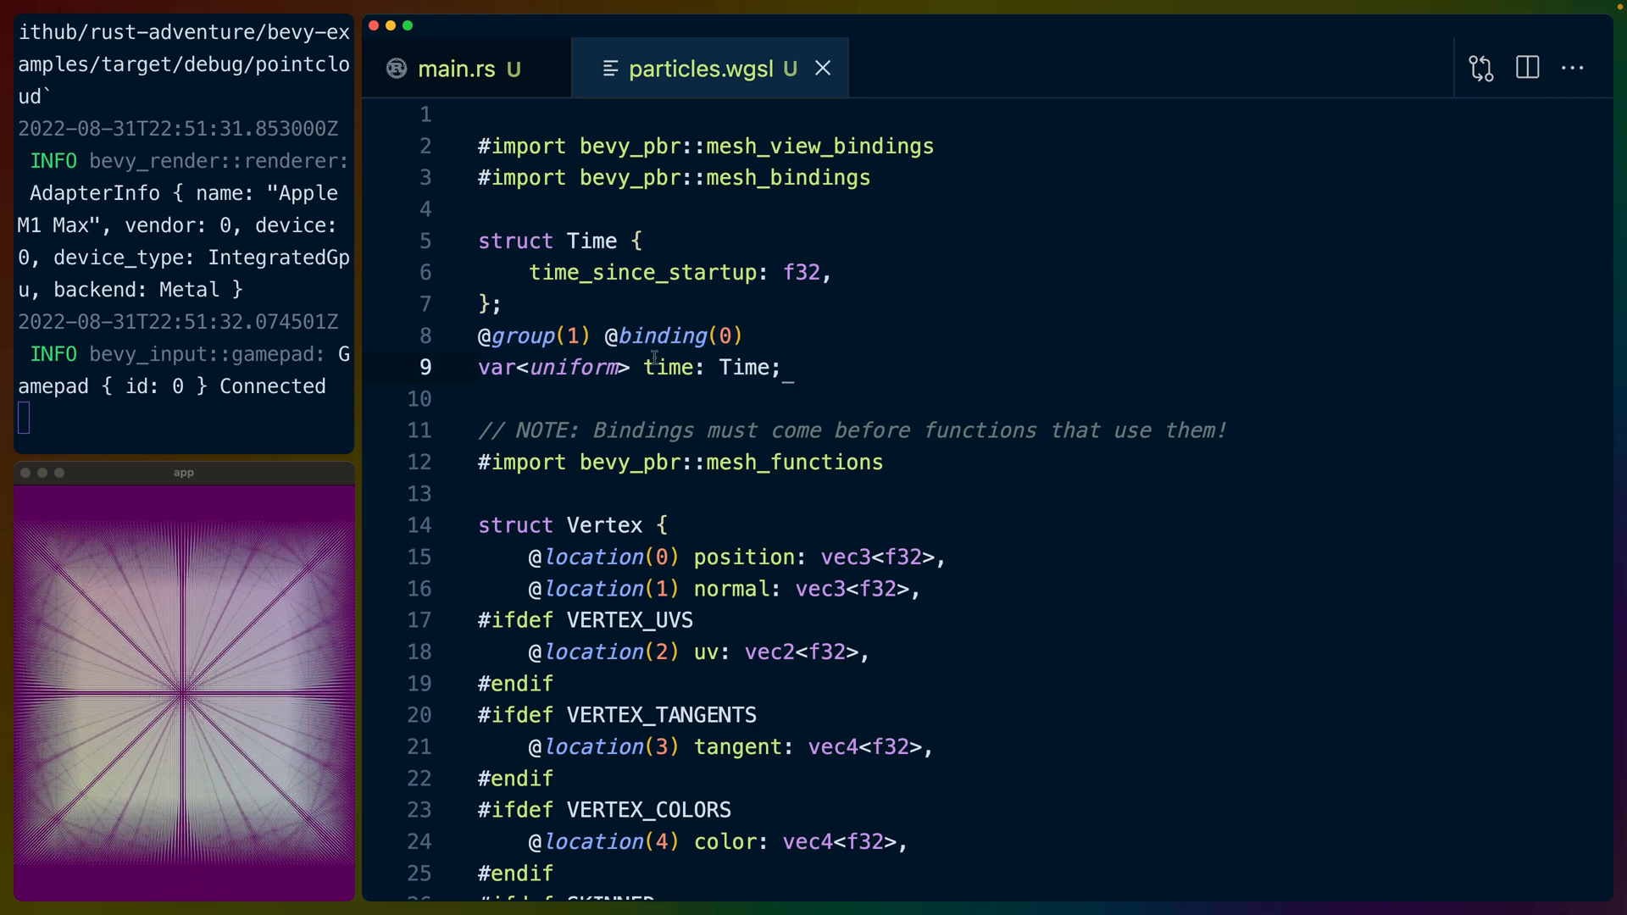
double_click(572, 366)
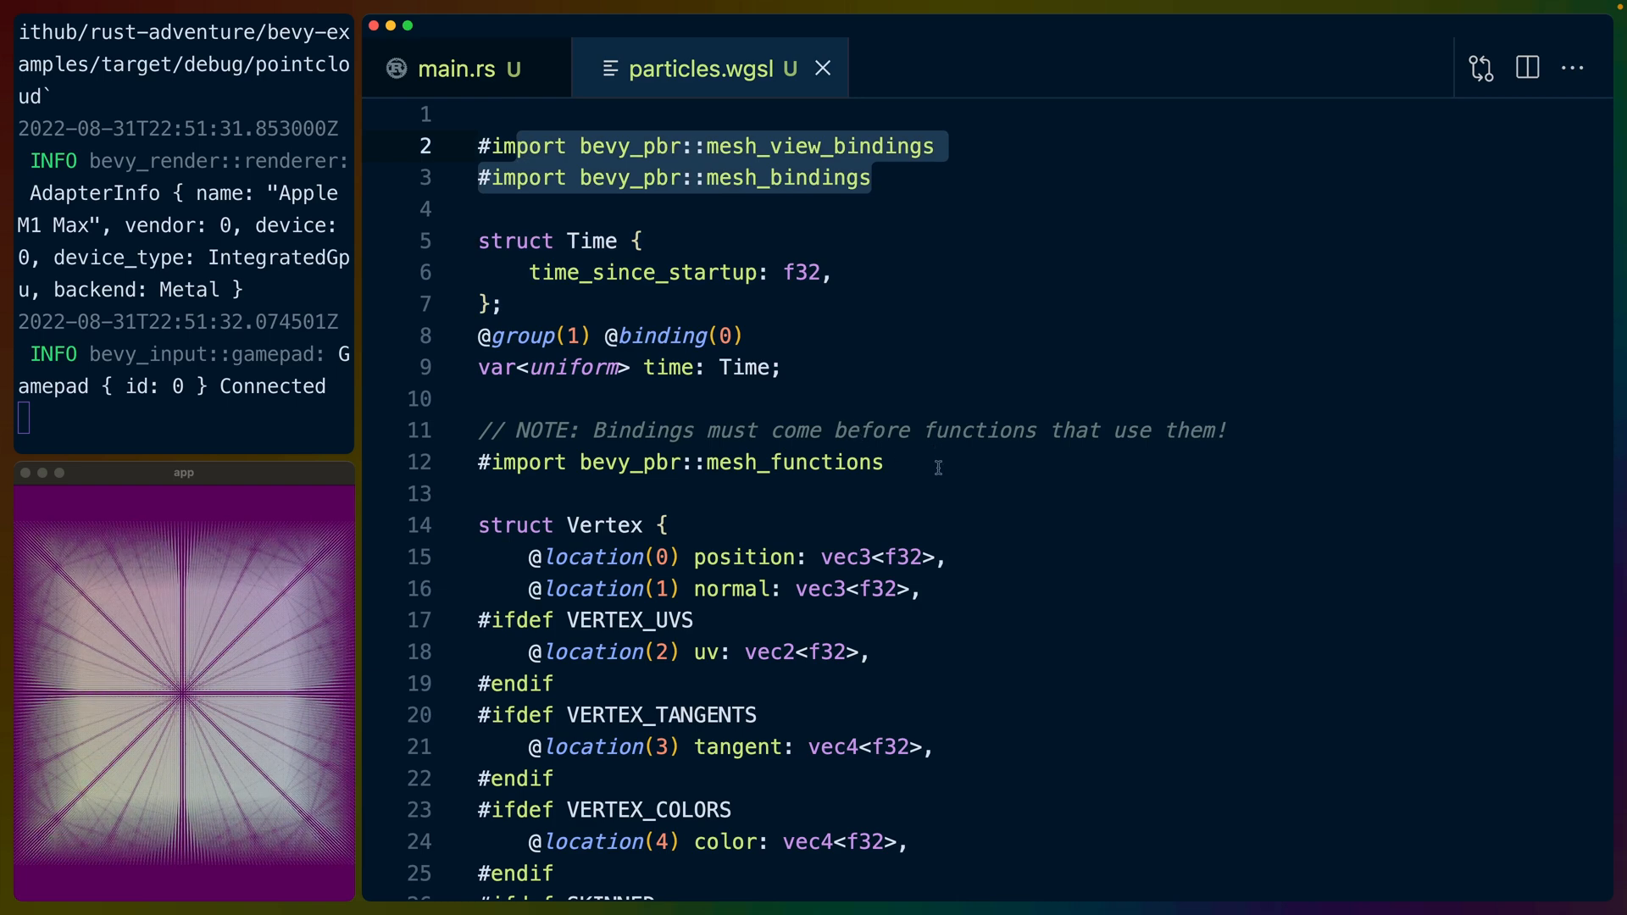
scroll("down", 3)
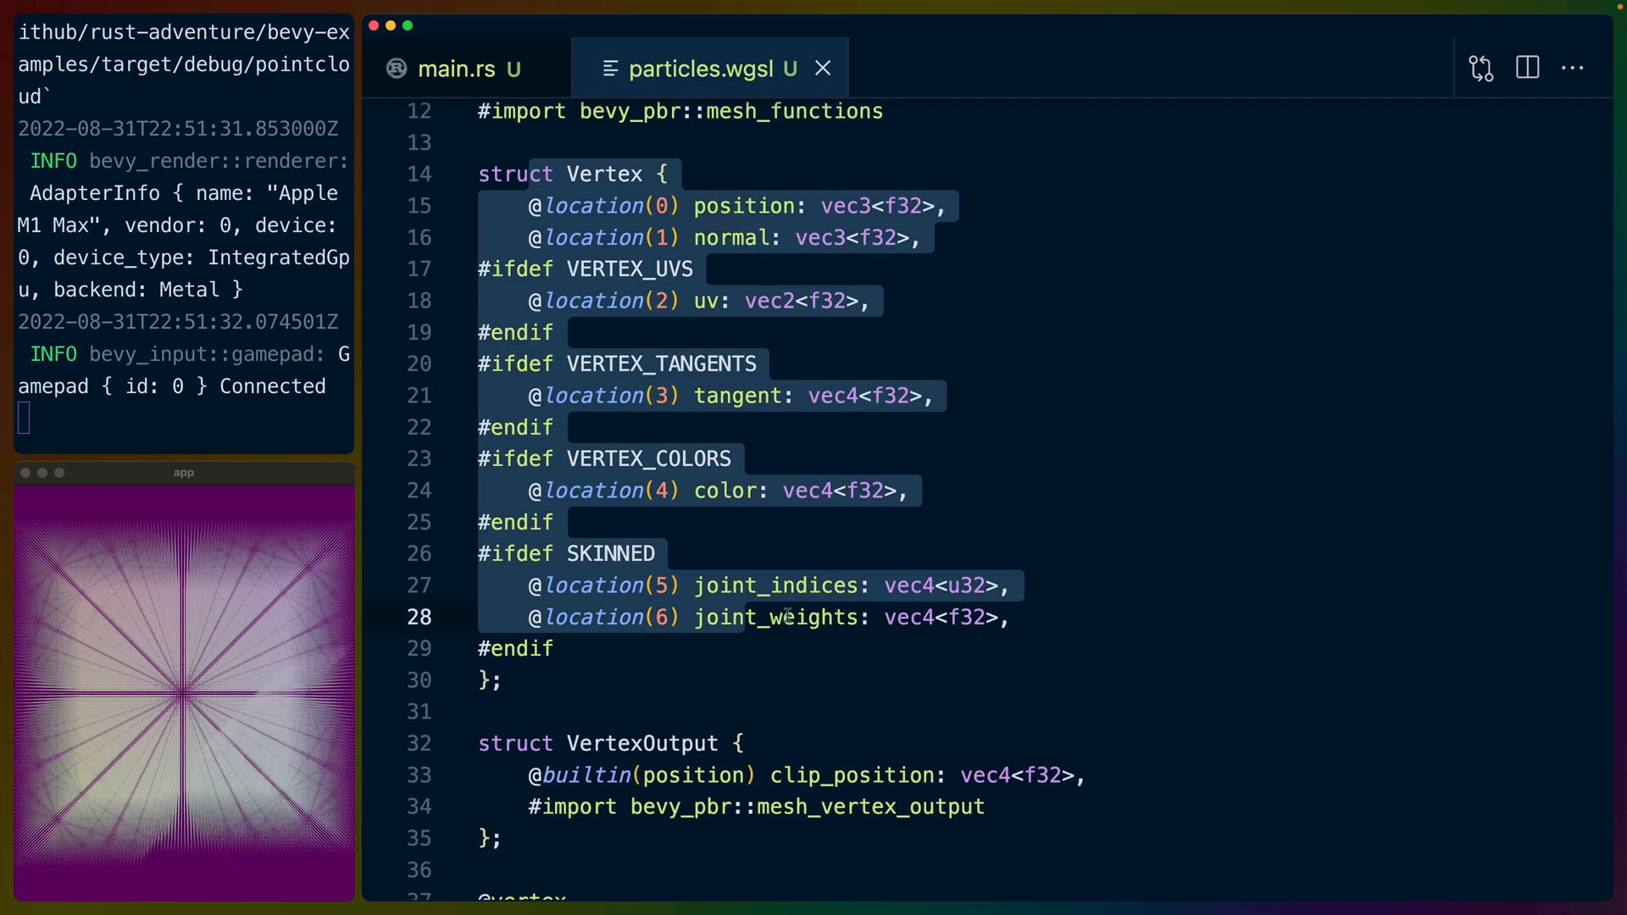
scroll("down", 3)
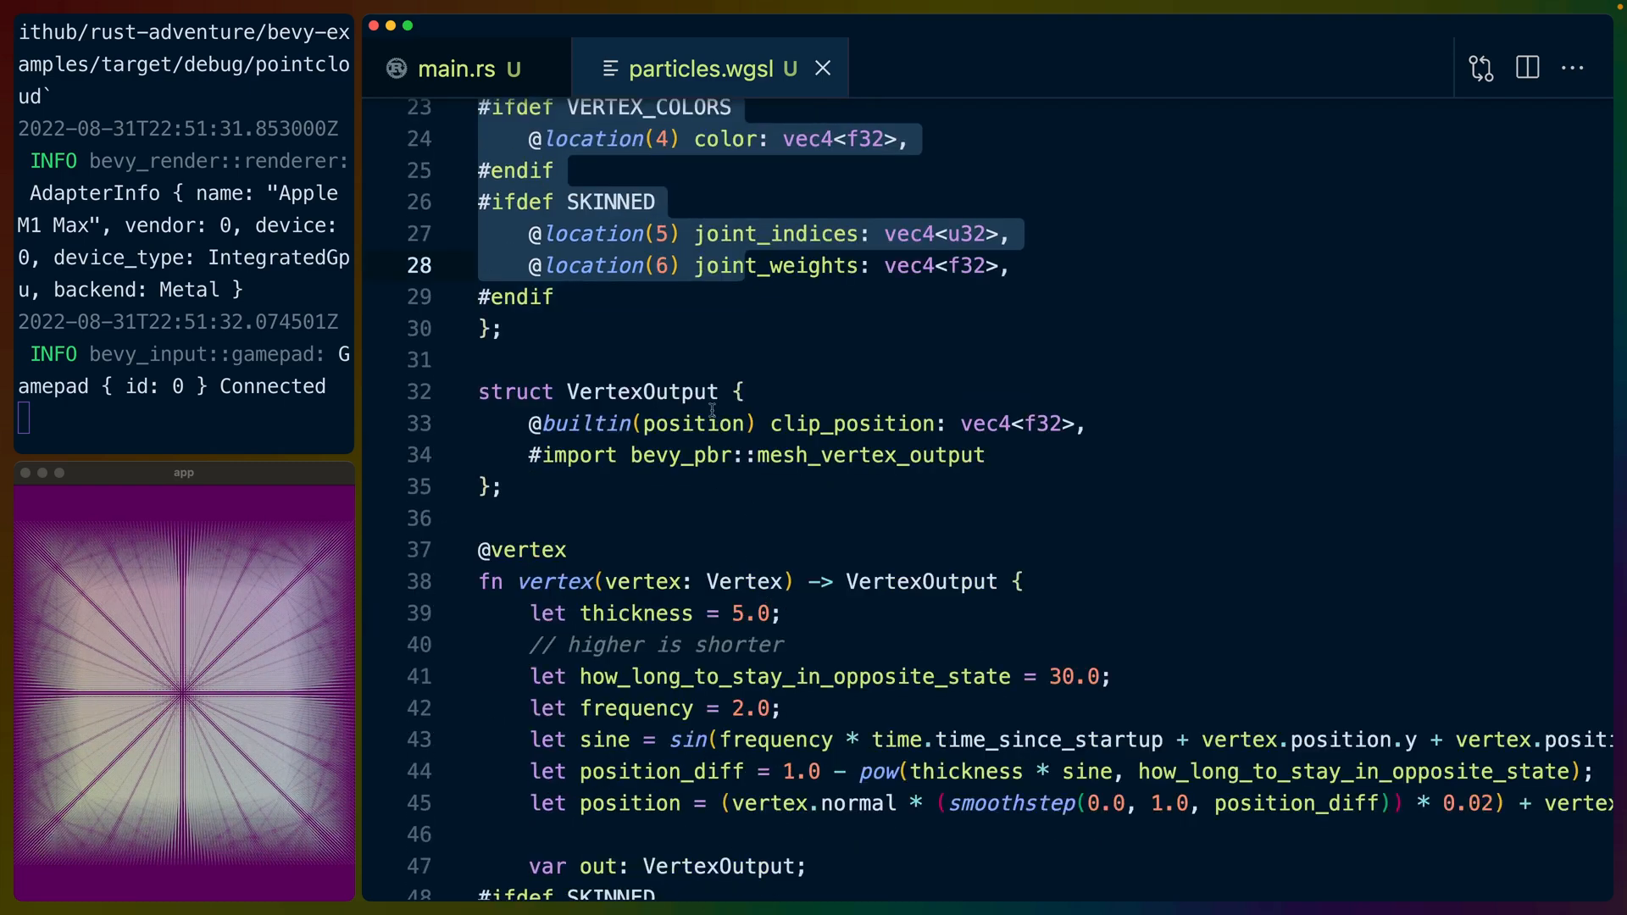
scroll("down", 3)
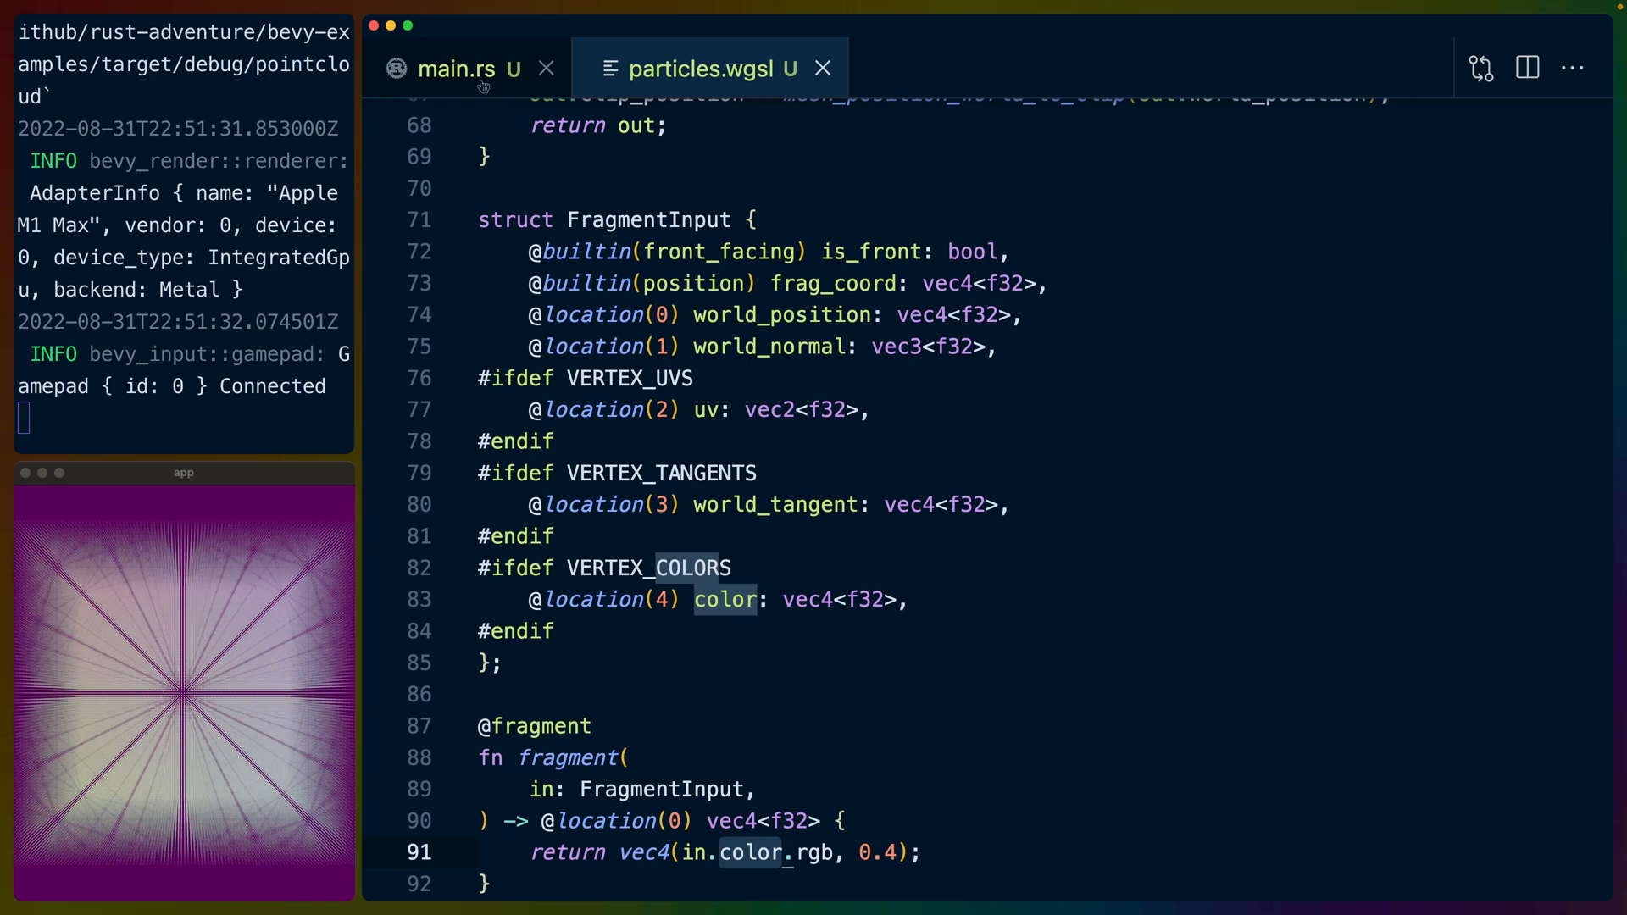
Return to main.rs and highlight the bevy imports, Itertools, the clear-colour hex and AssetServerSettings.
left_click(465, 68)
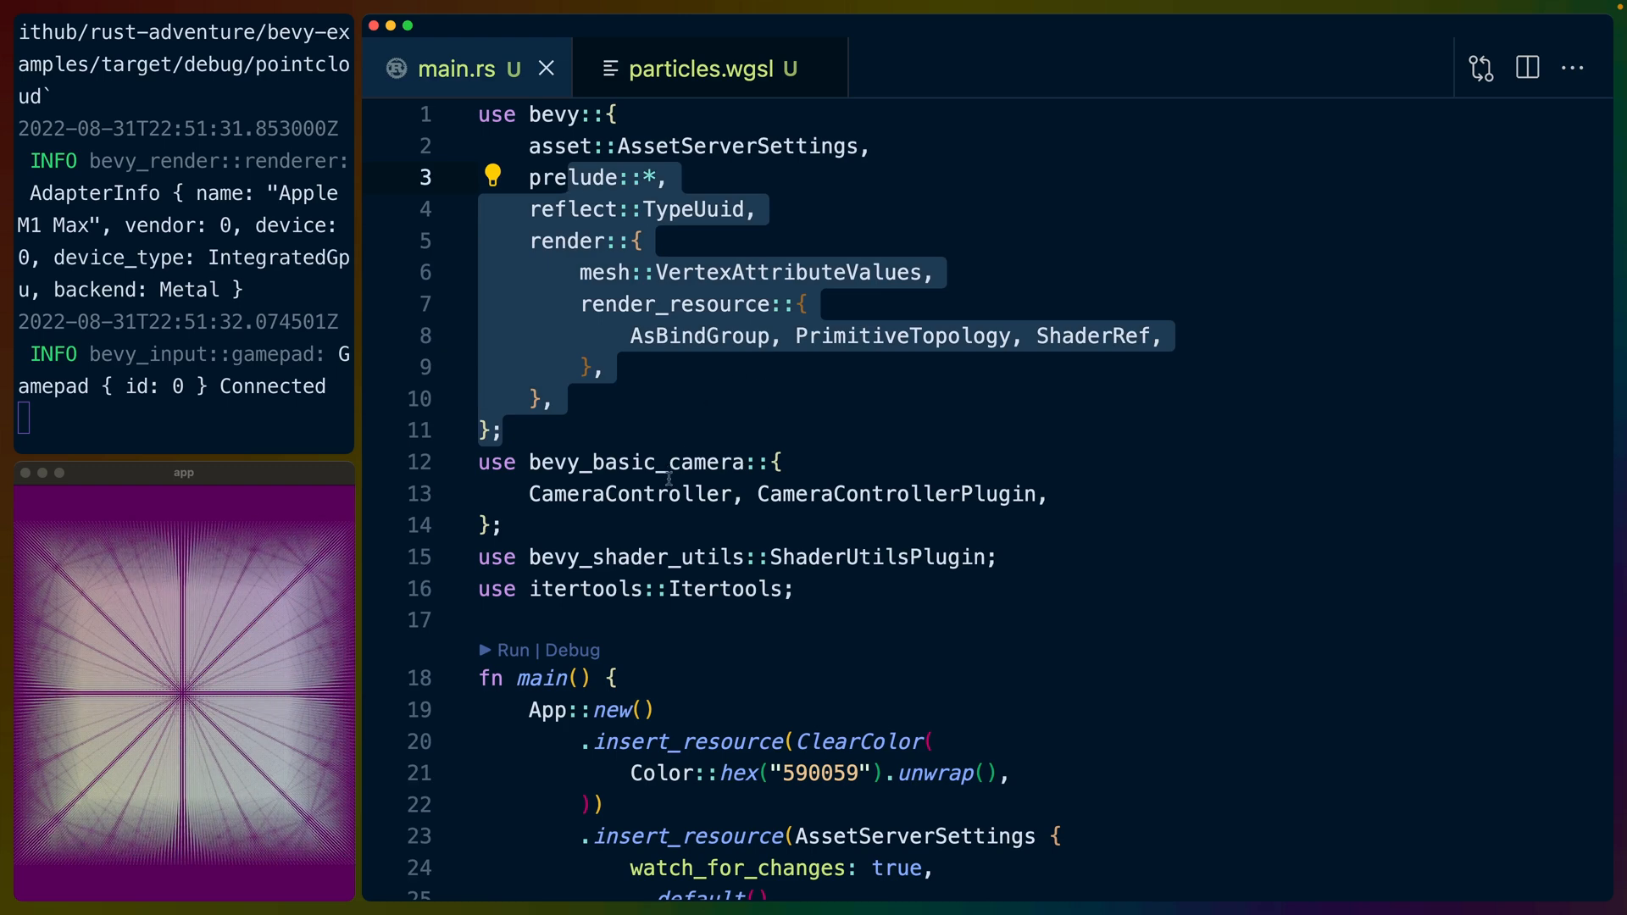
double_click(634, 461)
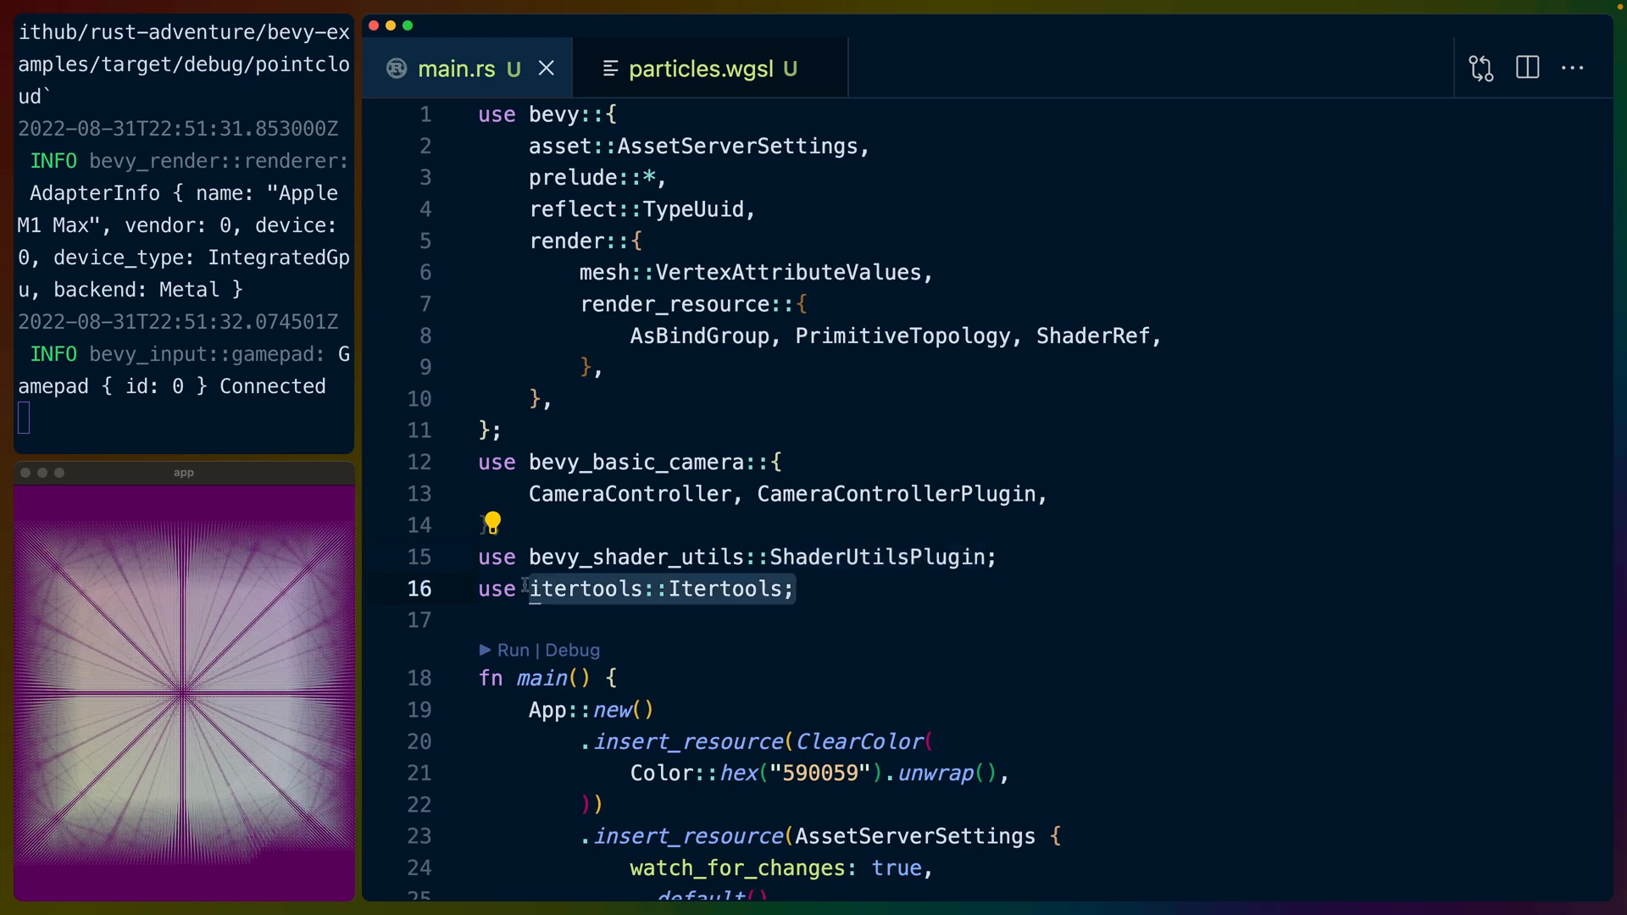
double_click(724, 589)
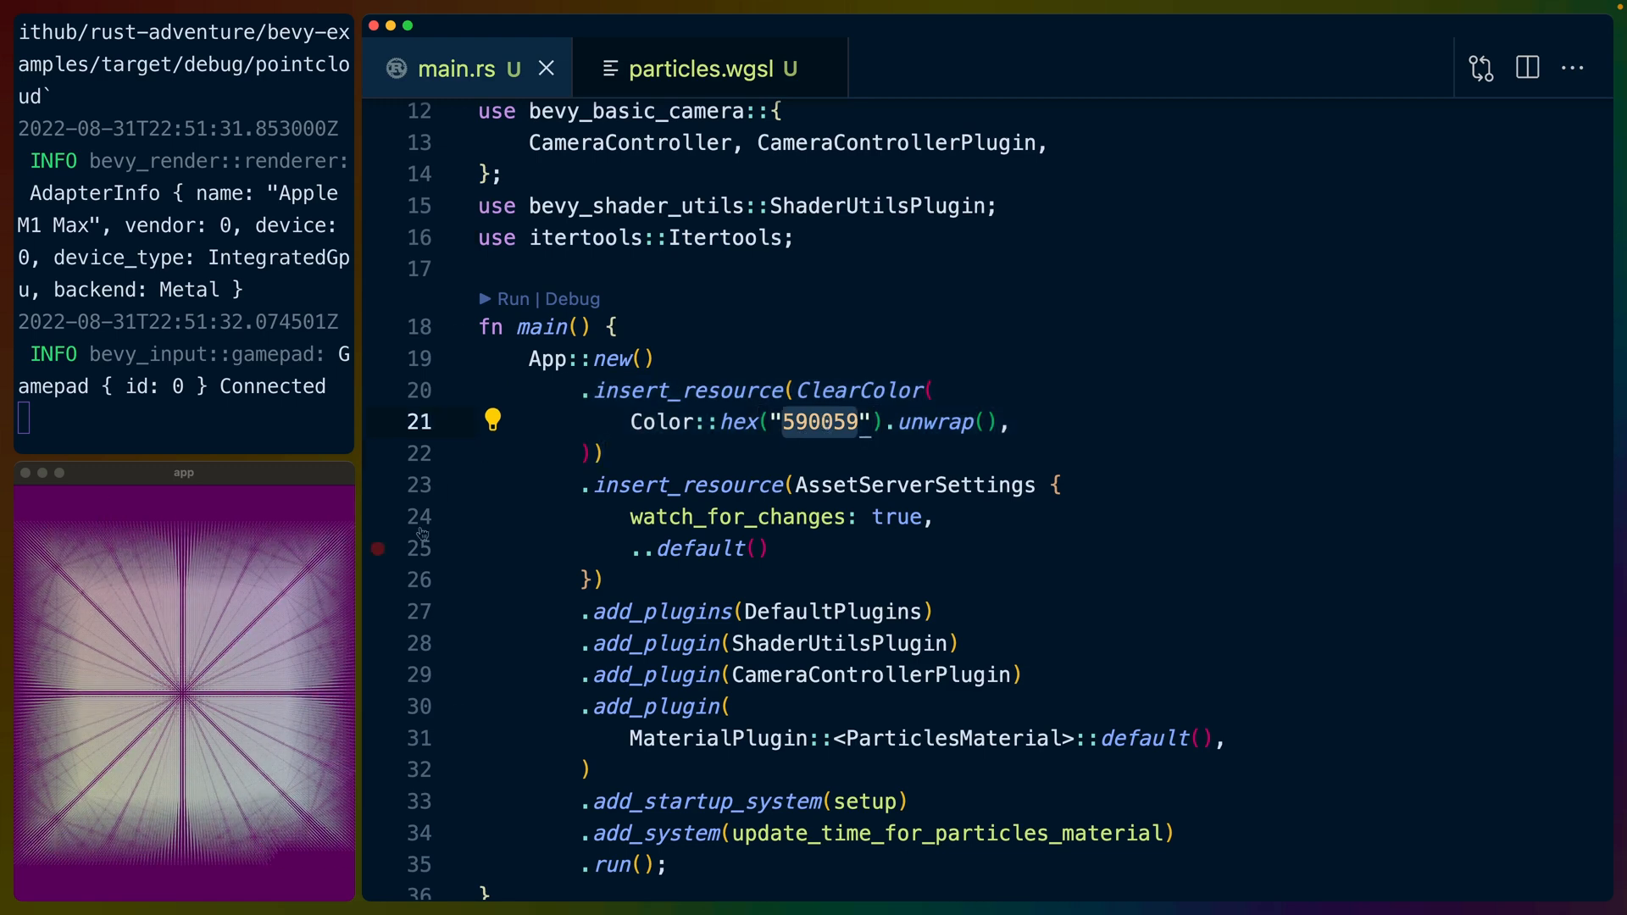
double_click(913, 485)
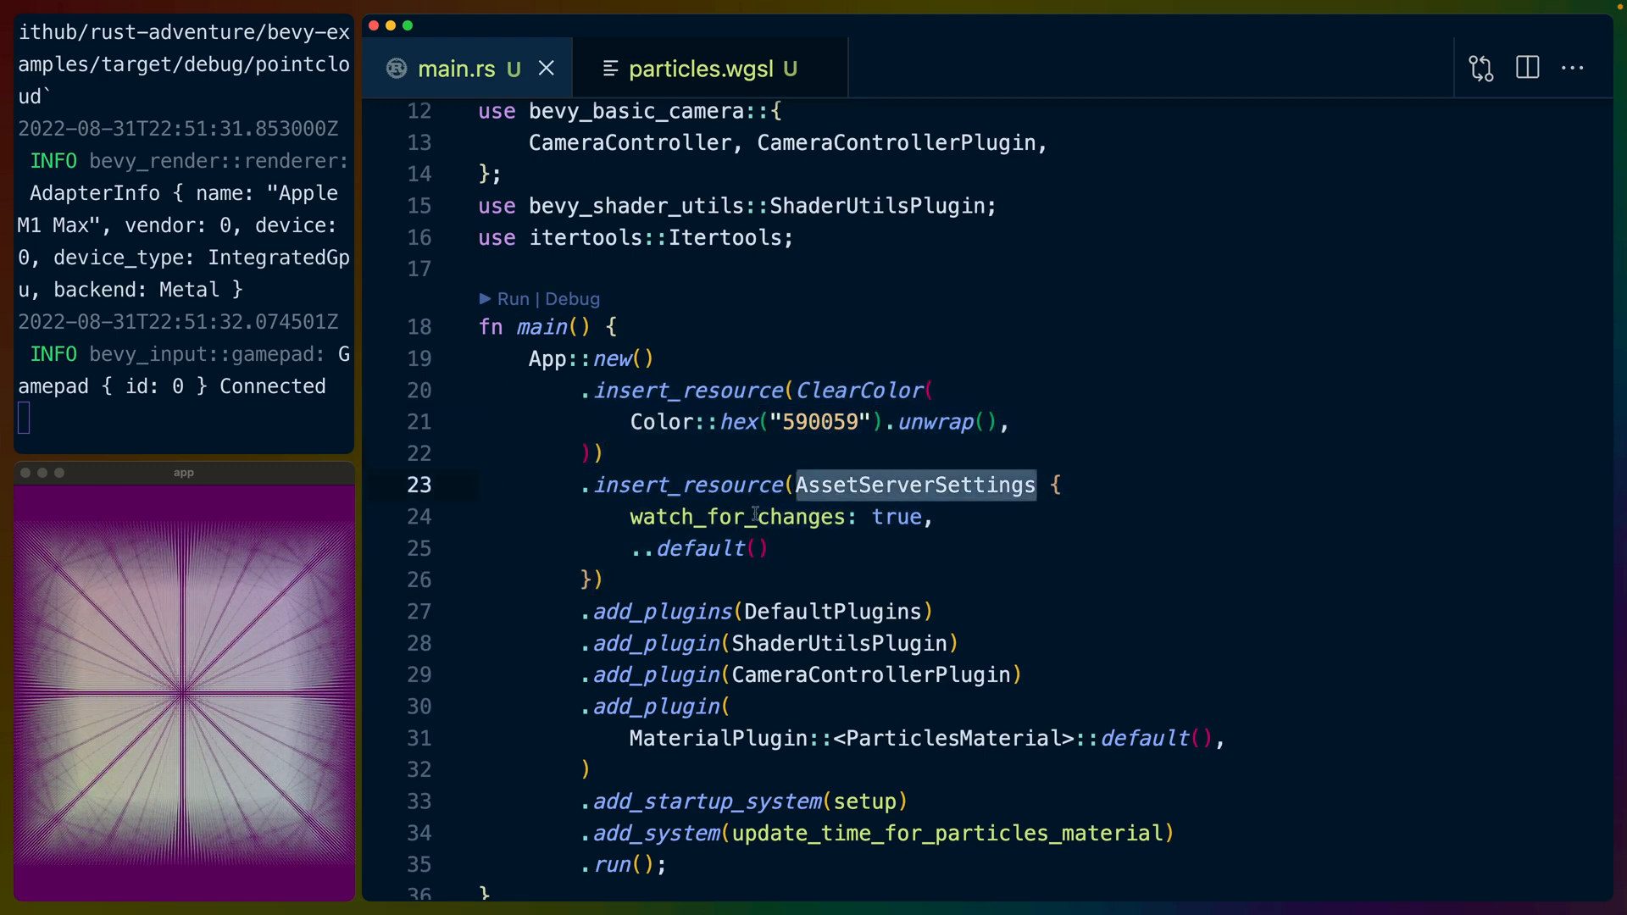
double_click(737, 517)
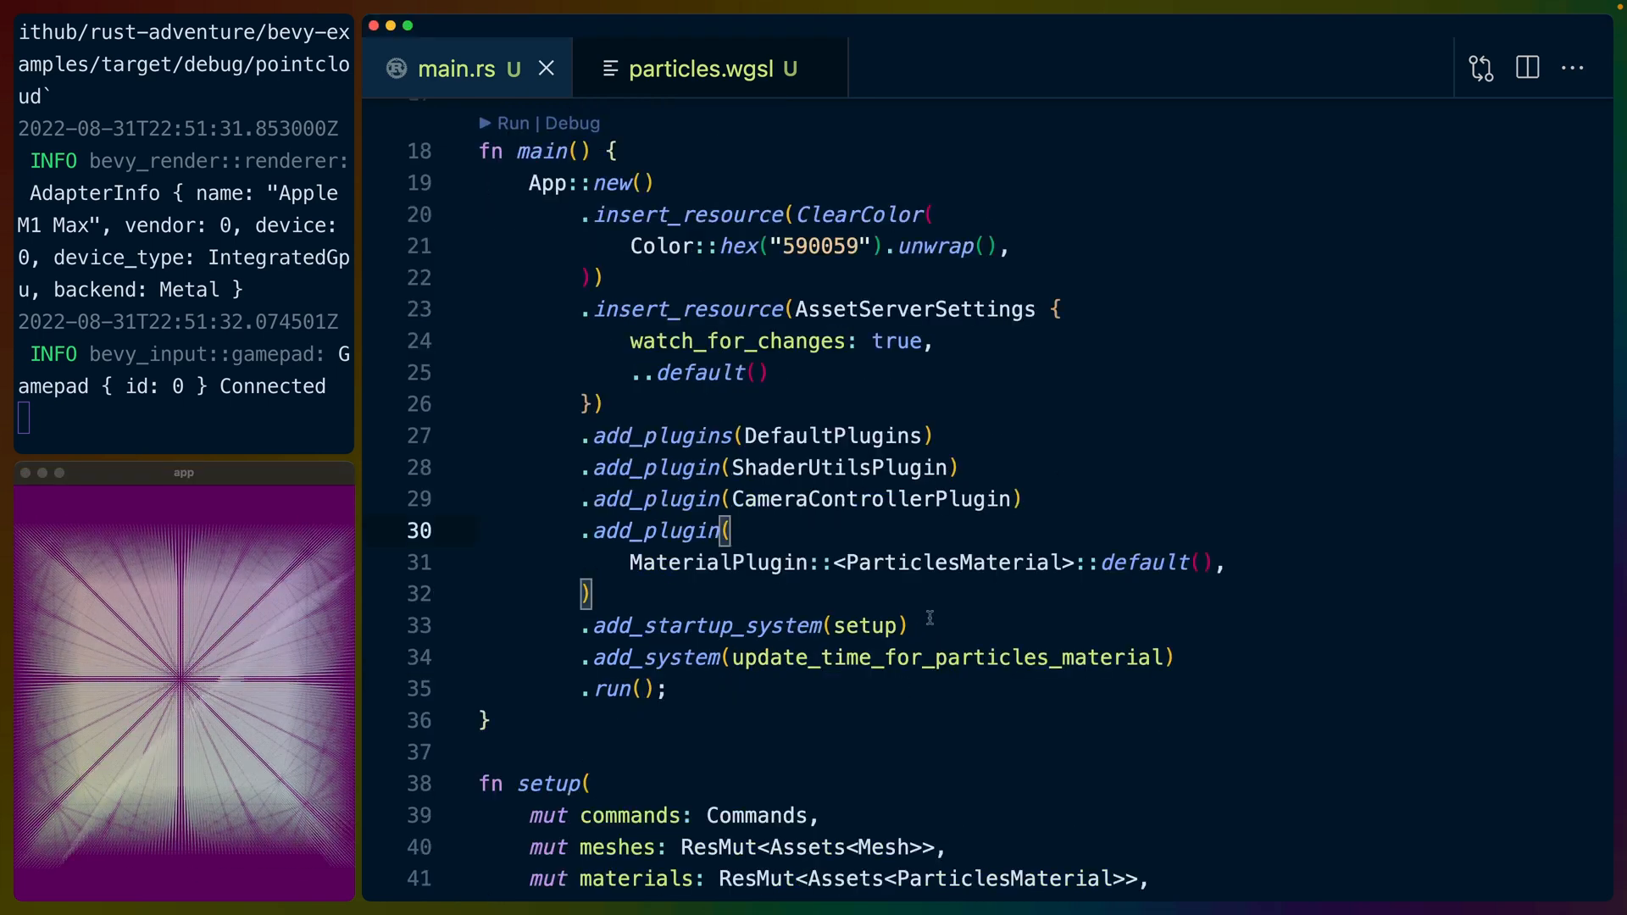
Highlight the Camera3dBundle spawn, the particle count of 100 and Mesh on the colour attribute line.
double_click(716, 562)
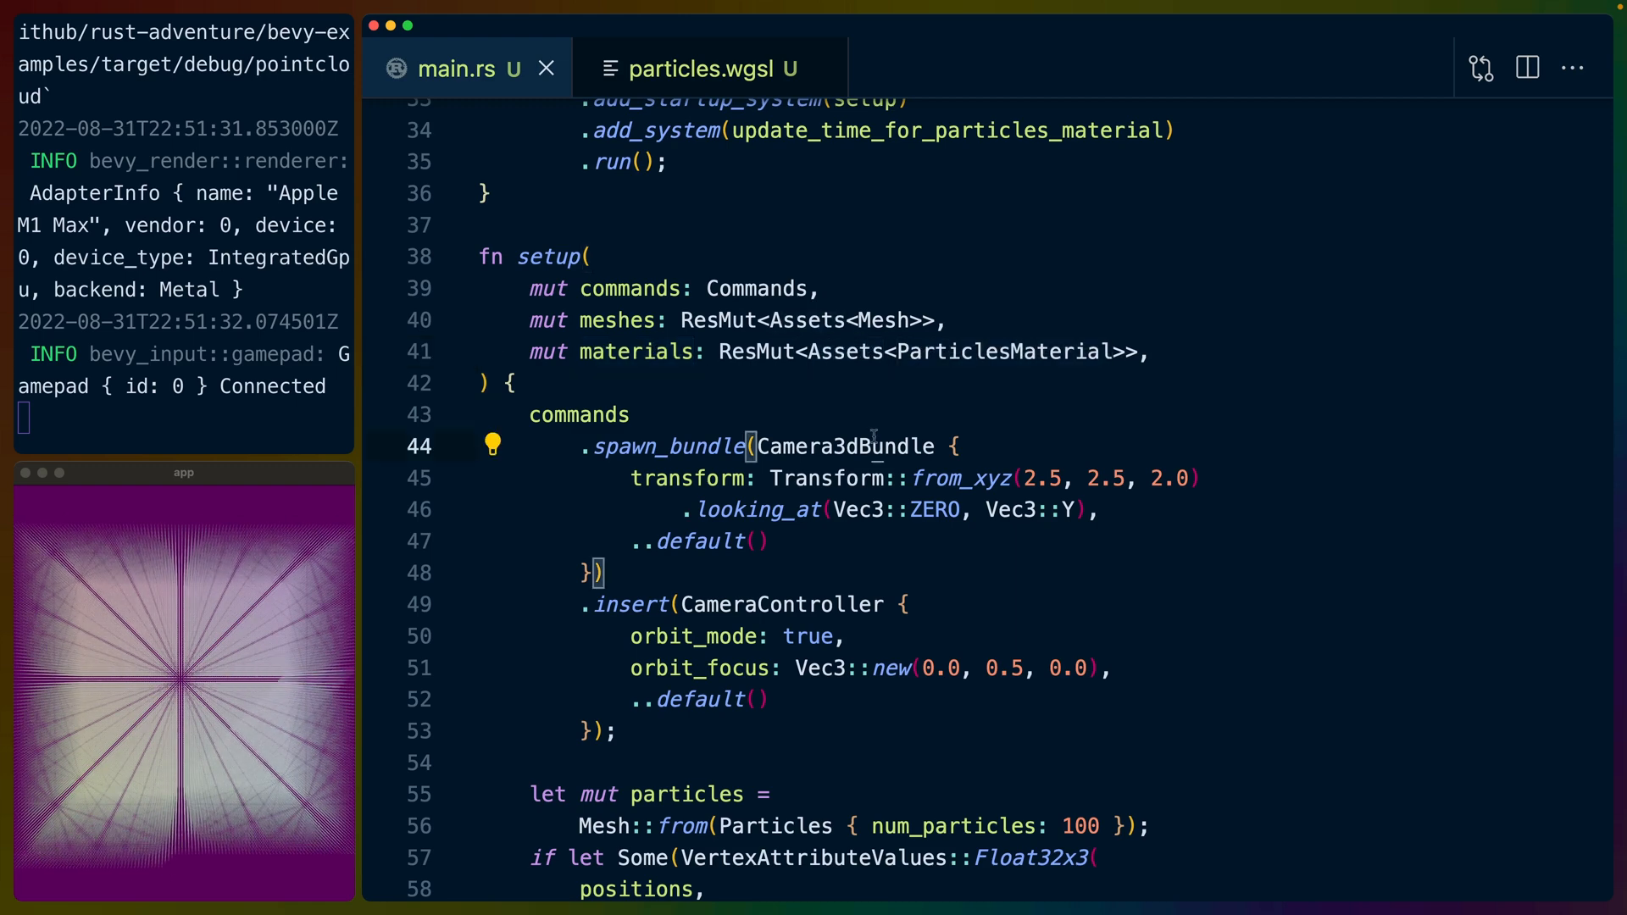
double_click(844, 447)
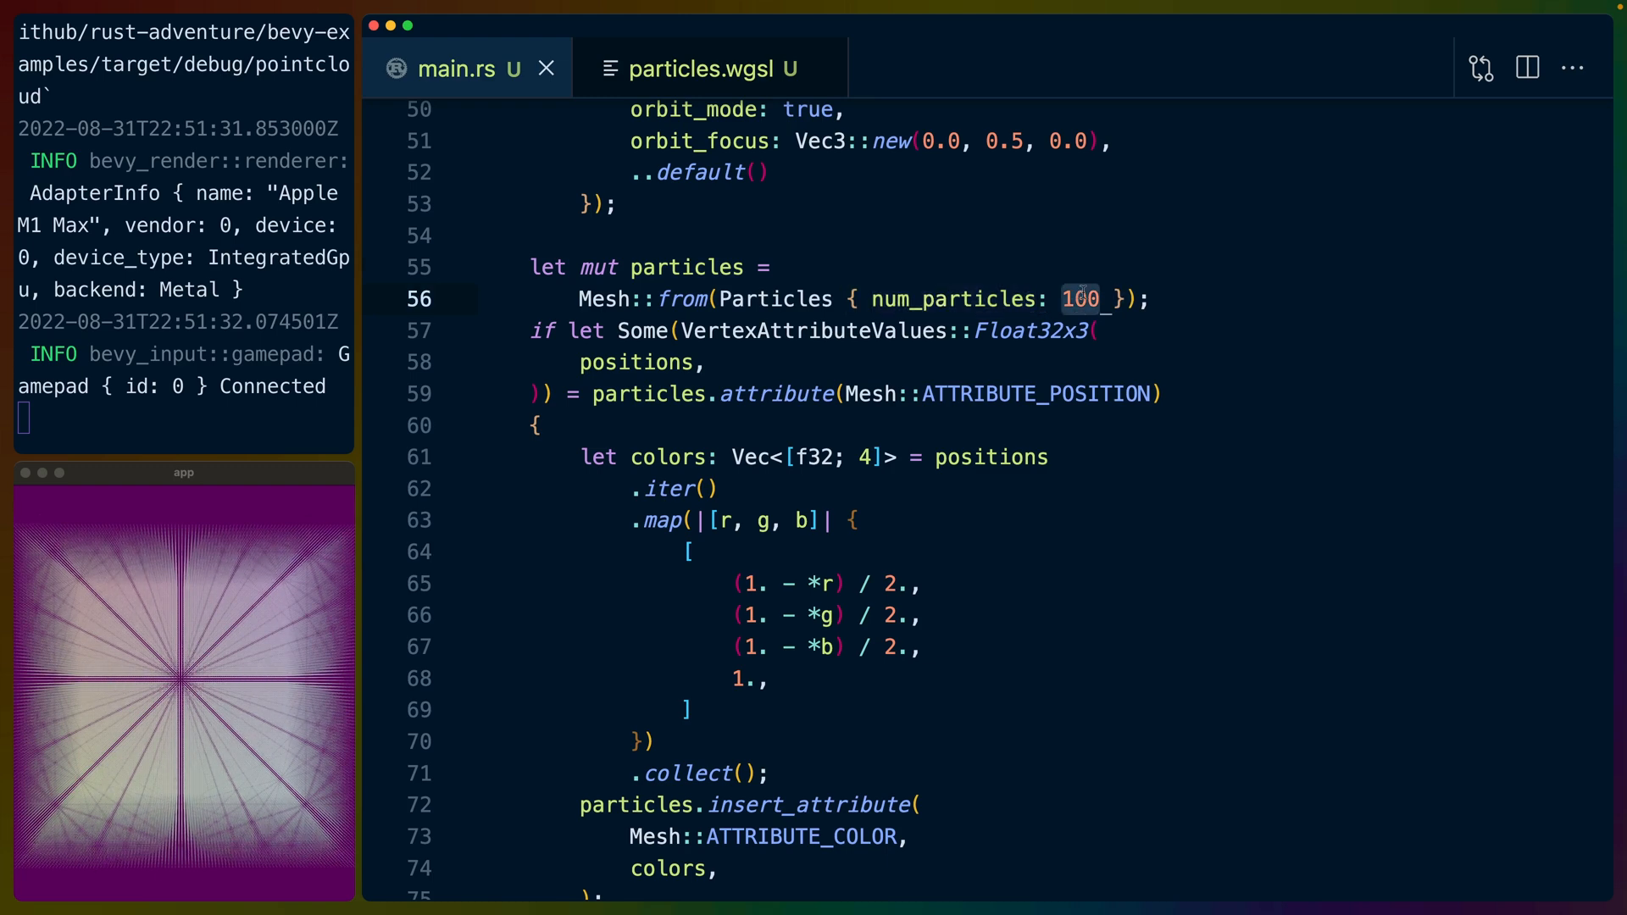
left_click(1105, 298)
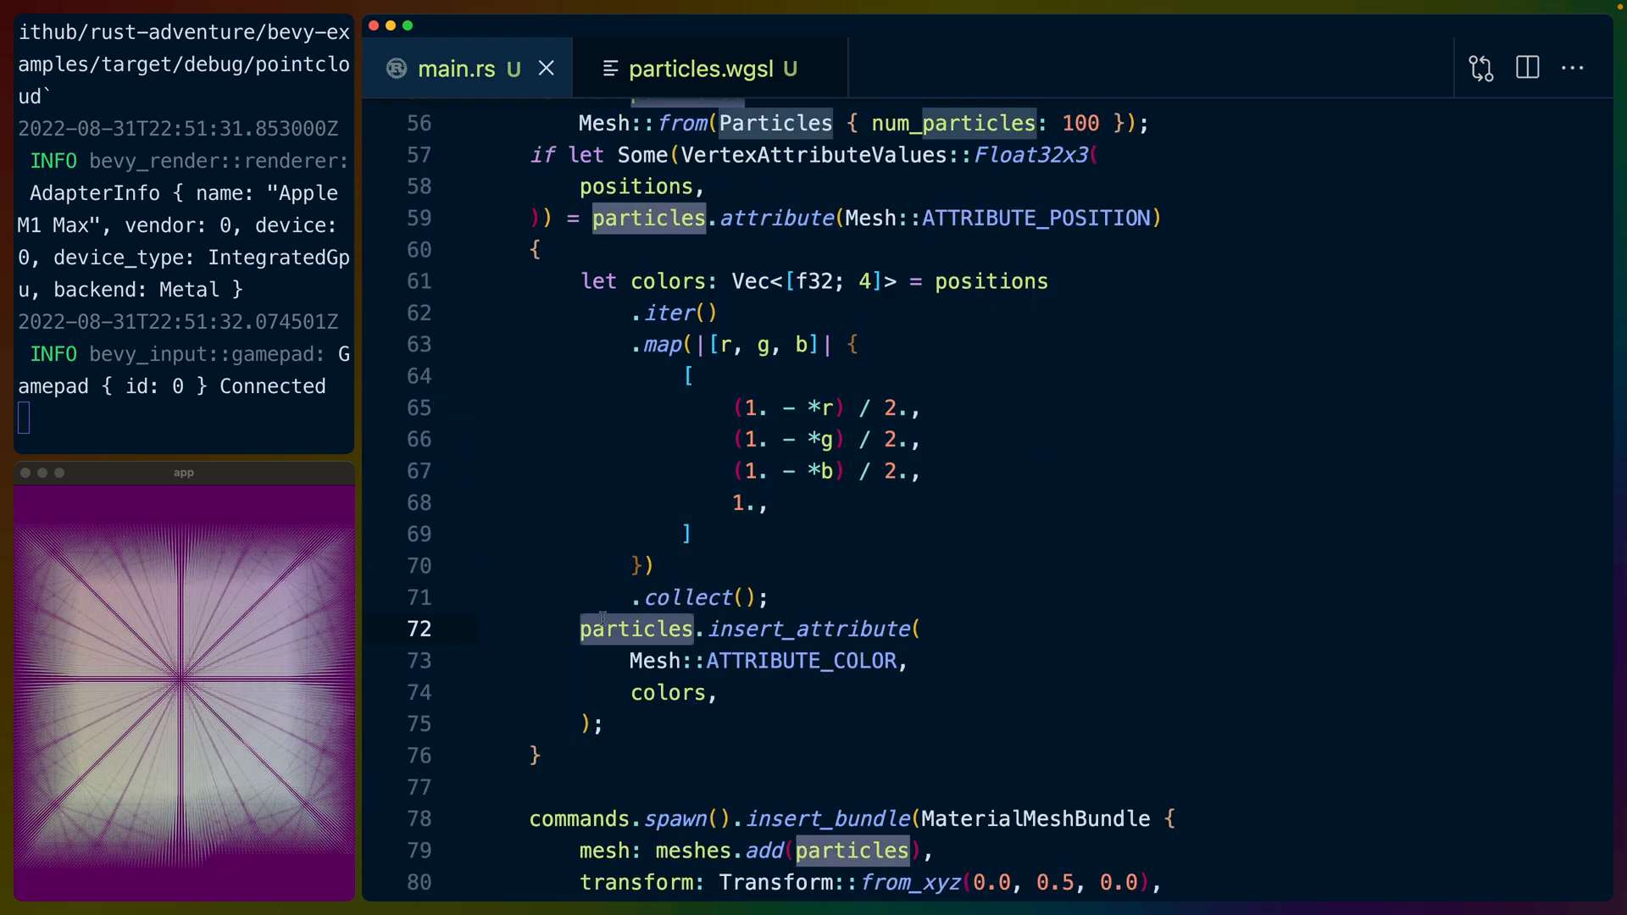
double_click(812, 629)
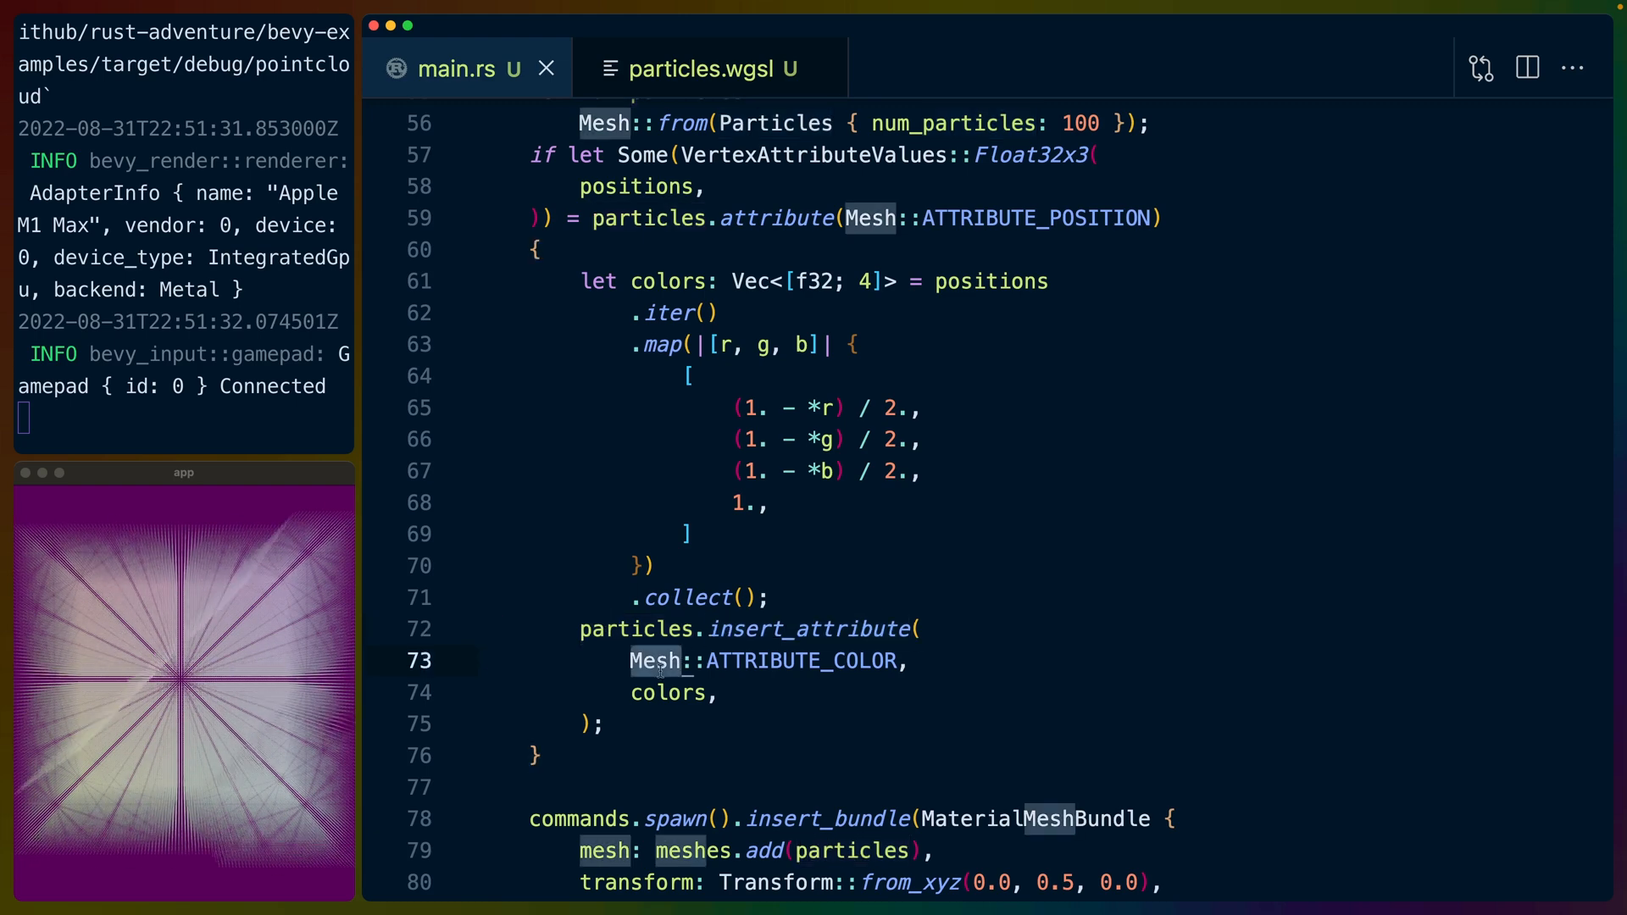
double_click(802, 661)
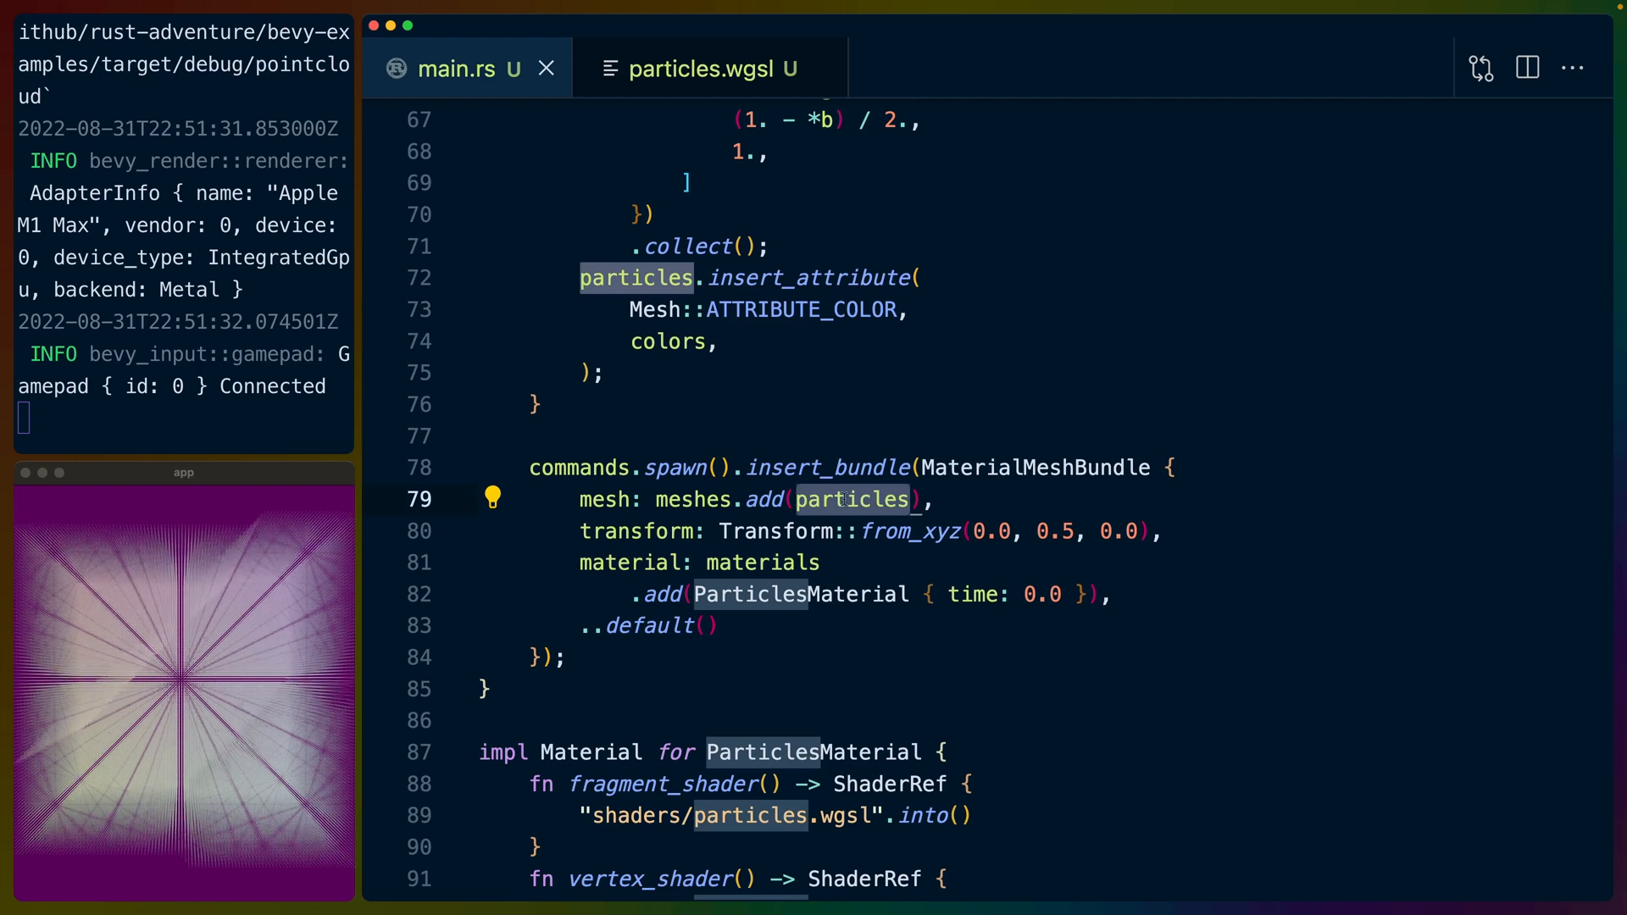
Highlight the fragment and vertex shader path functions and scroll to update_time_for_particles_material.
scroll("down", 3)
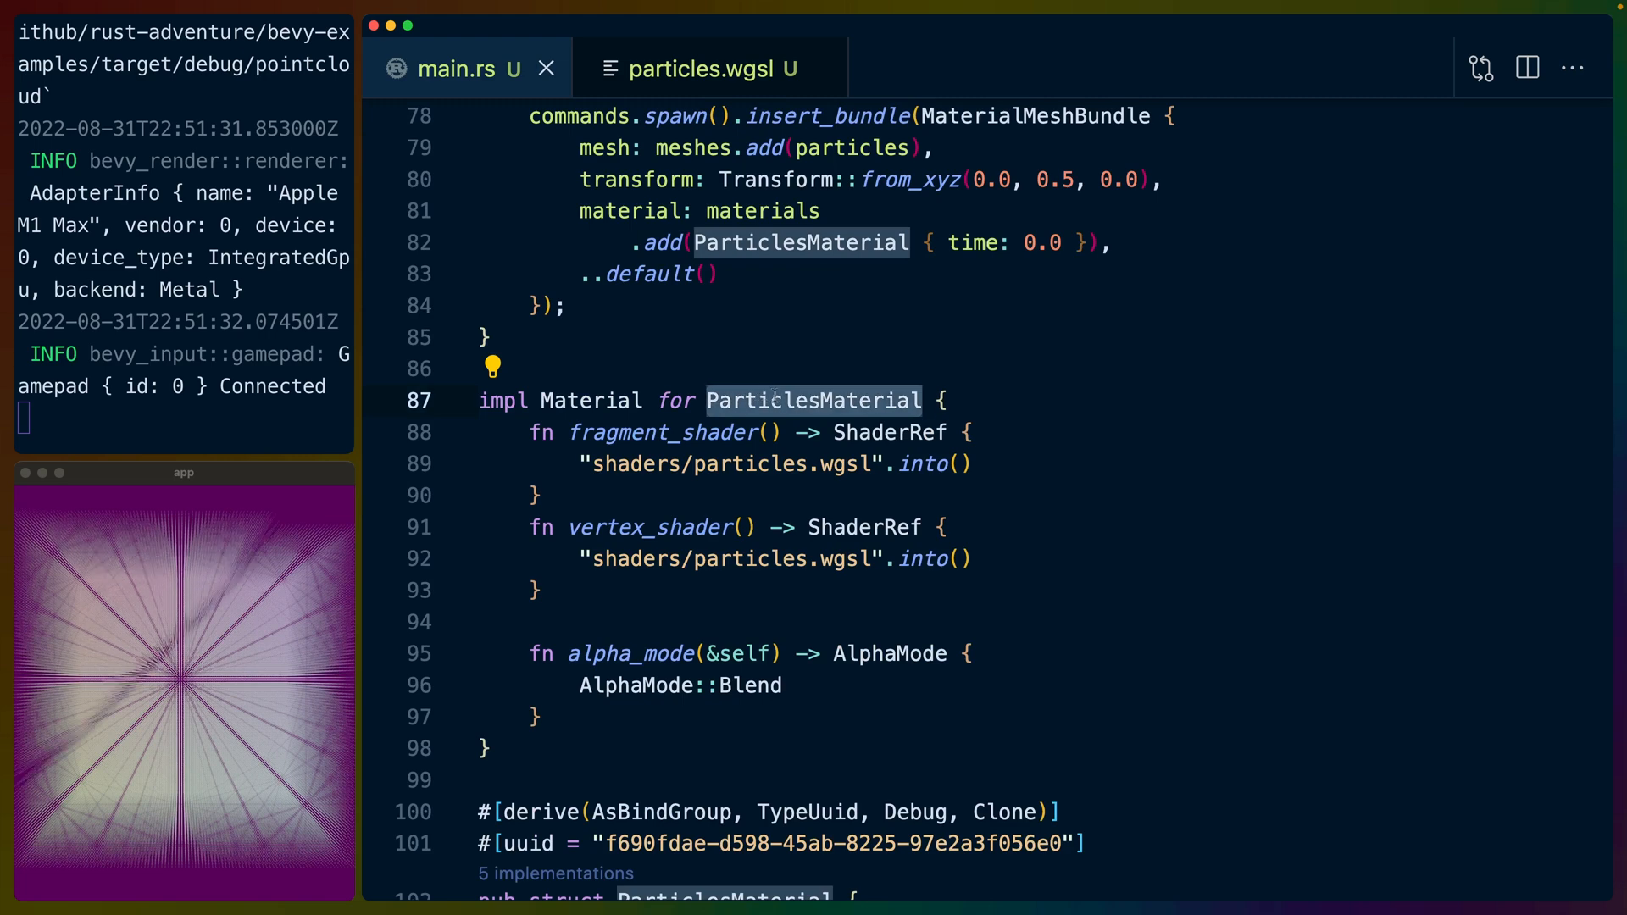
left_click_drag(570, 432, 550, 590)
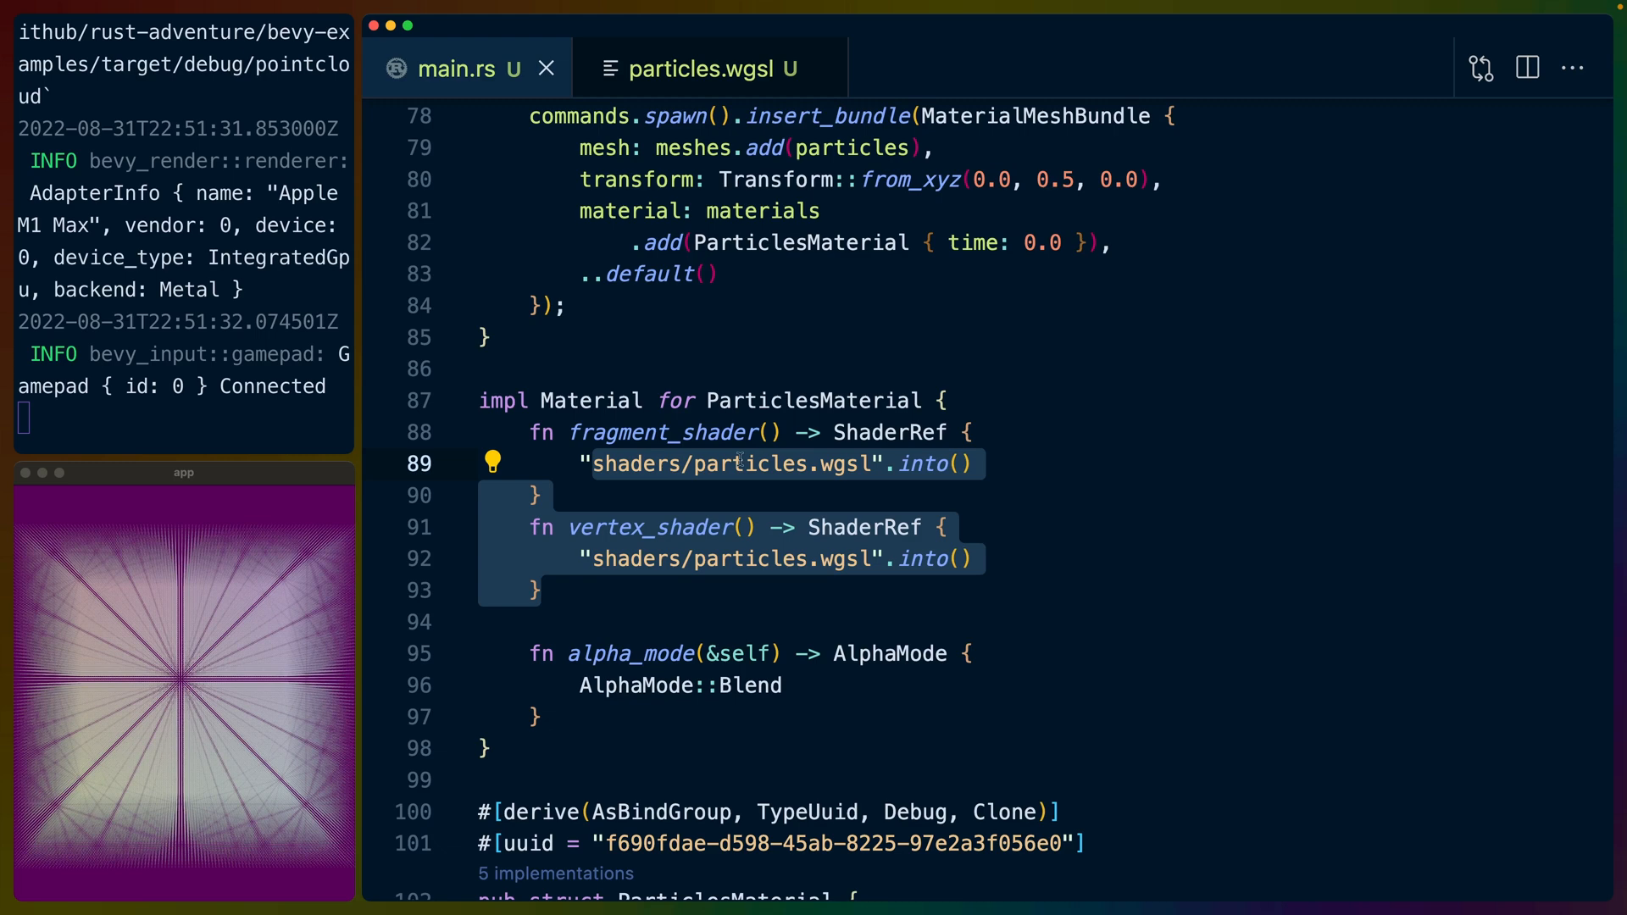
scroll("down", 3)
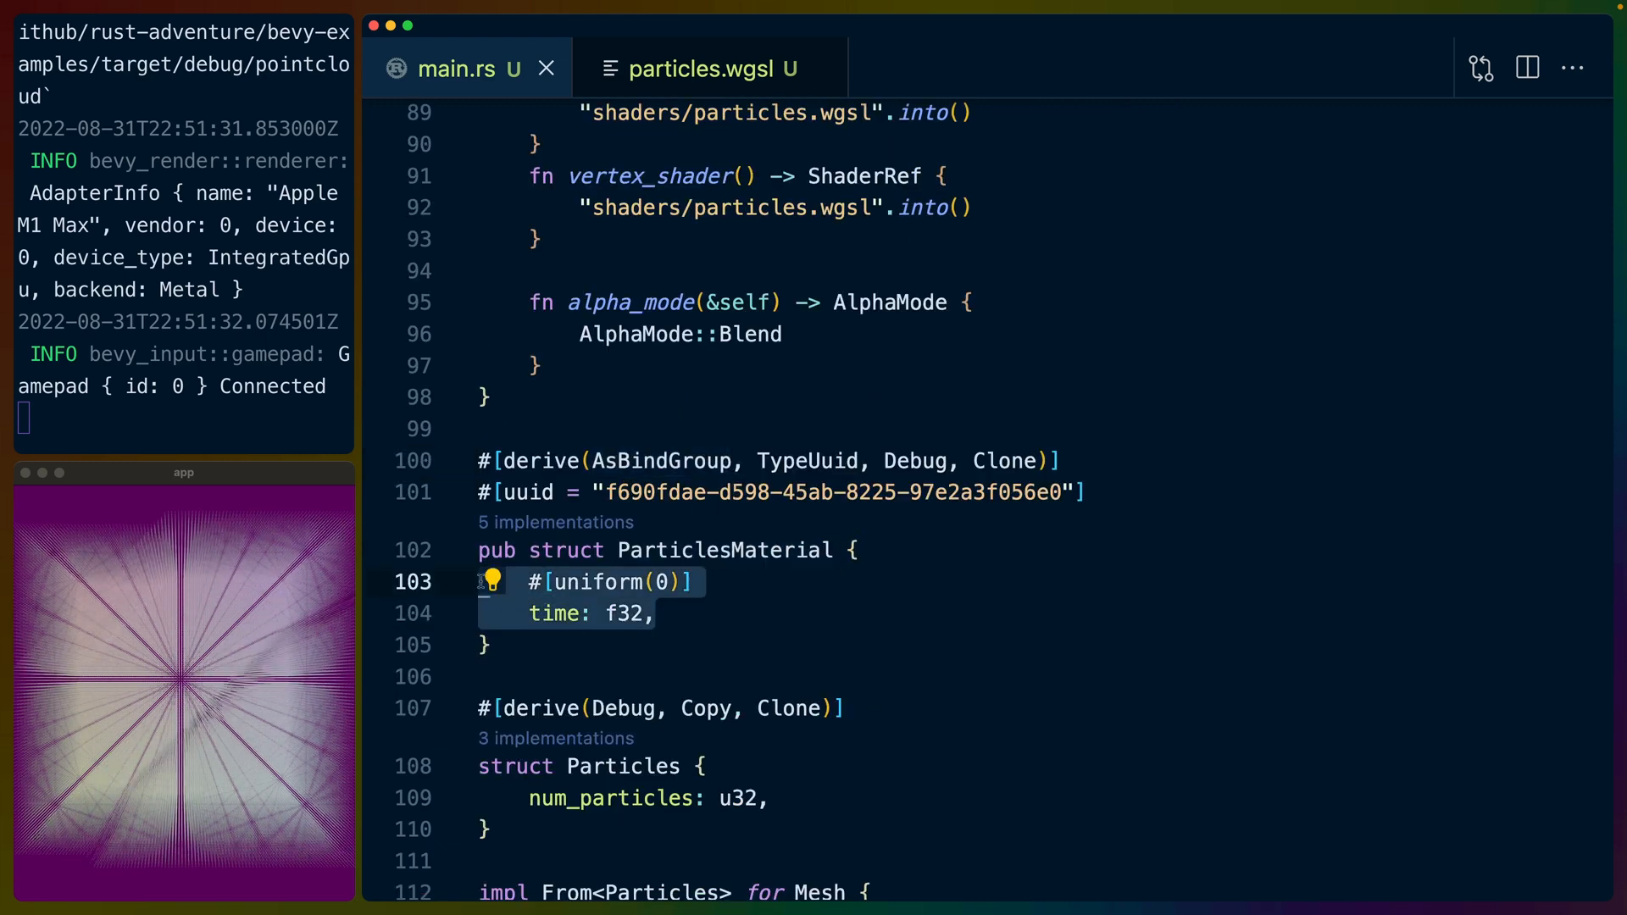
mouse_move(488, 581)
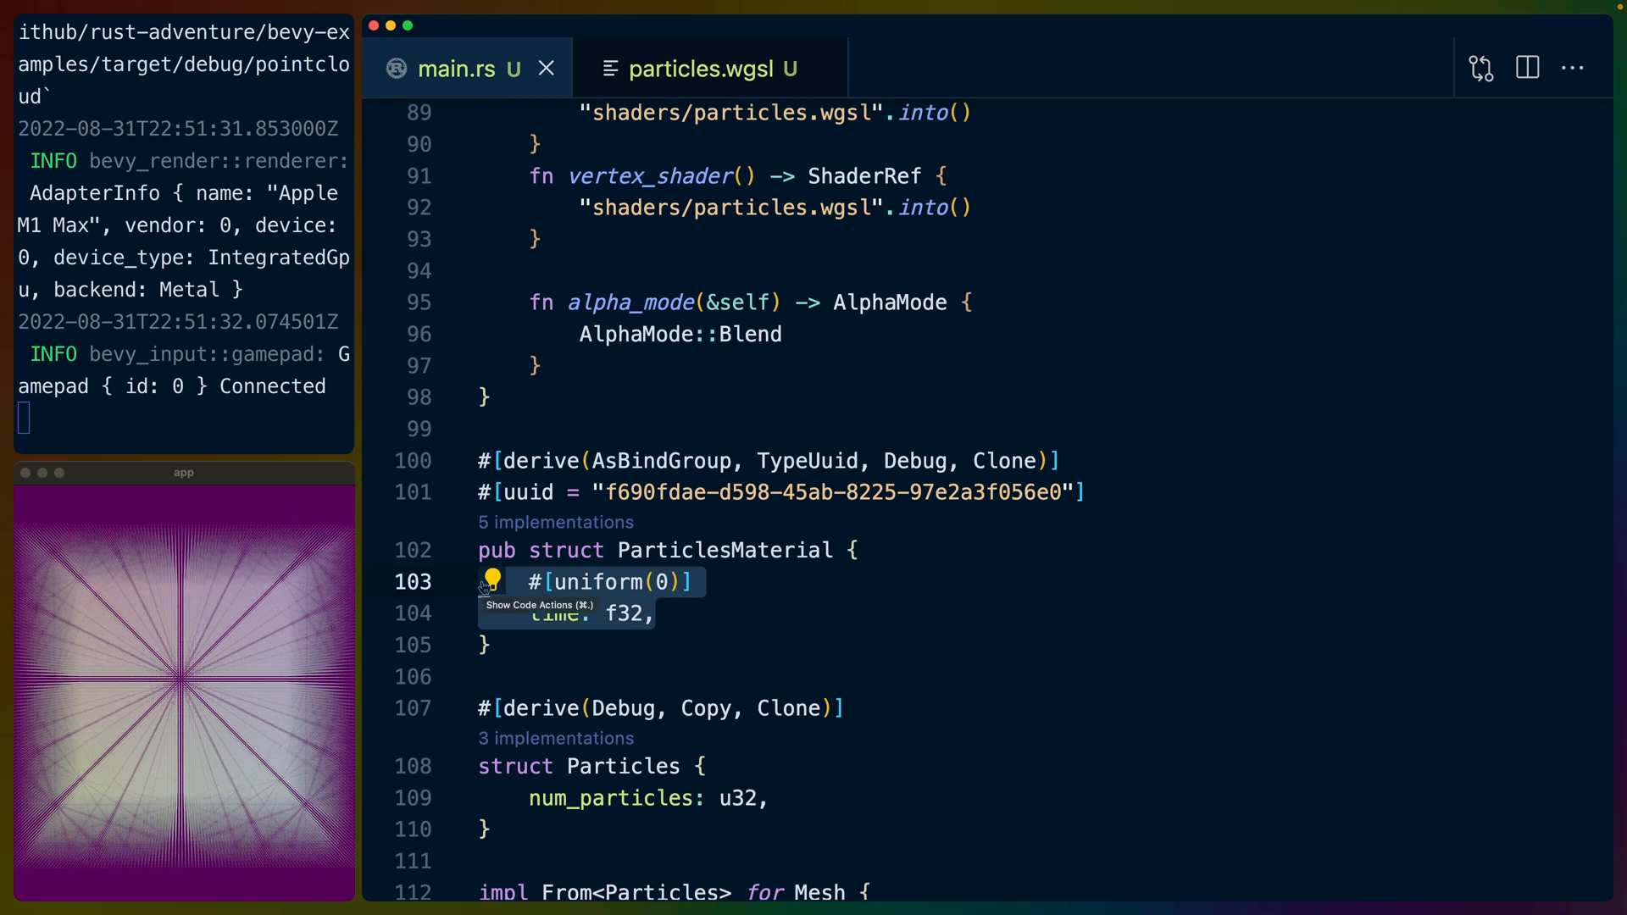
mouse_move(569, 515)
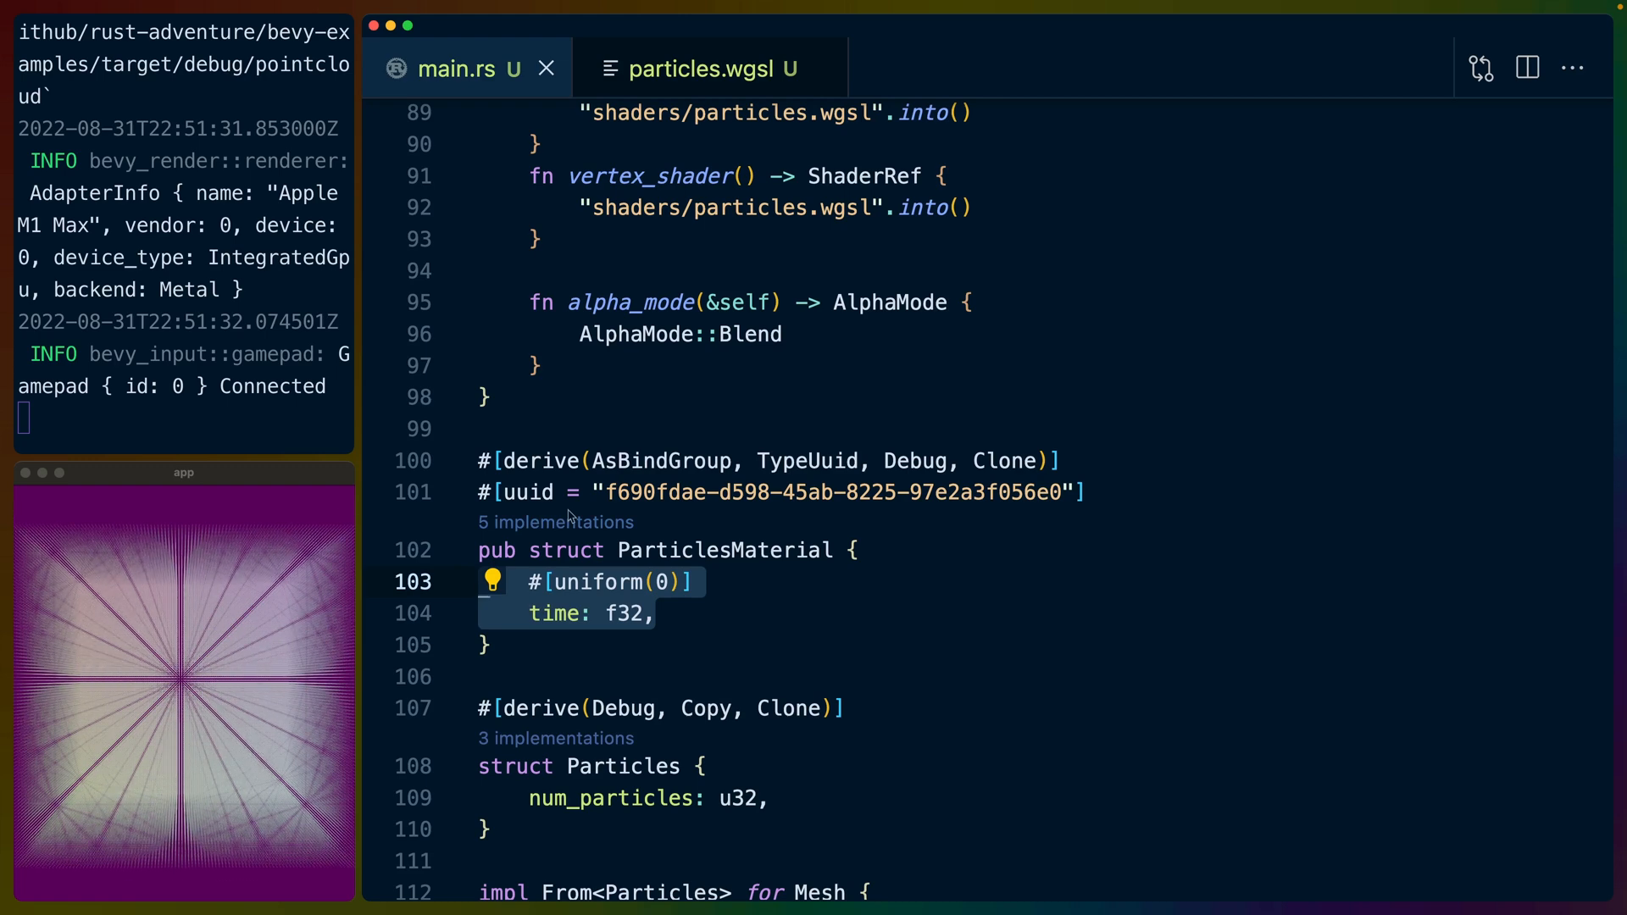
scroll("down", 3)
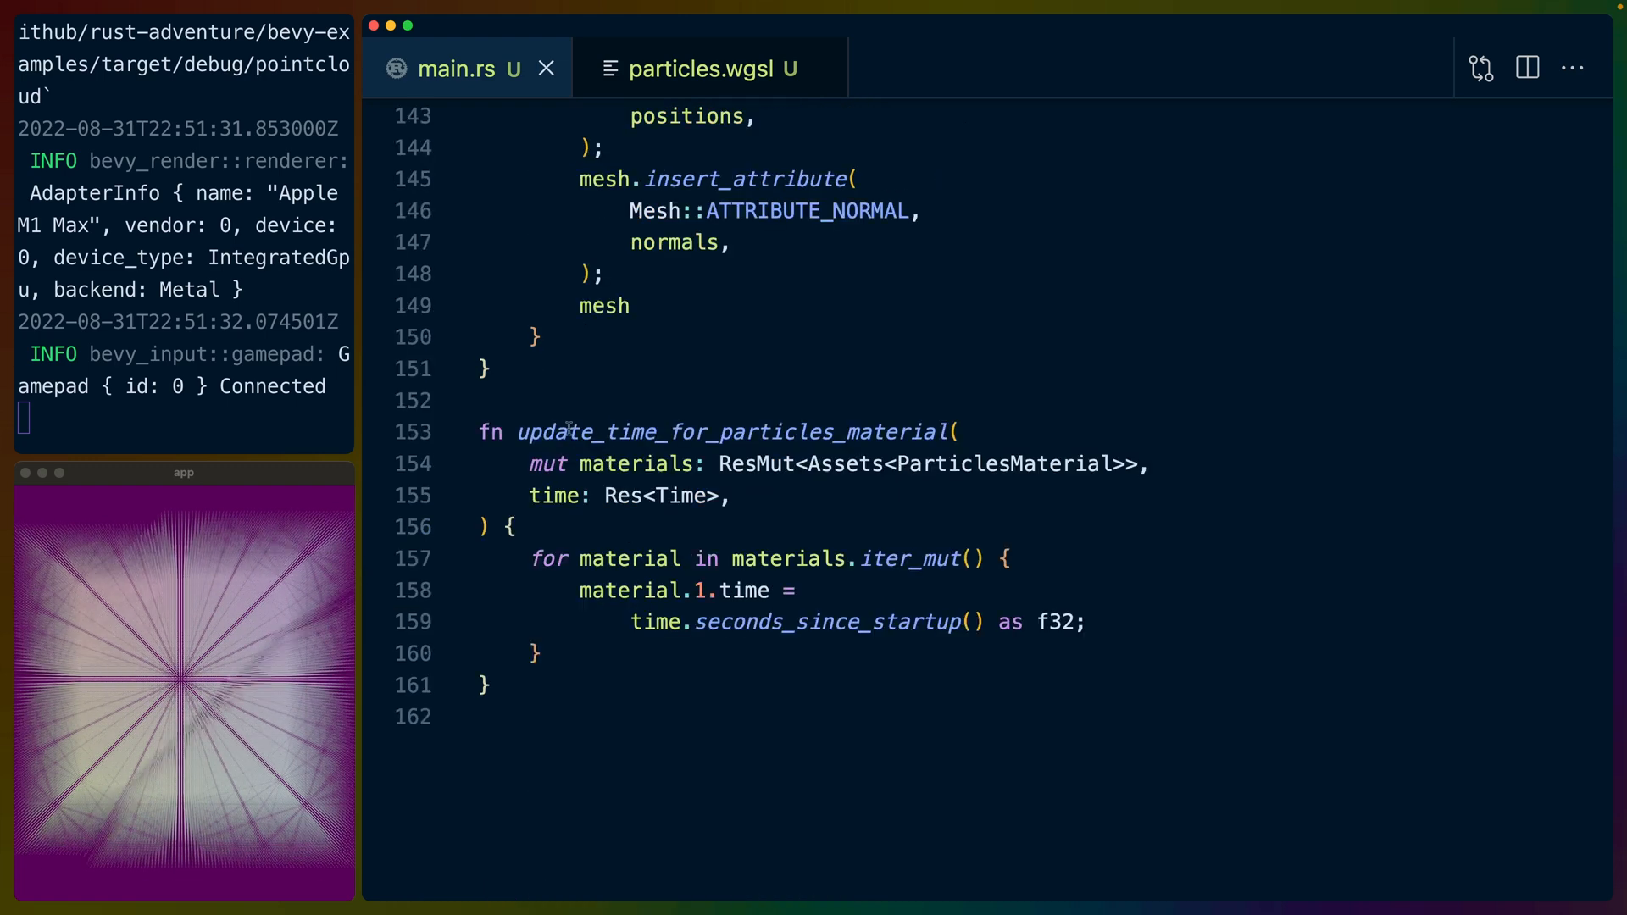
Highlight ParticlesMaterial in the update system and return to the Particles struct definitions.
double_click(732, 432)
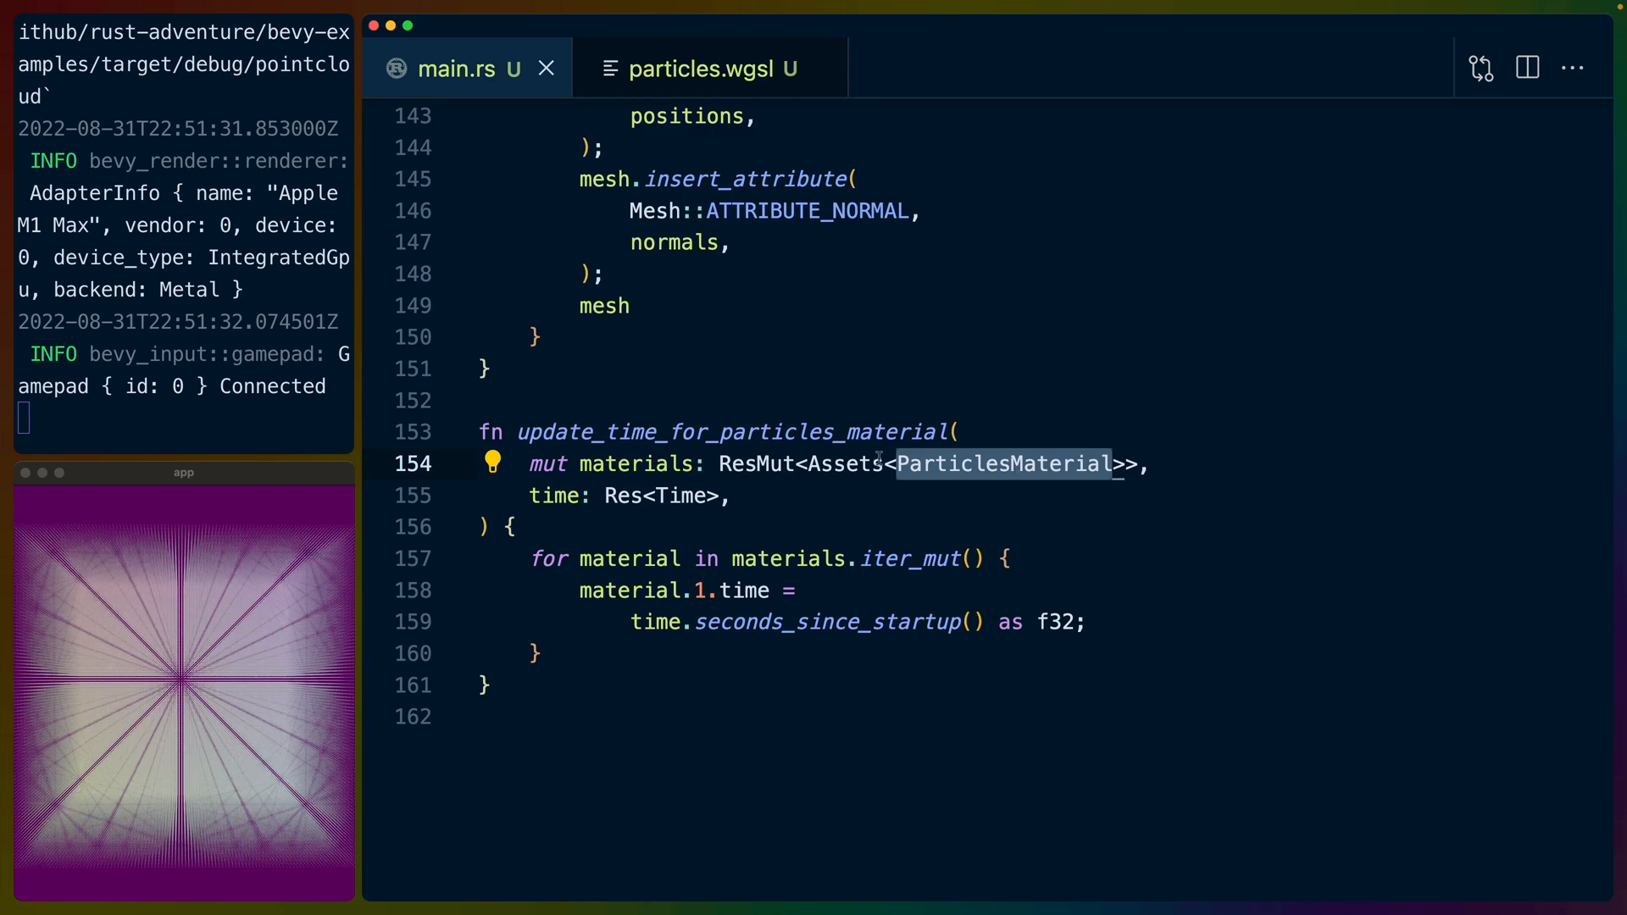
double_click(844, 462)
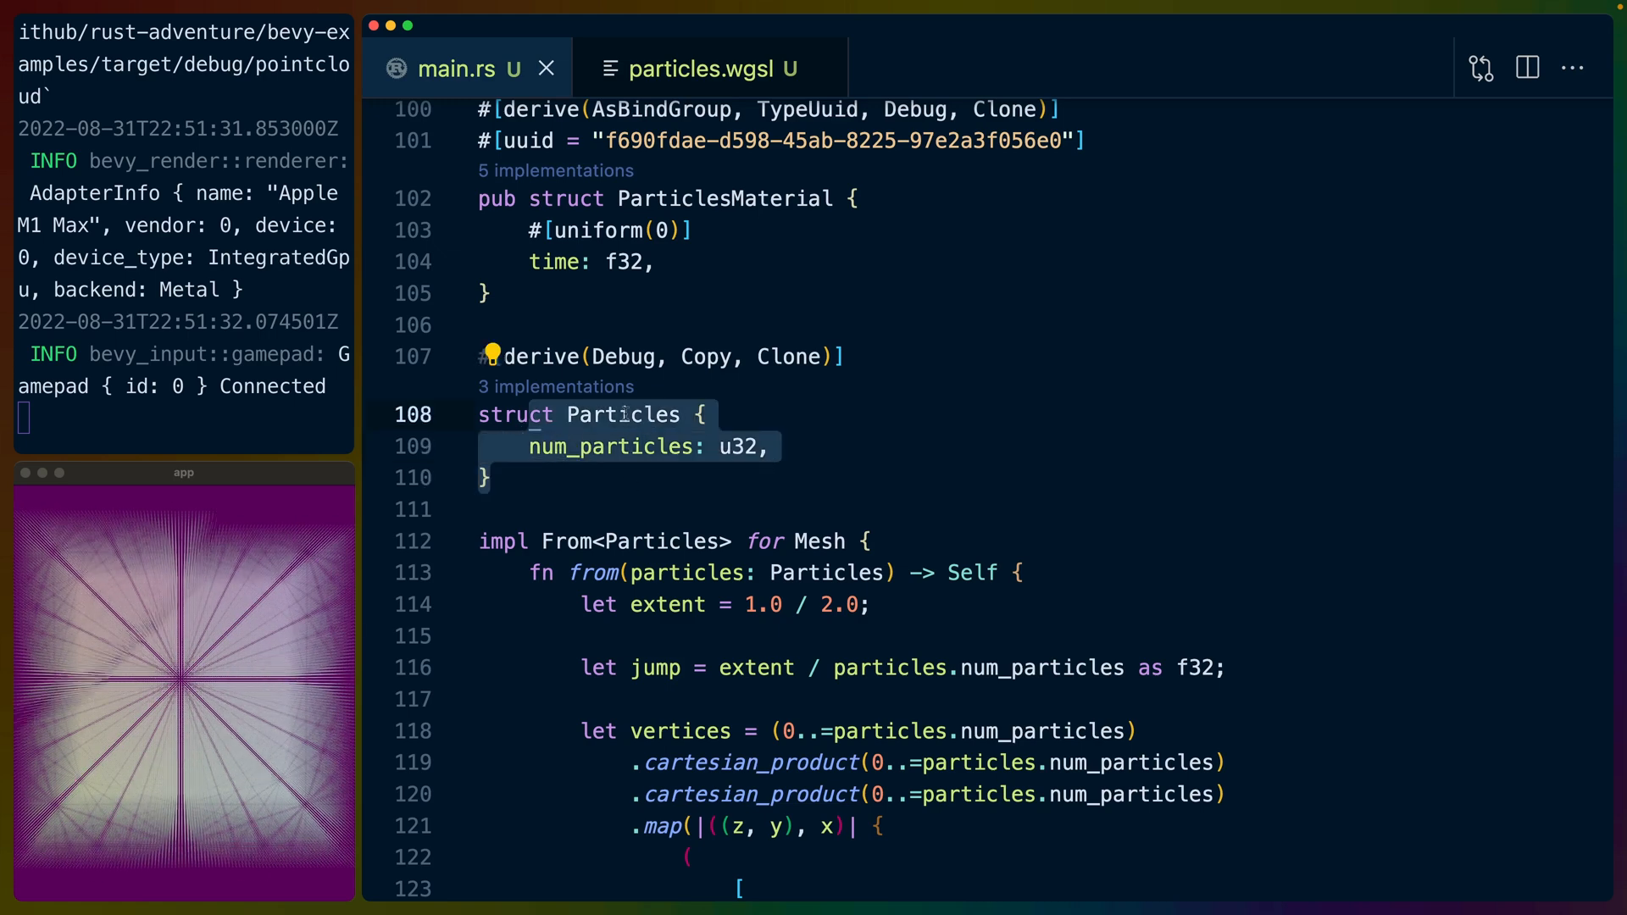
Highlight Mesh in the From<Particles> impl and the fixed per-vertex normal in the vertex mapping.
double_click(611, 447)
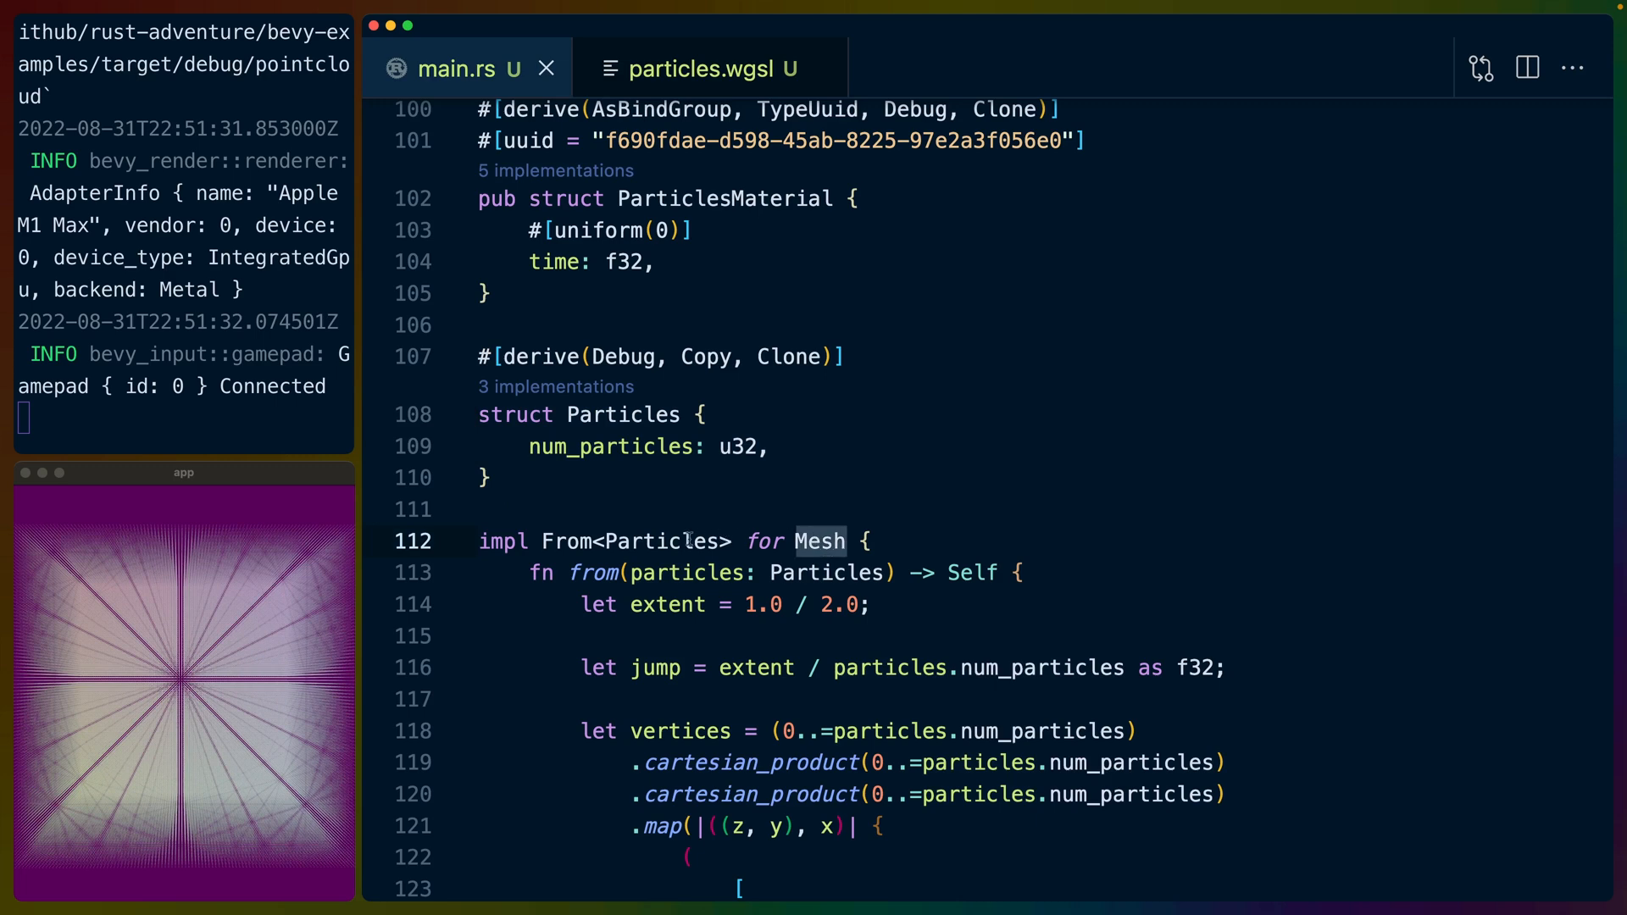
double_click(664, 542)
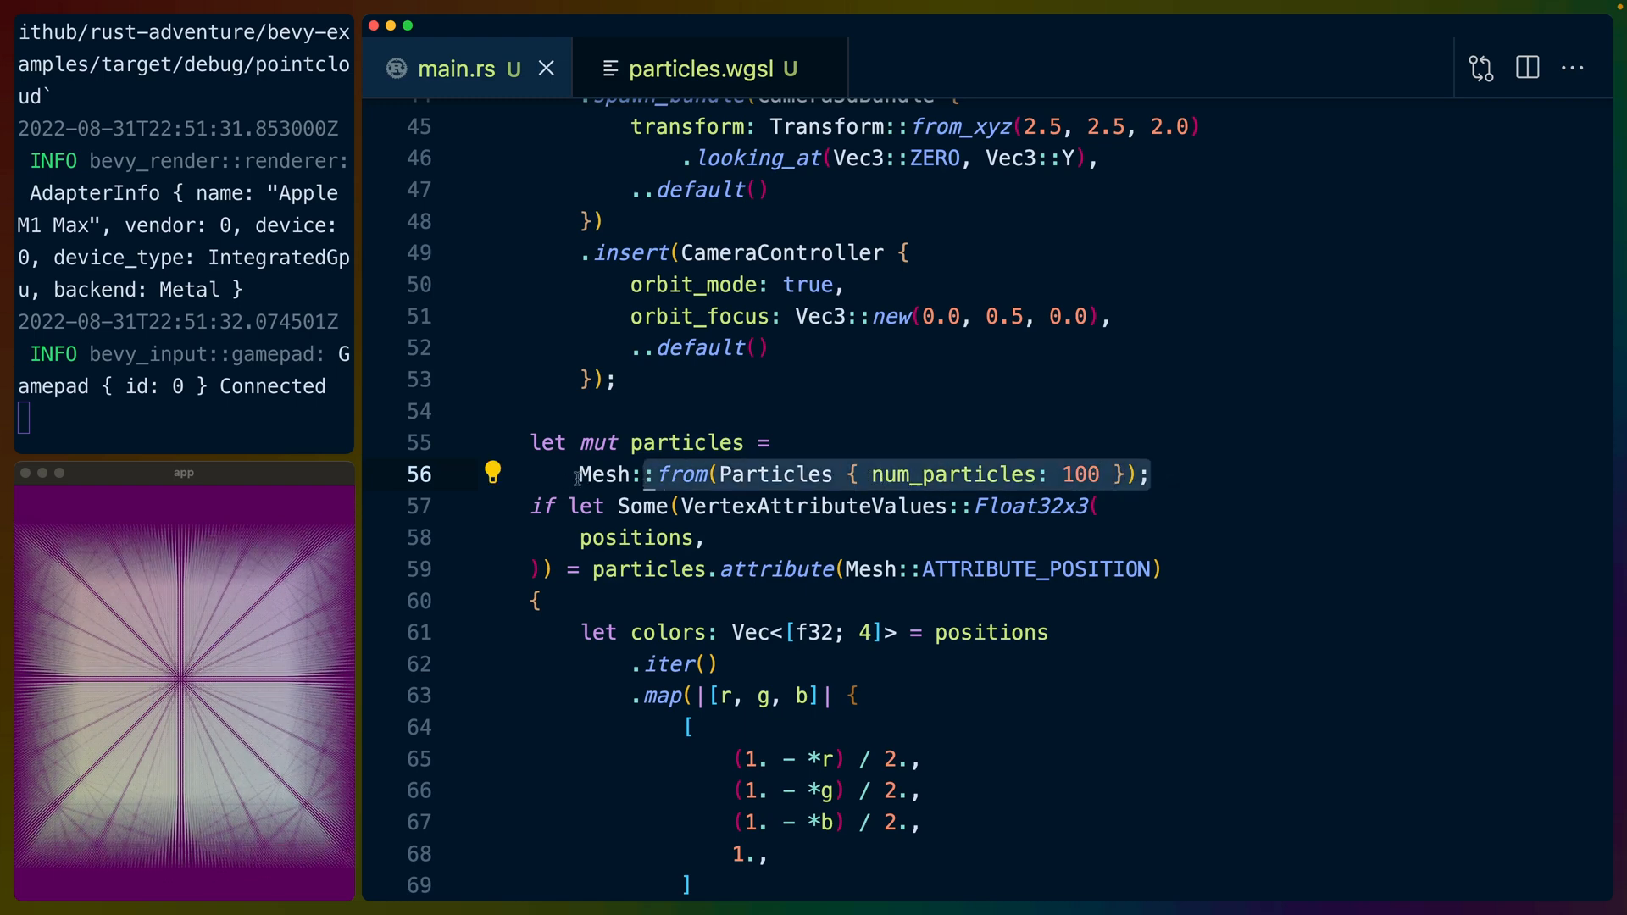
scroll("down", 3)
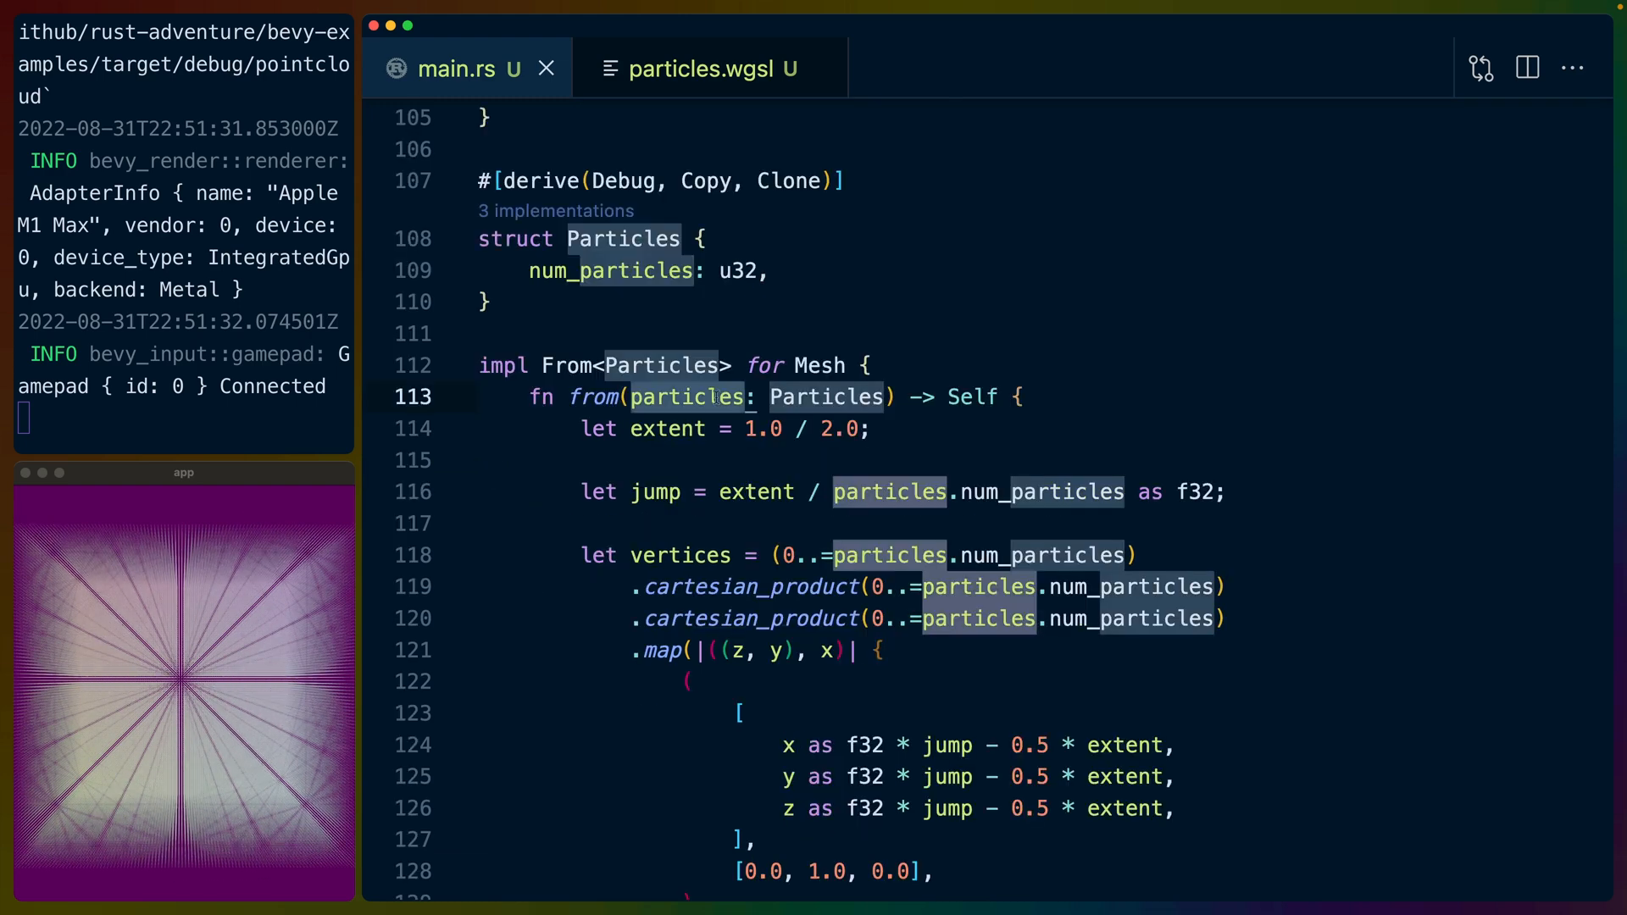
left_click(880, 429)
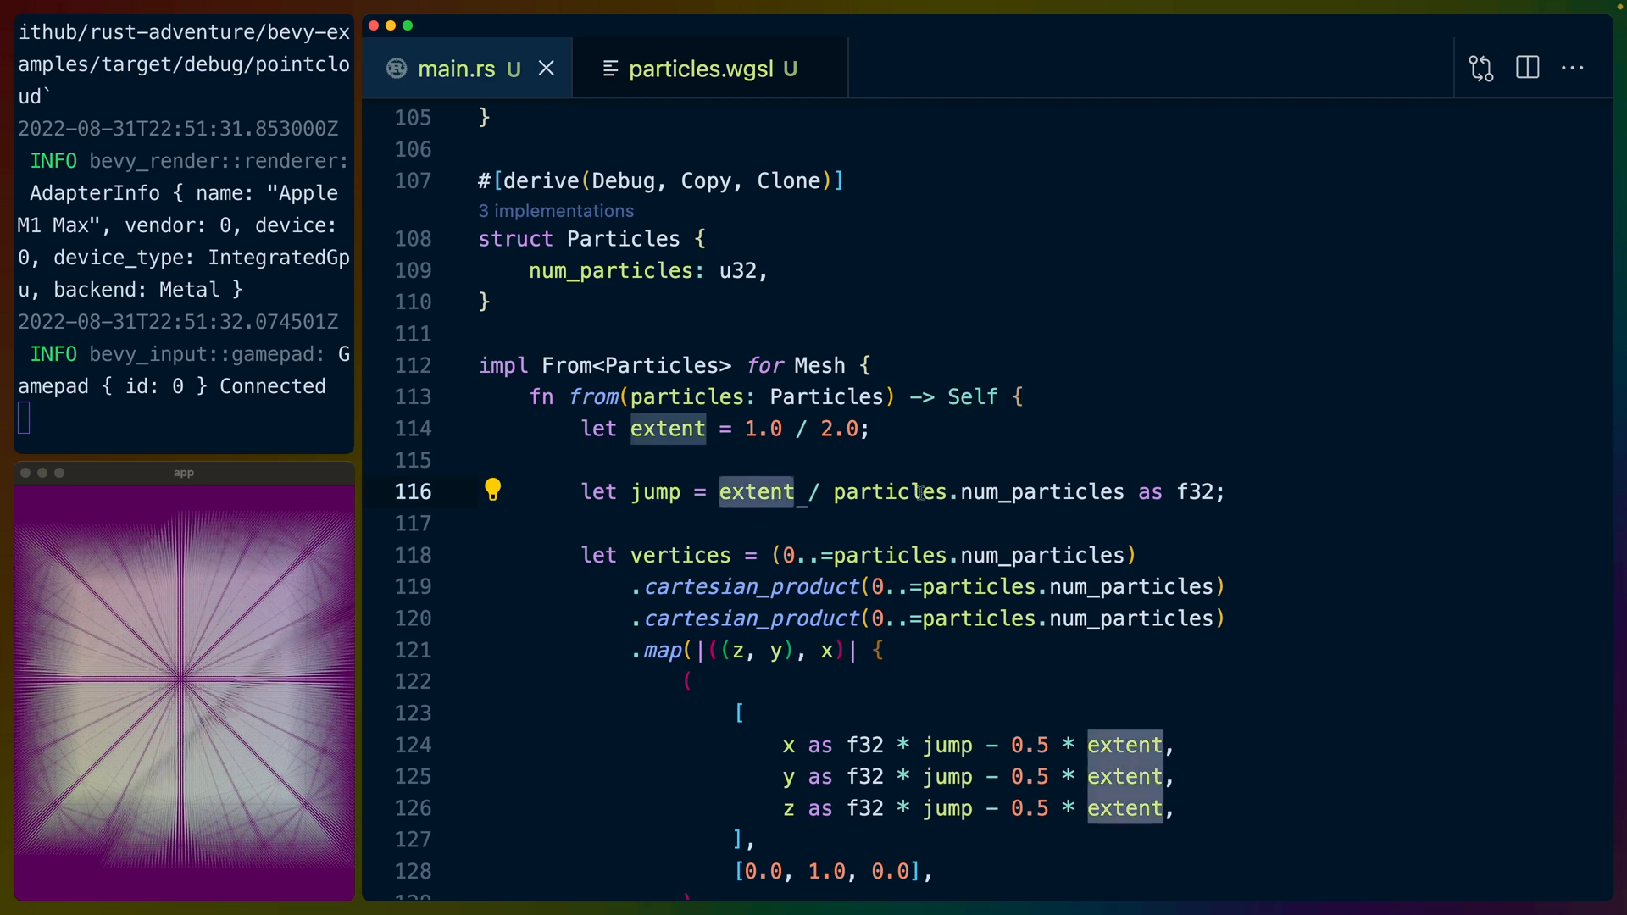
double_click(1040, 491)
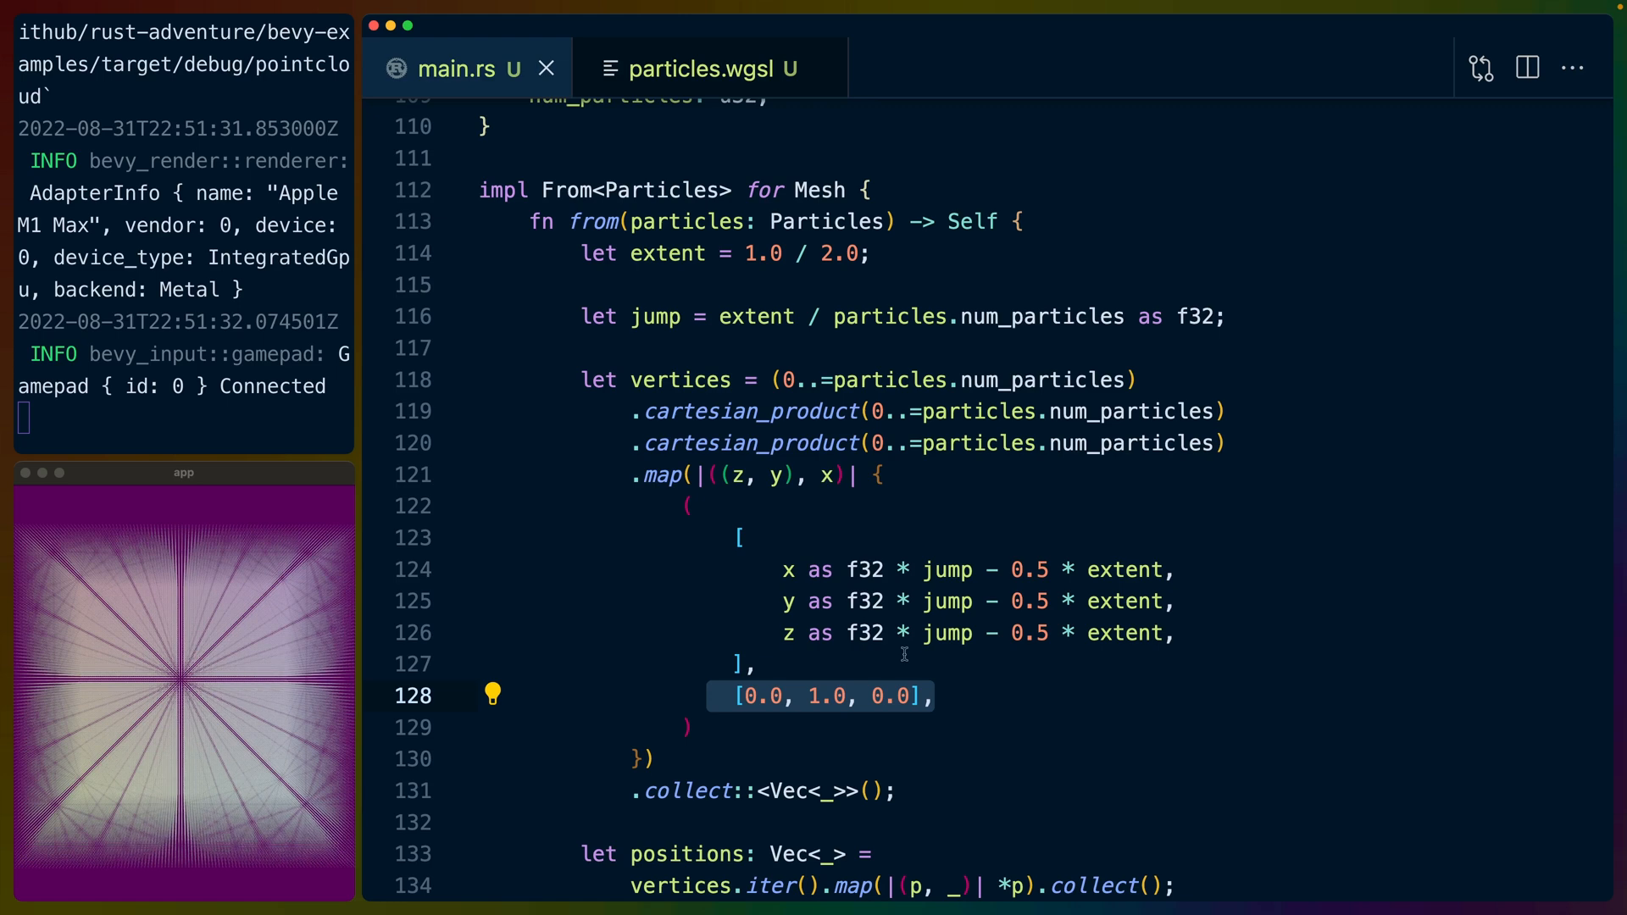
Scroll to Mesh::new(PrimitiveTopology::PointList) and highlight the PointList topology.
scroll("down", 3)
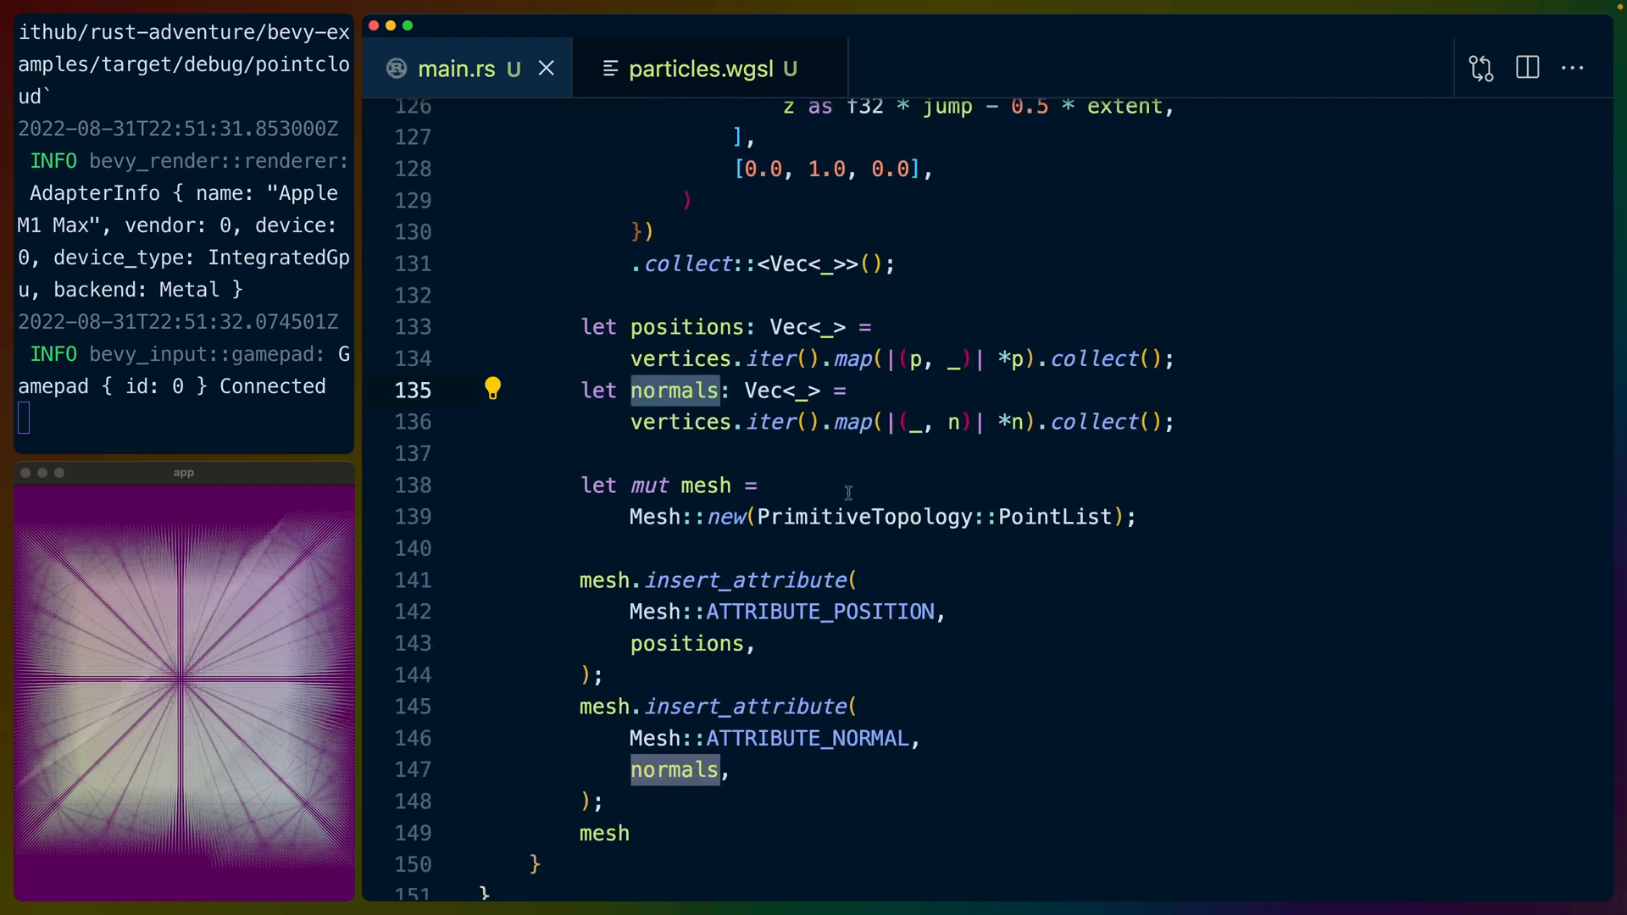
double_click(864, 517)
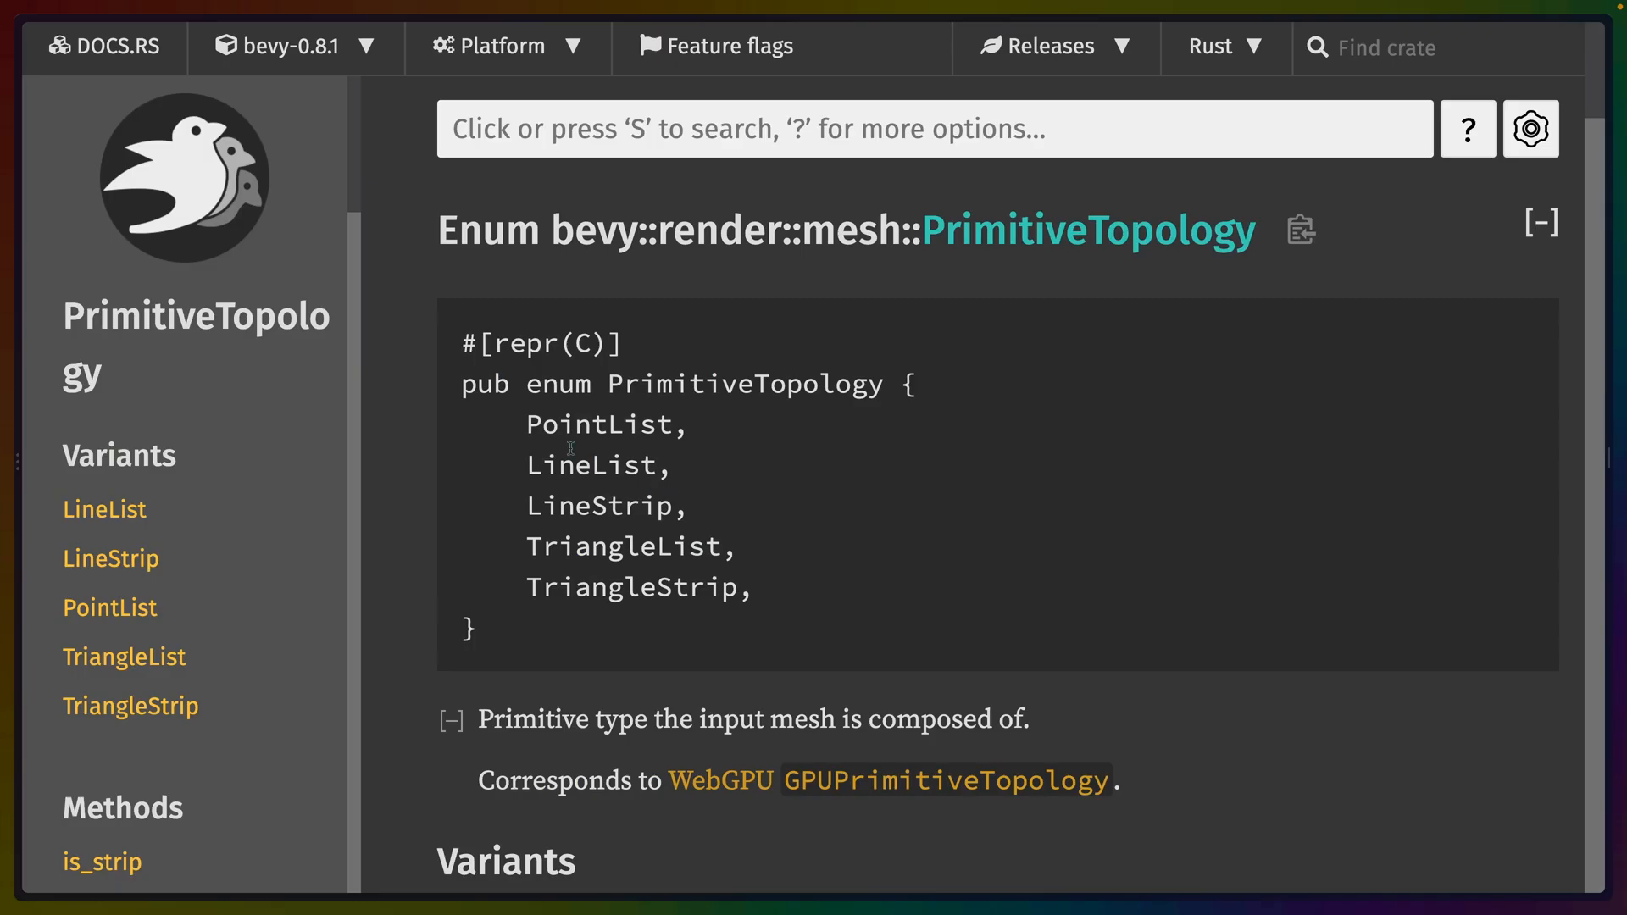
mouse_move(974, 241)
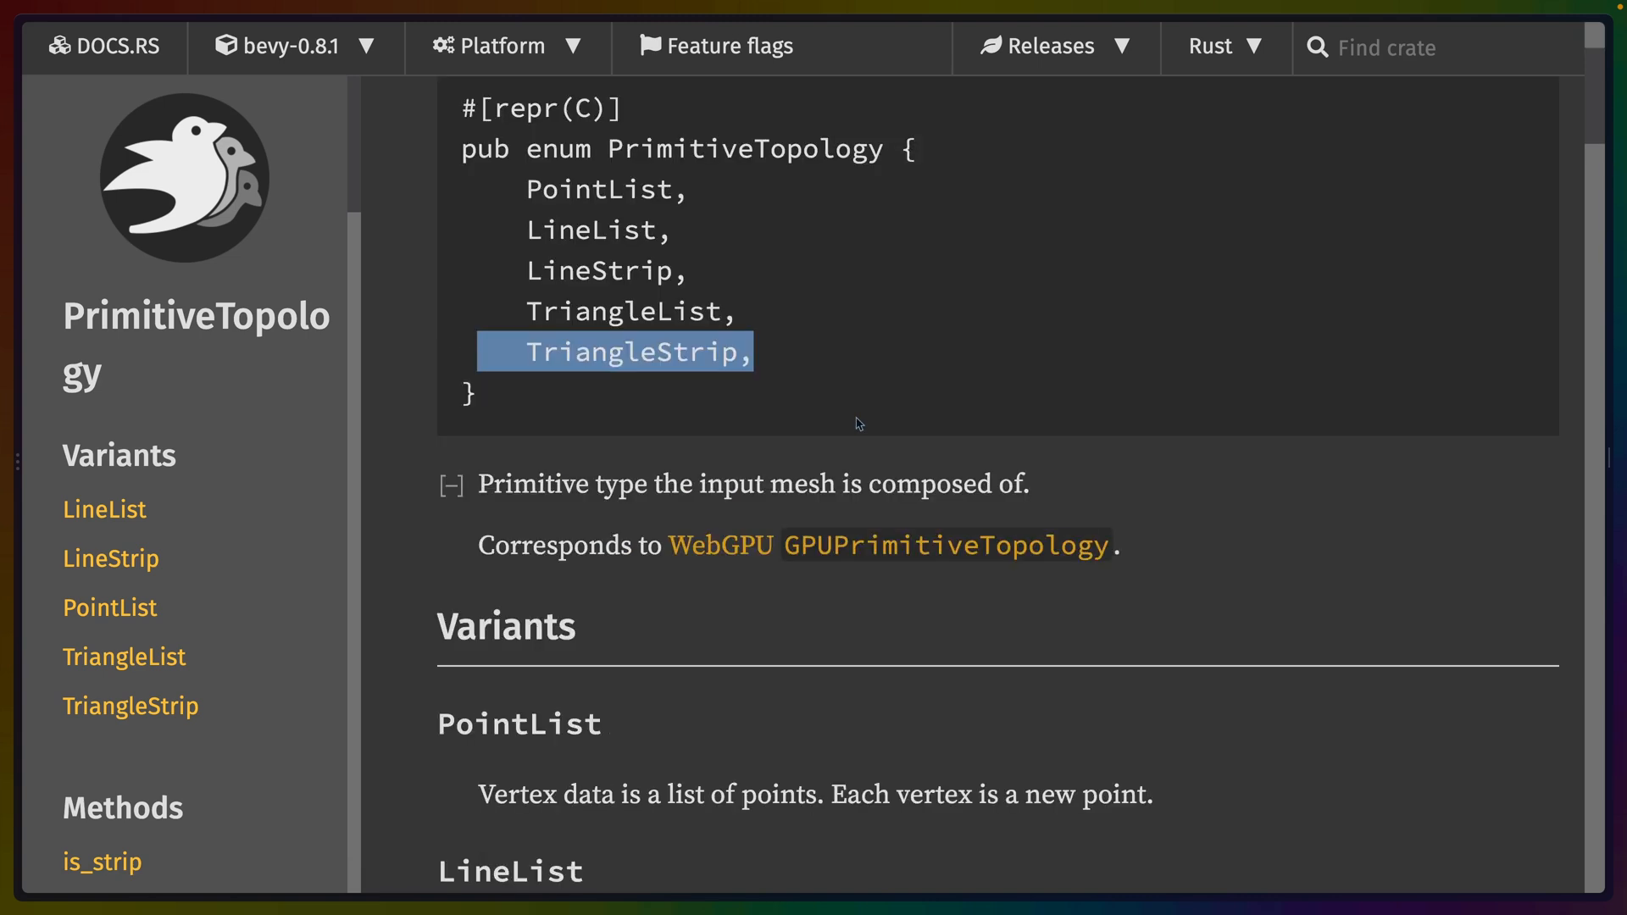
mouse_move(830, 552)
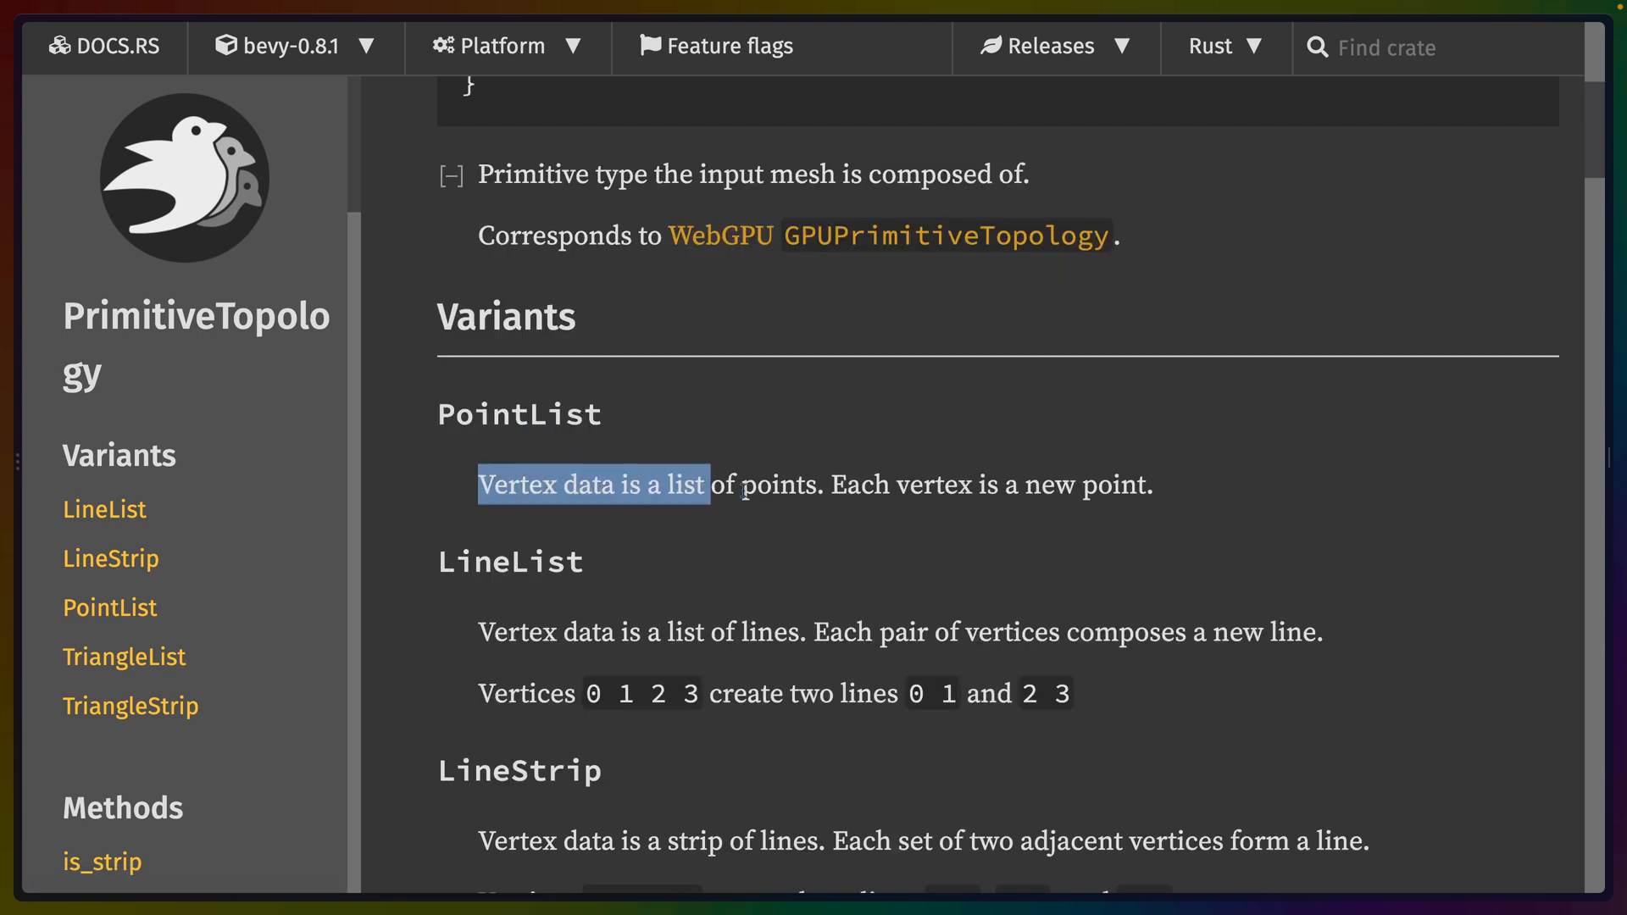
Highlight that each vertex is a new point in the PointList docs and read the other variants.
left_click(854, 487)
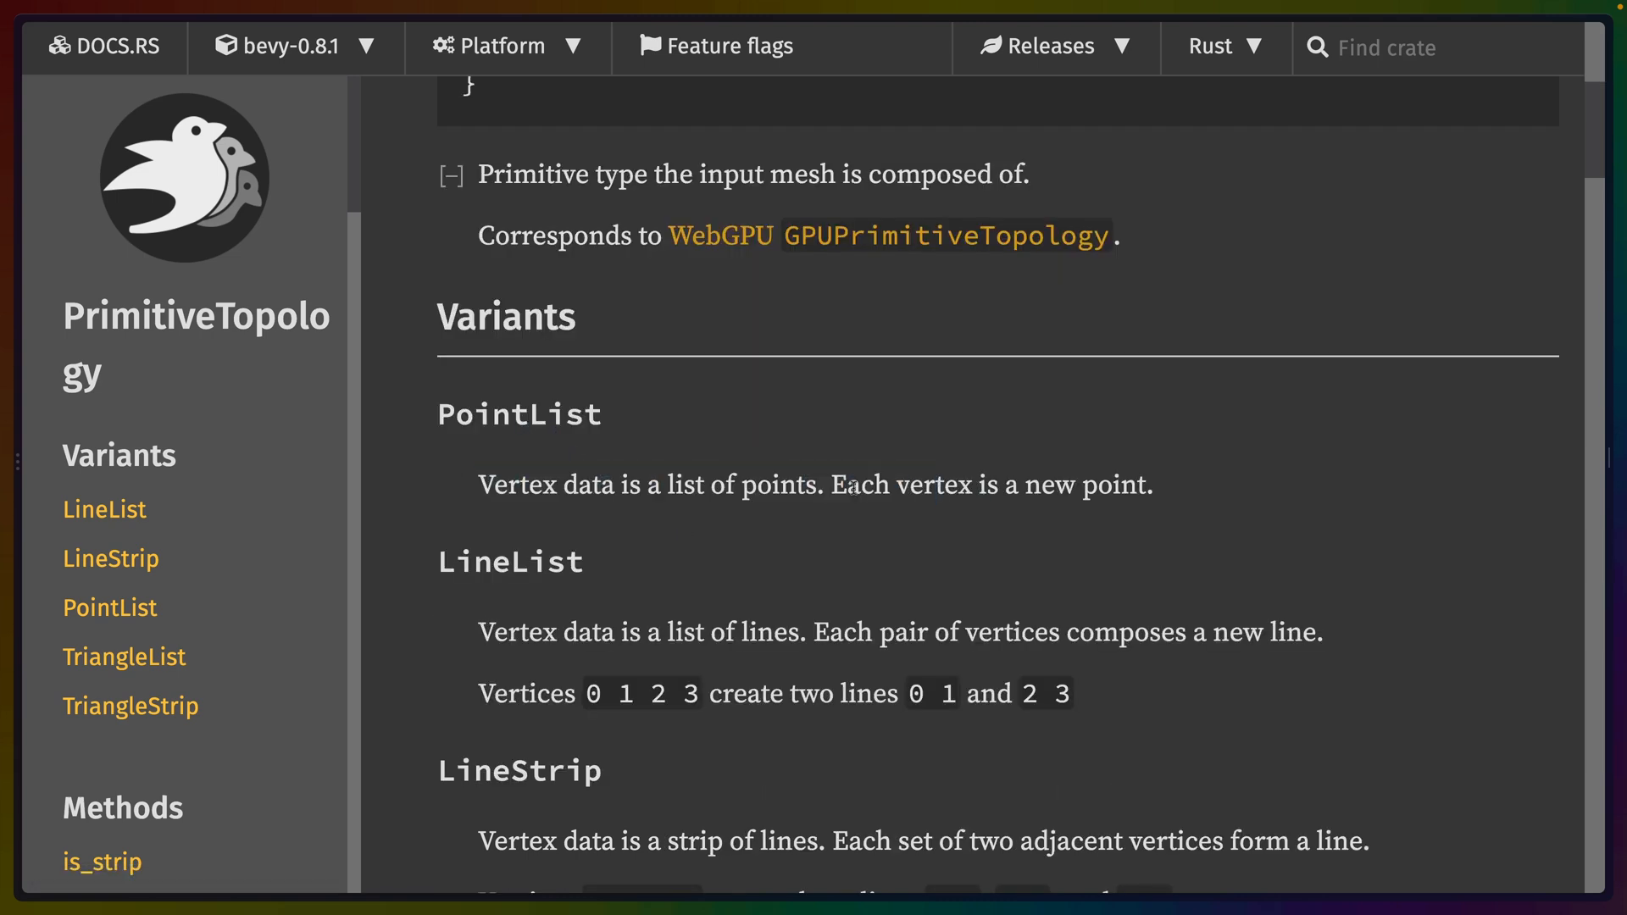
left_click_drag(834, 485, 1153, 485)
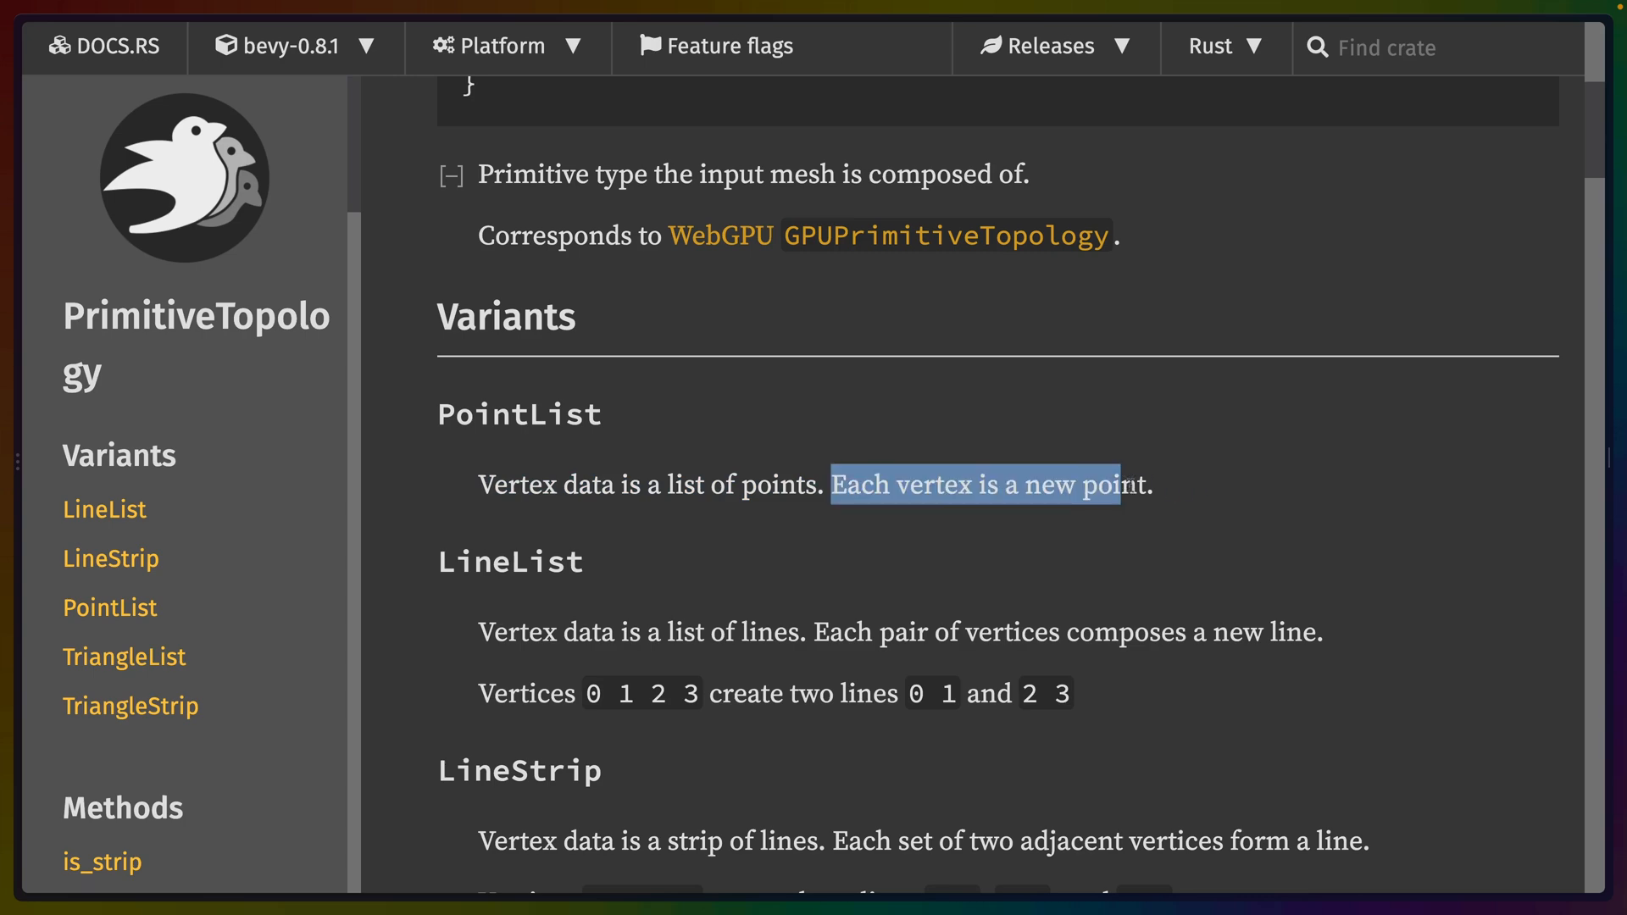
scroll("down", 3)
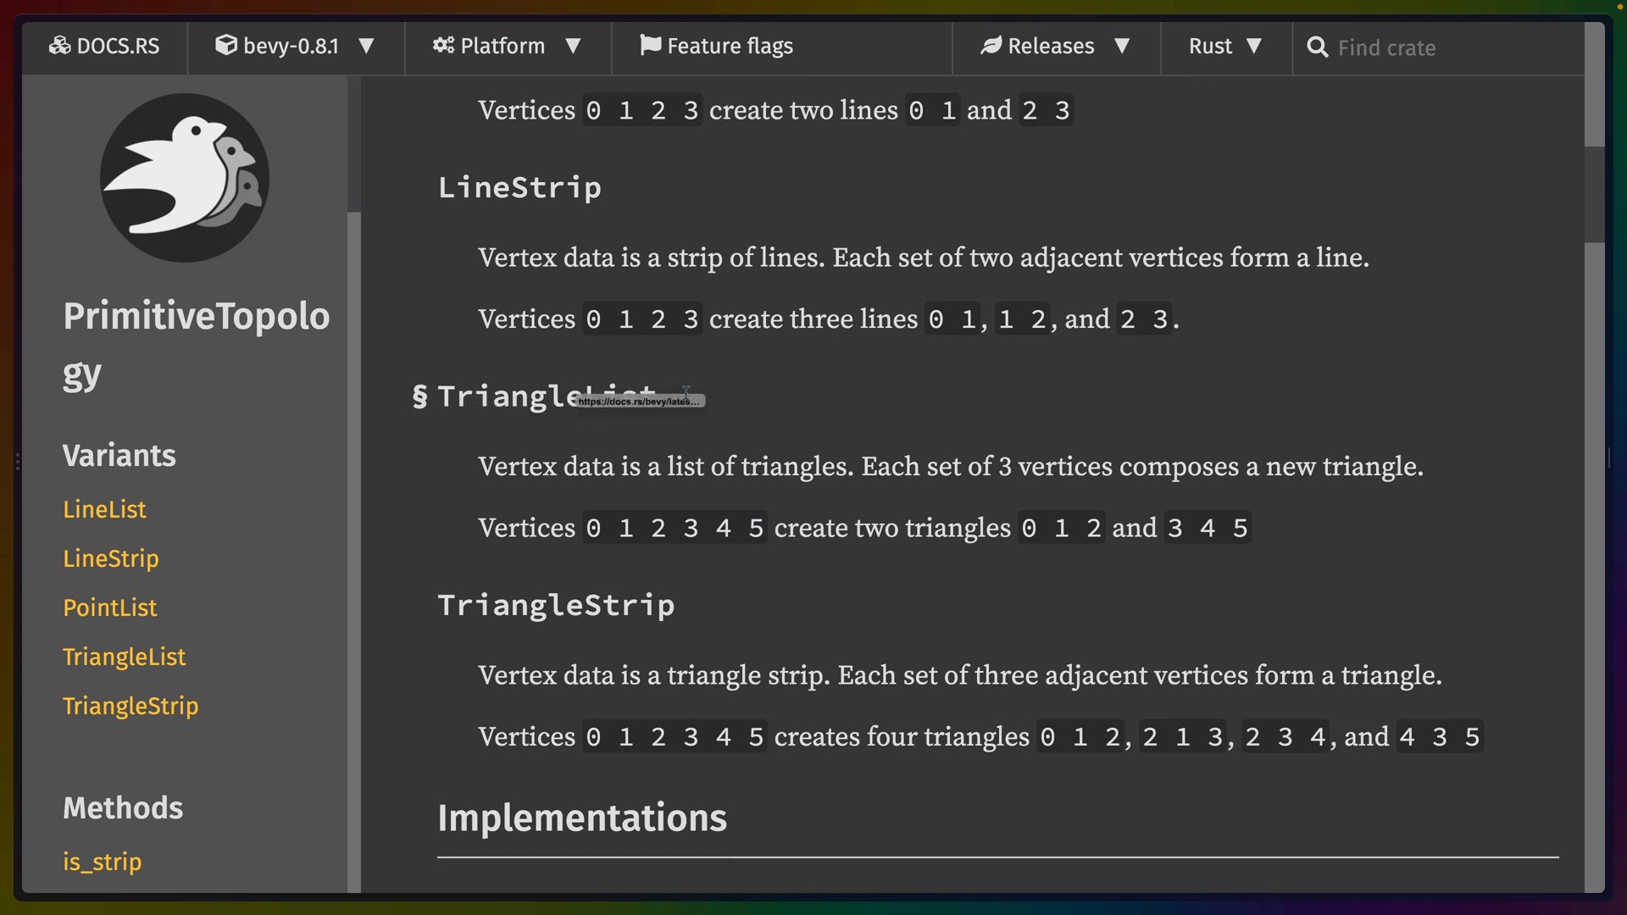
mouse_move(590, 540)
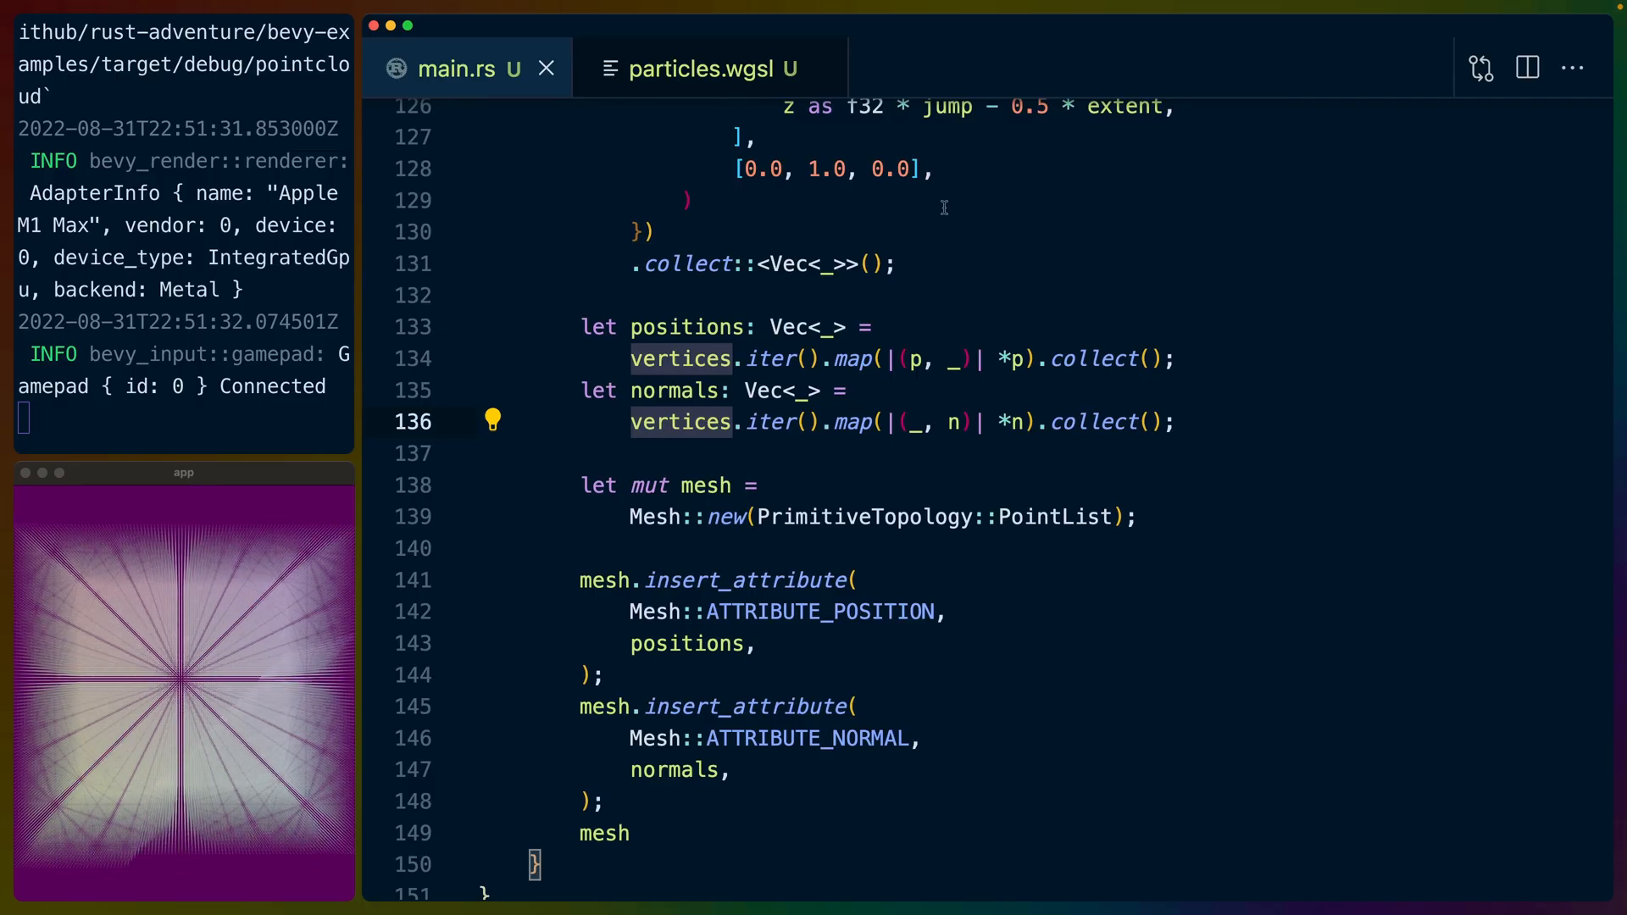
Highlight every use of the mesh variable in main.rs, then switch to particles.wgsl's vertex shader.
double_click(816, 612)
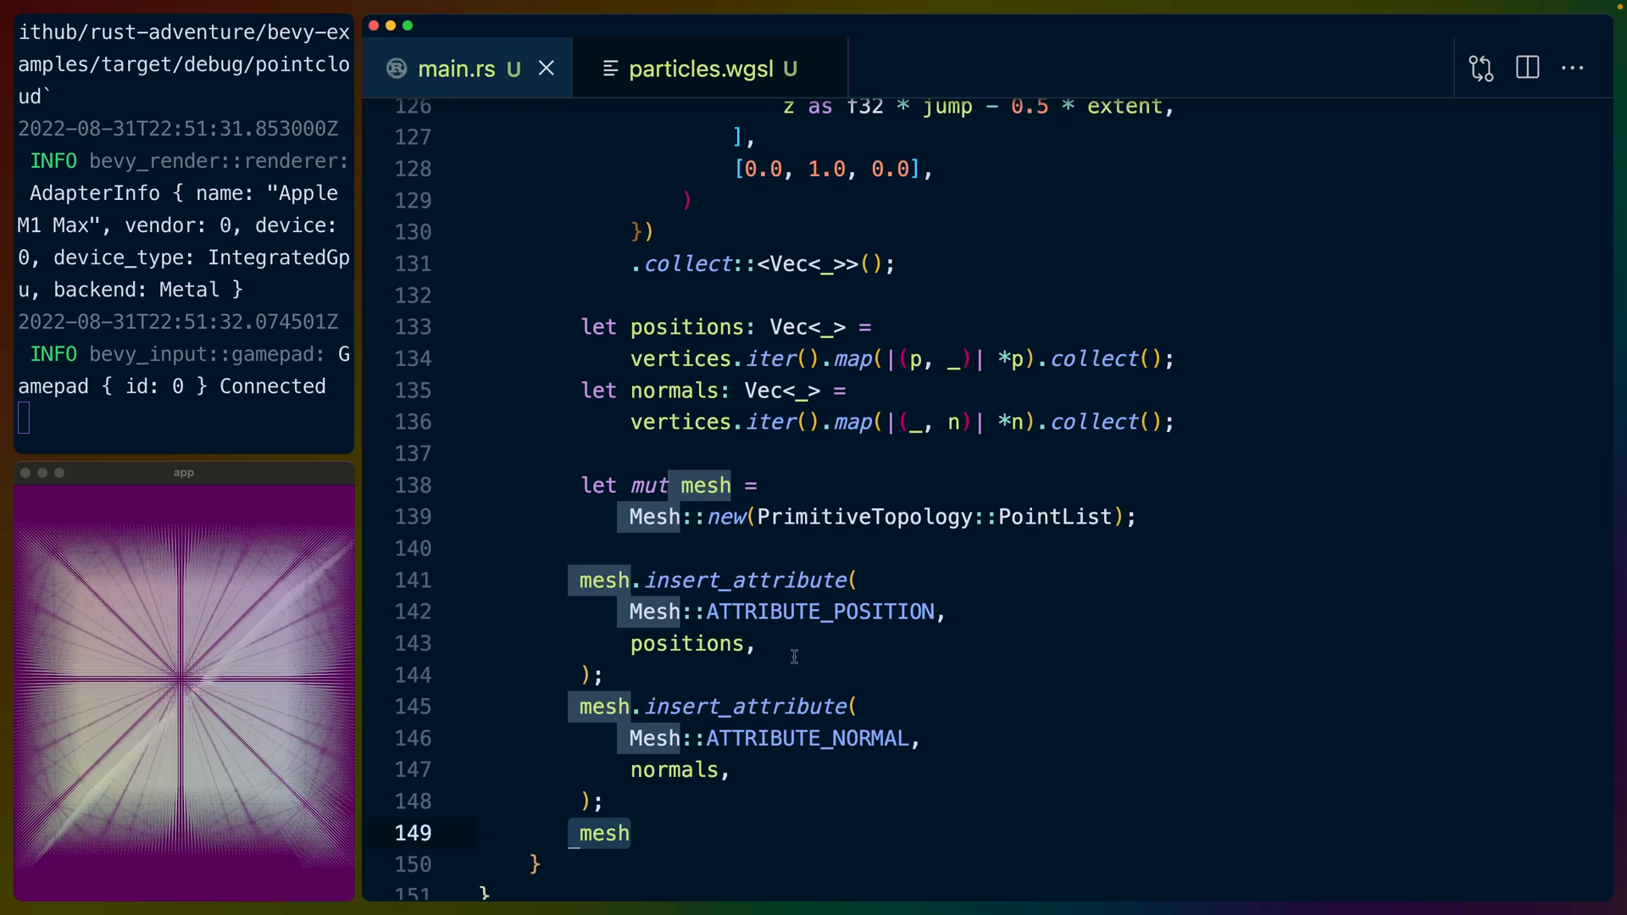
mouse_move(801, 547)
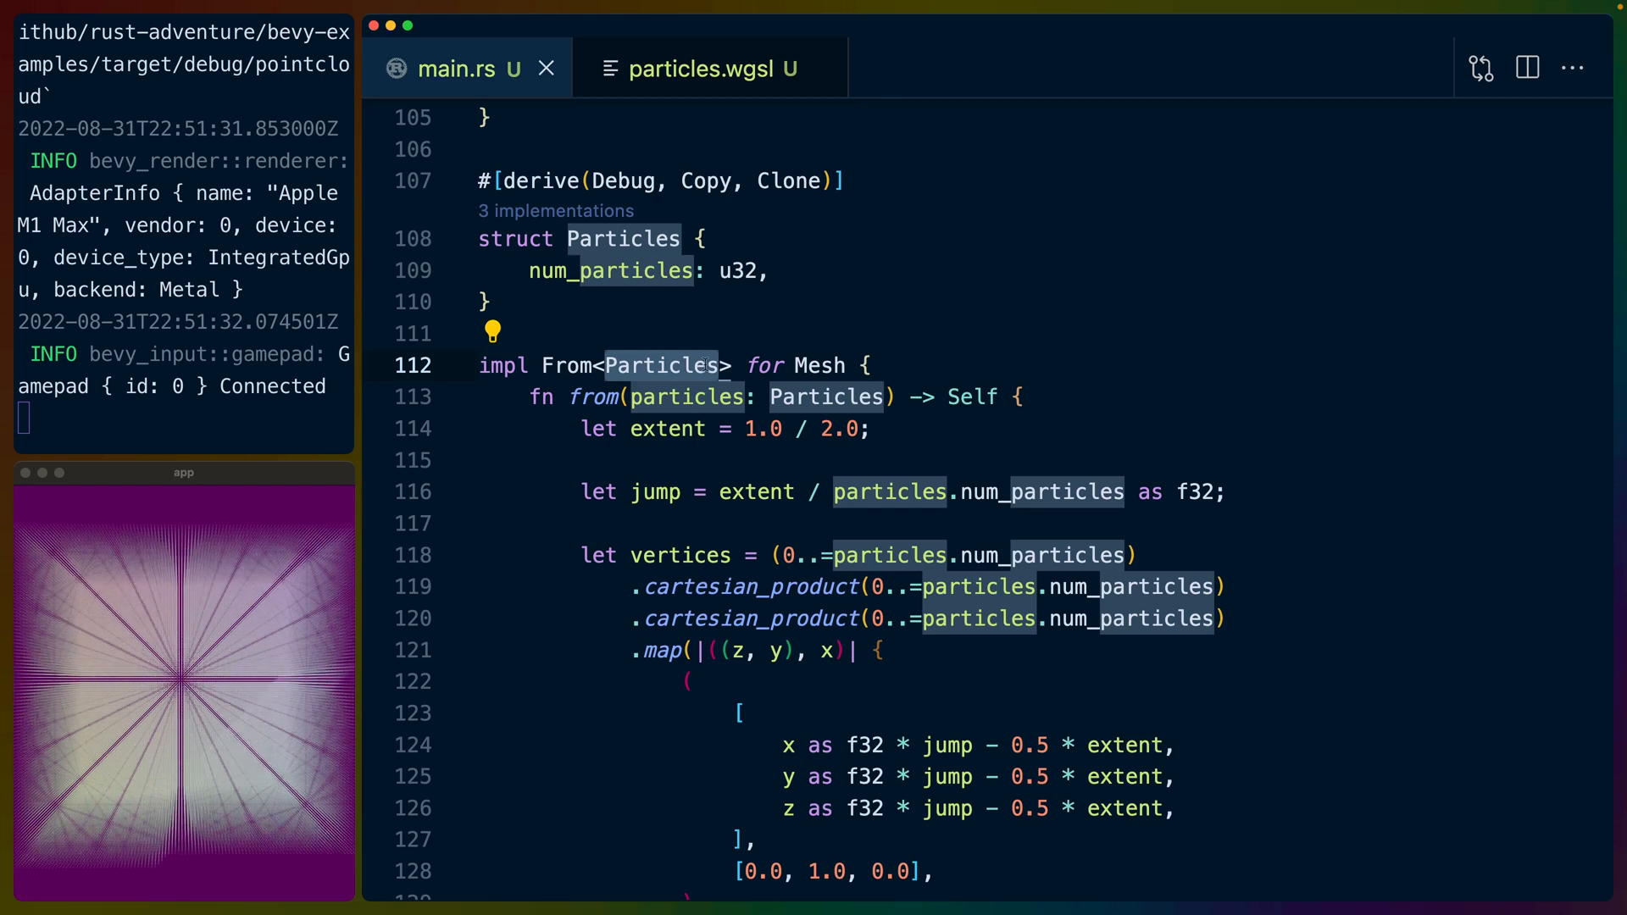
left_click(698, 67)
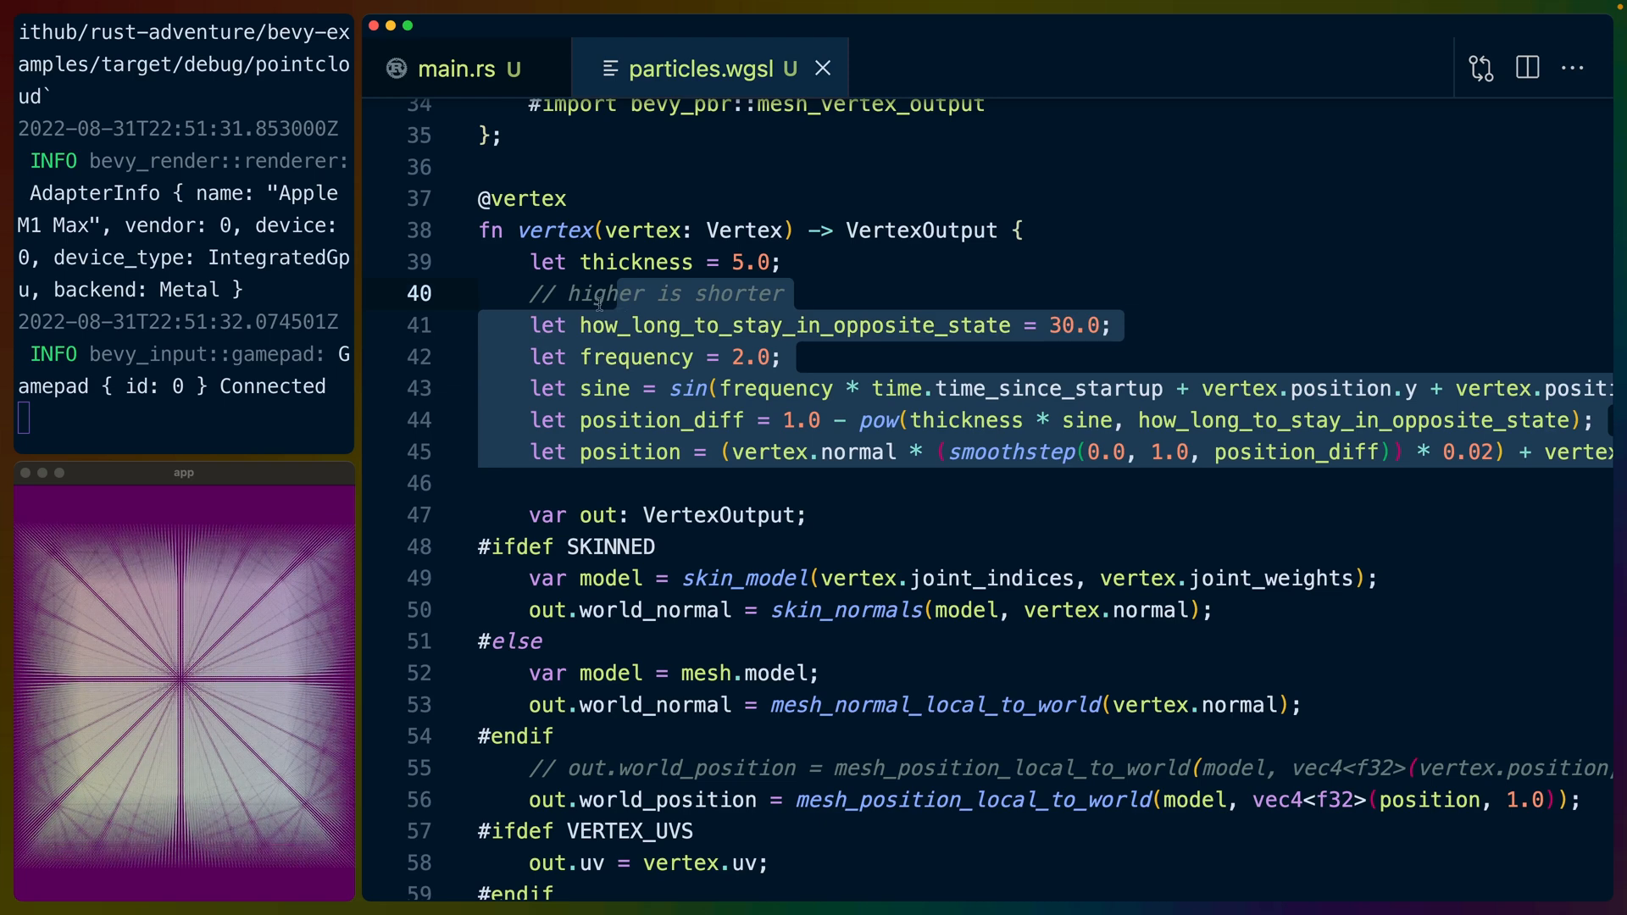
Bring the fragment function into view and highlight in.color returned with 0.4 alpha.
scroll("down", 3)
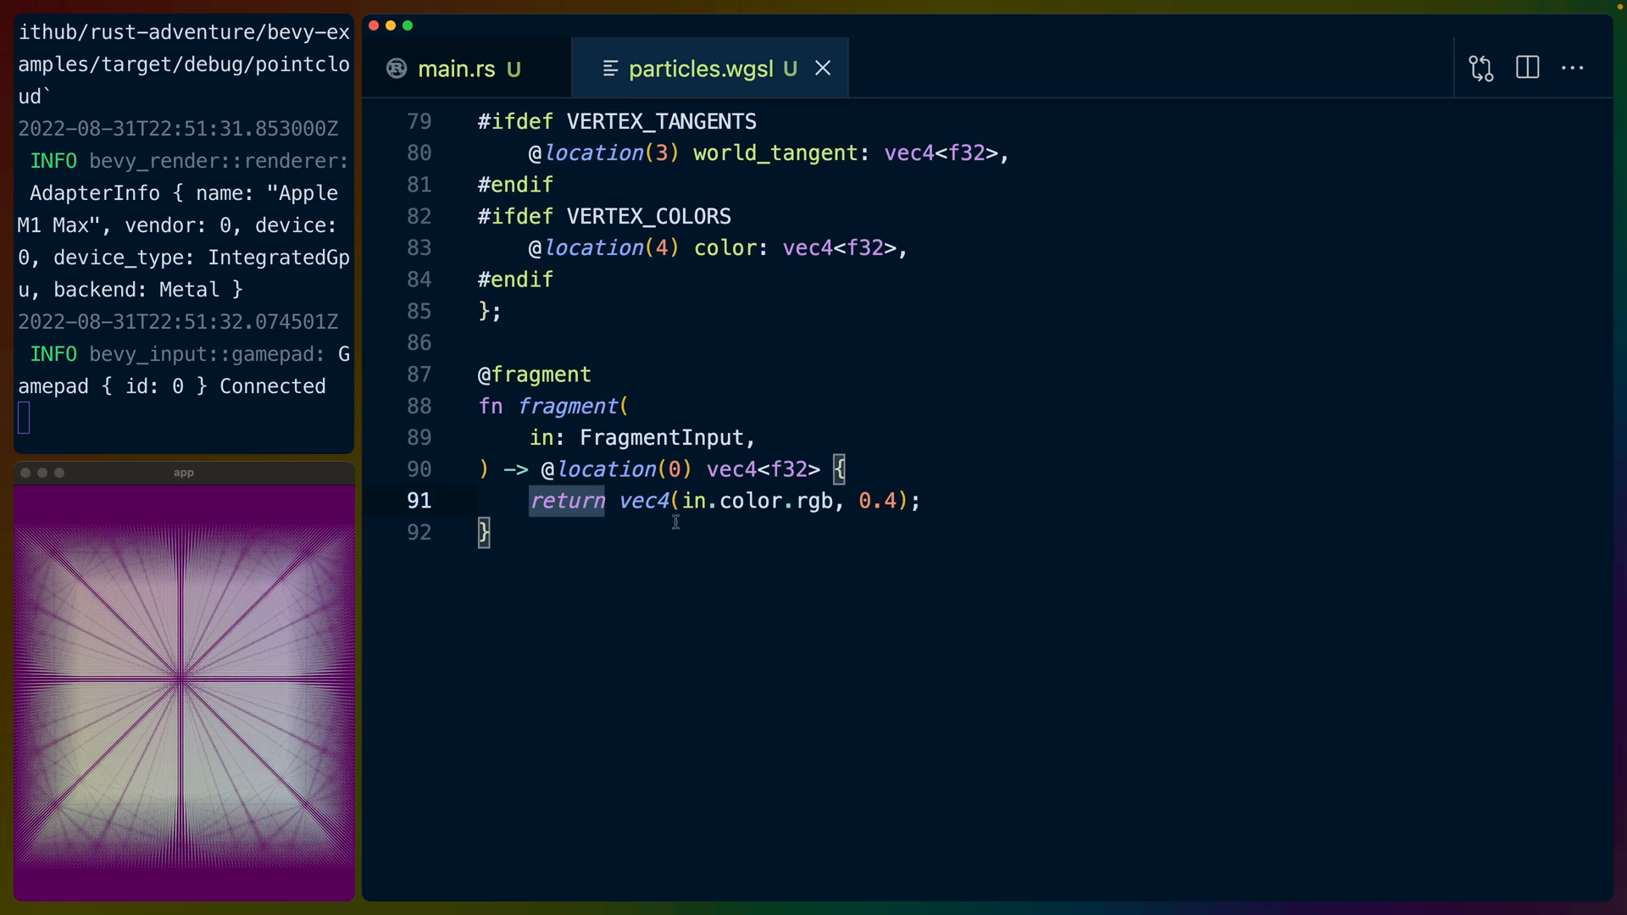
double_click(749, 500)
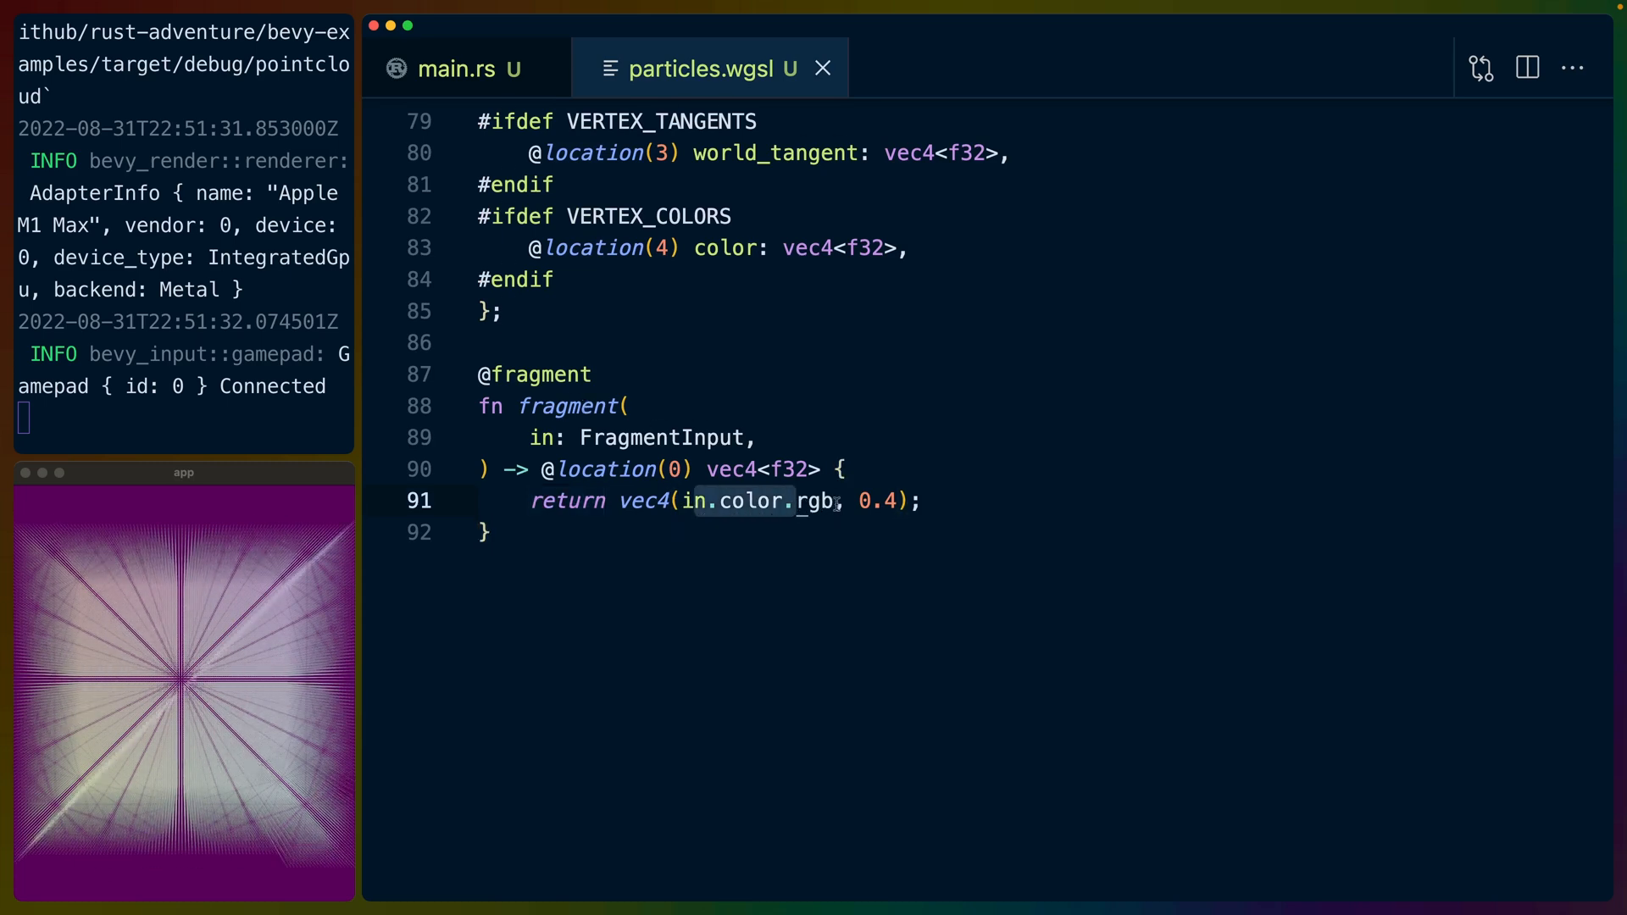